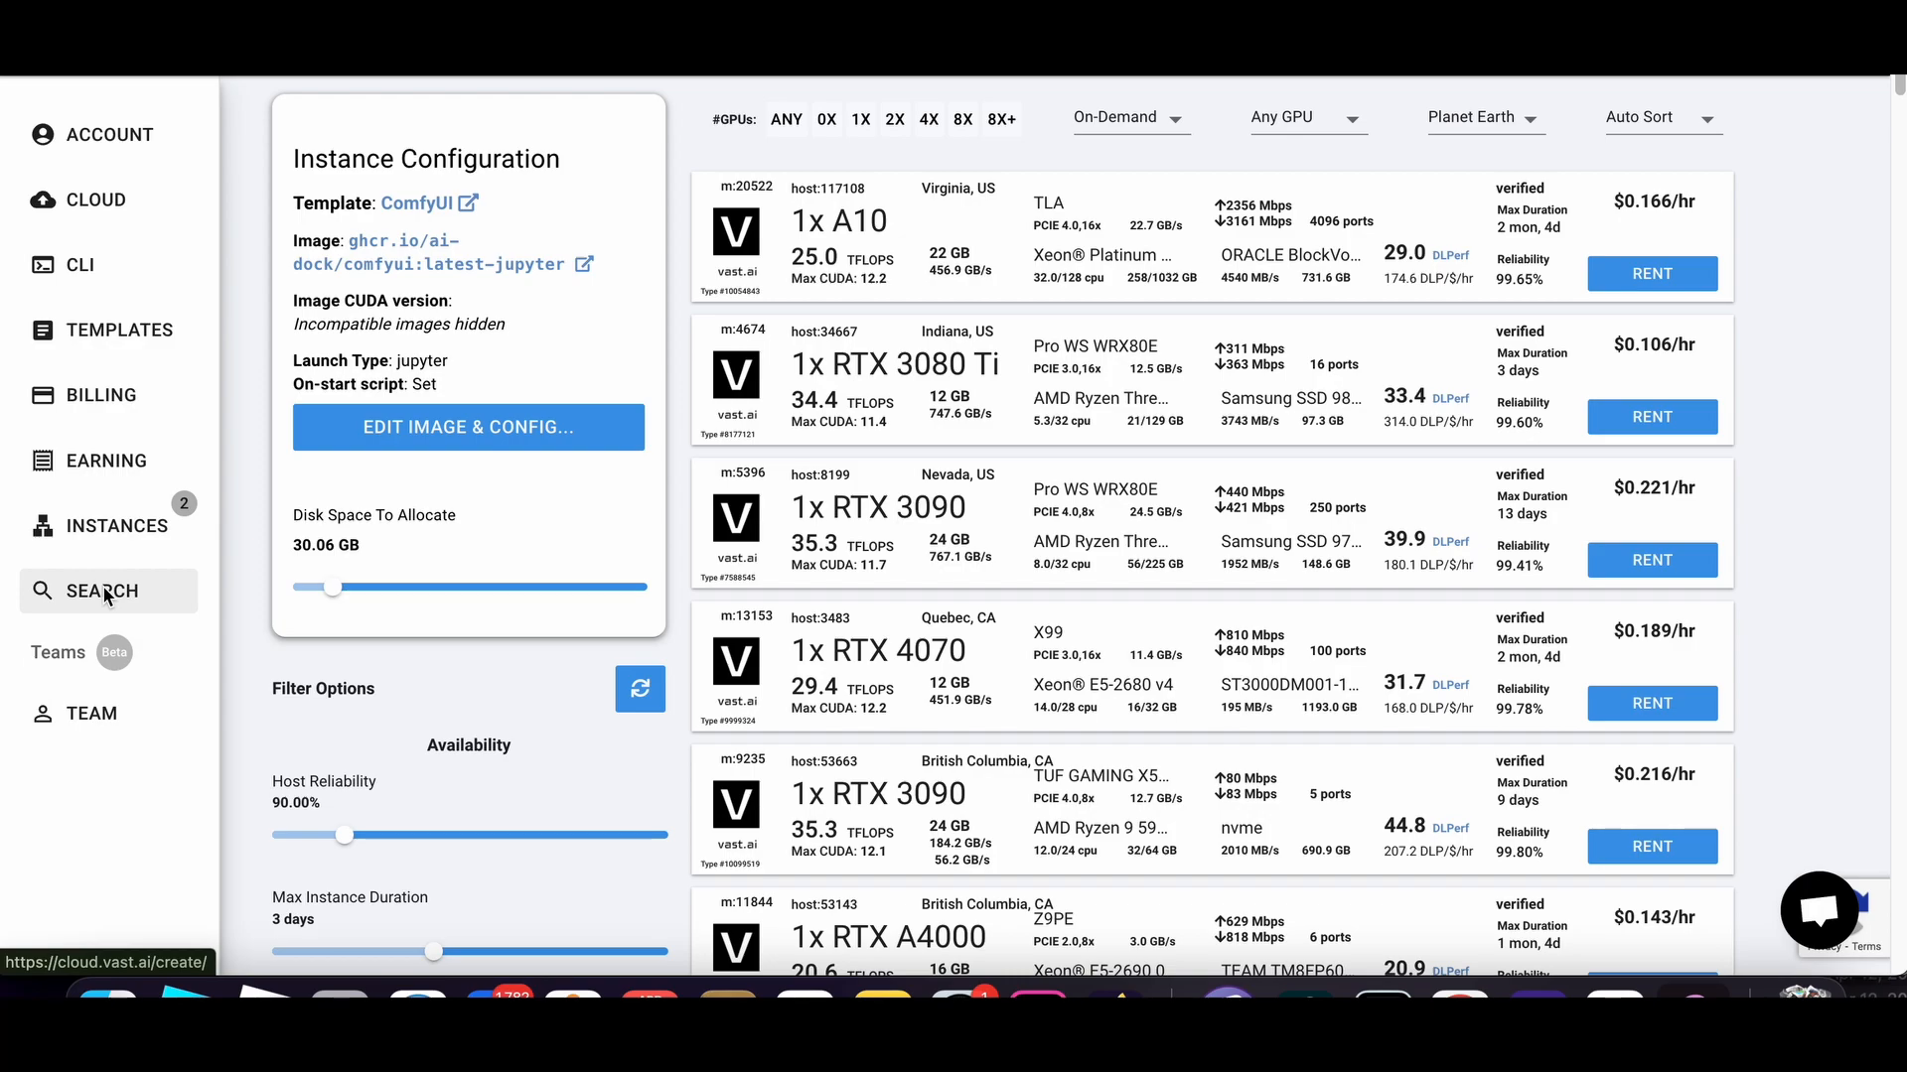
mouse_move(1070, 241)
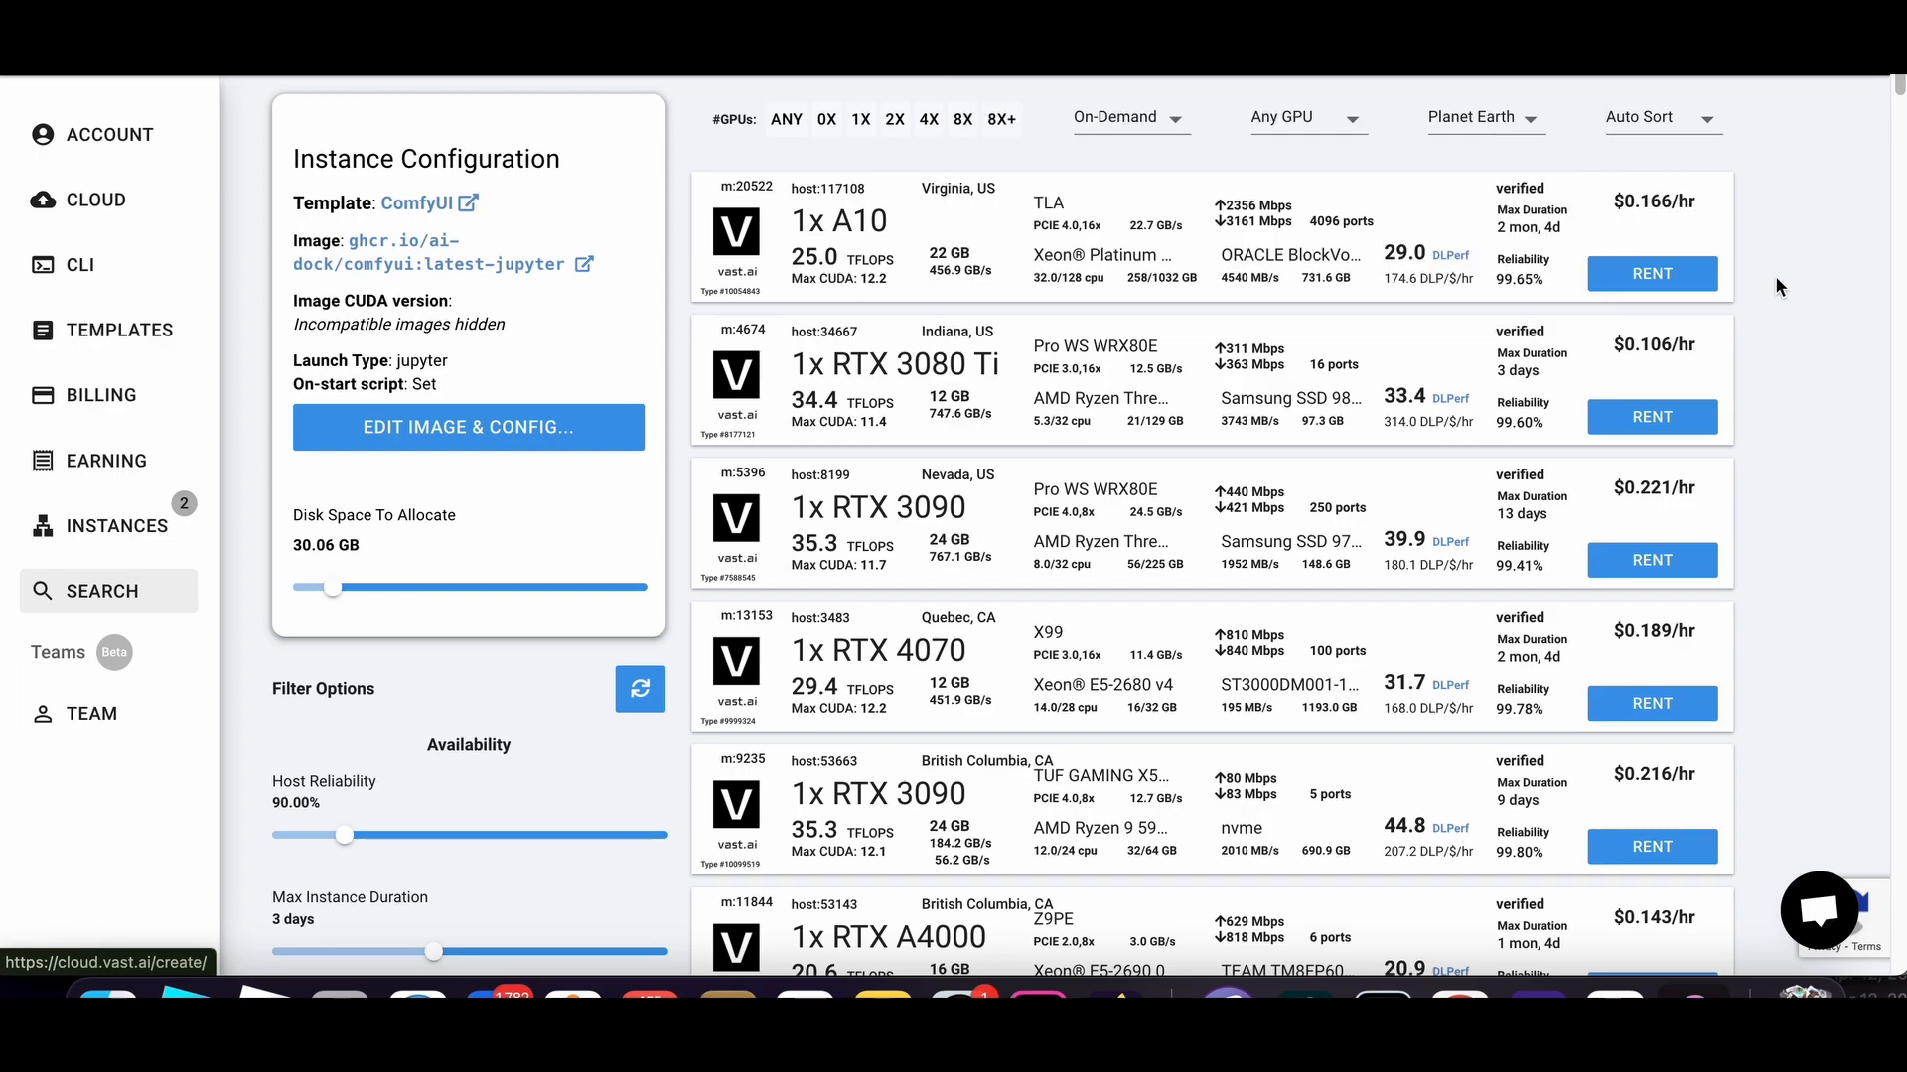
mouse_move(1775, 308)
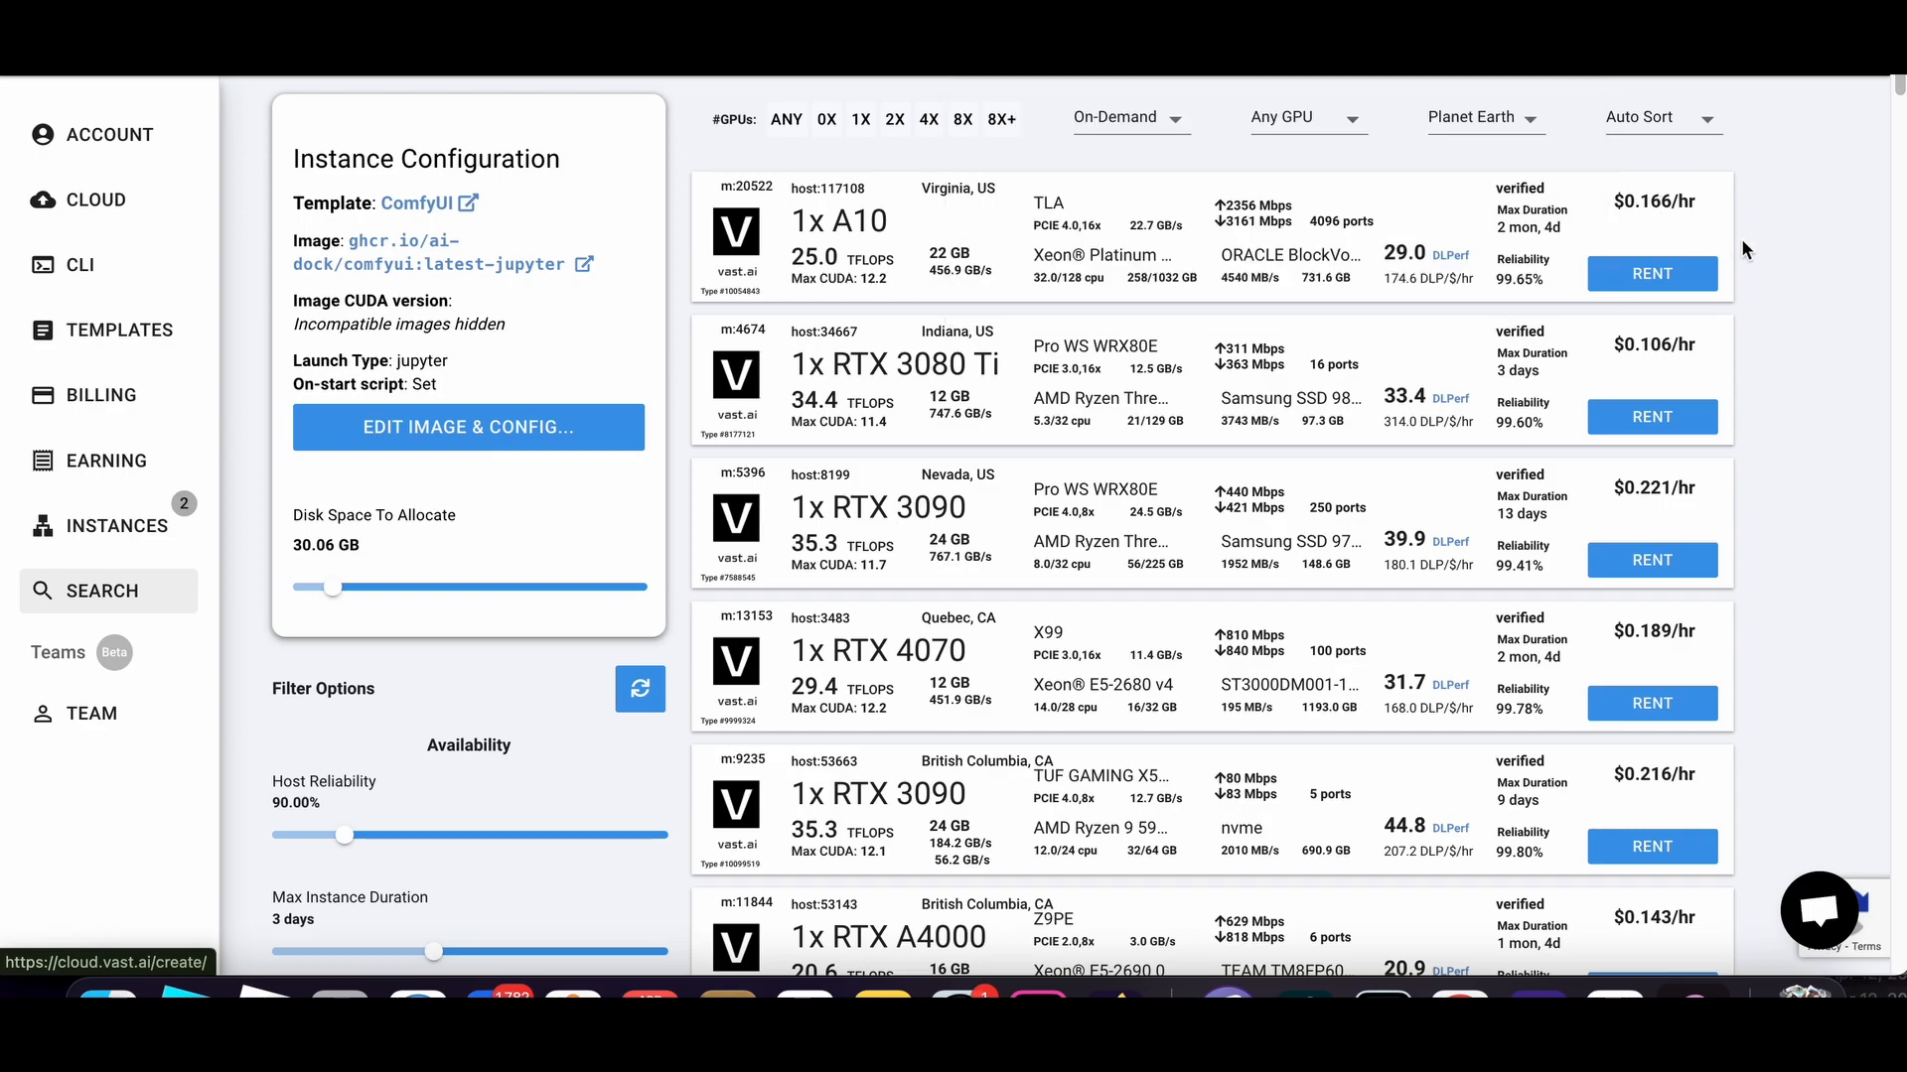
mouse_move(1805, 604)
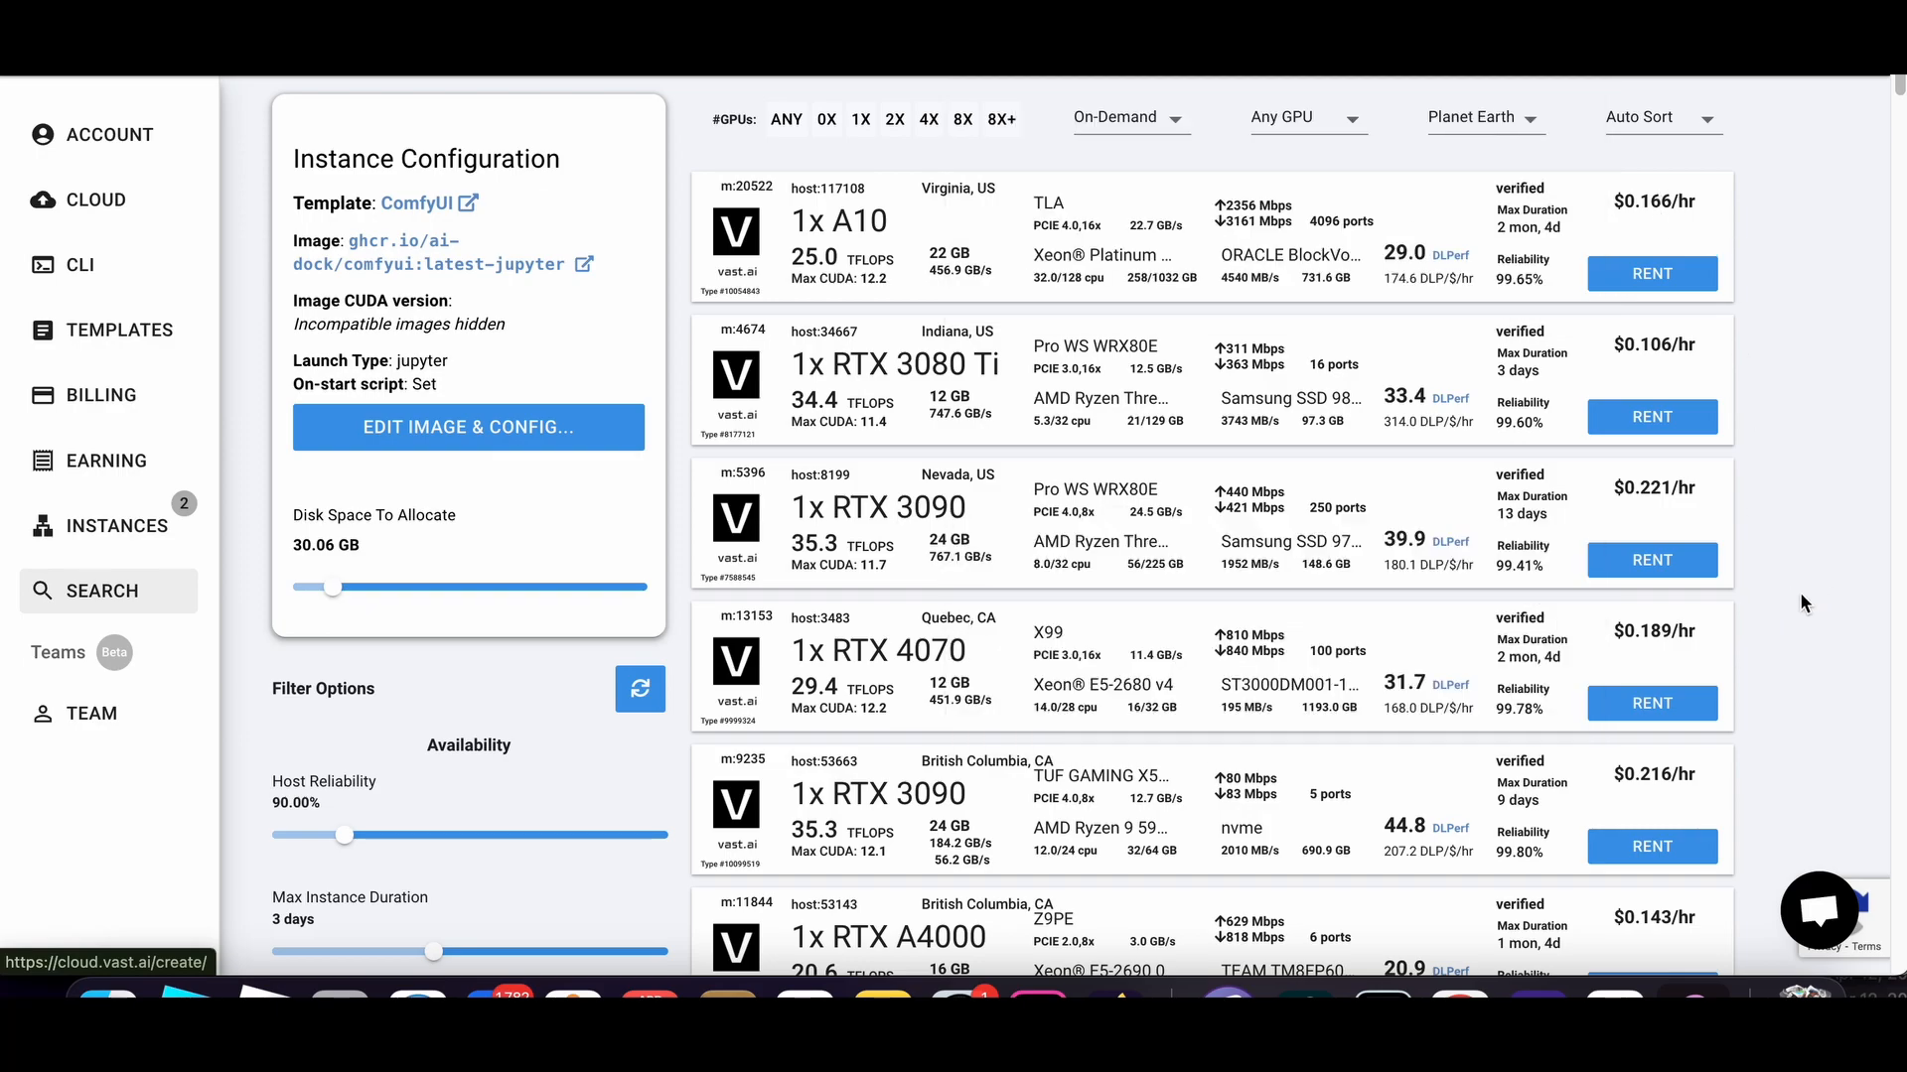
- Rent the British Columbia RTX 3090 offer at $0.216/hr and view the instances list
scroll(down, 3)
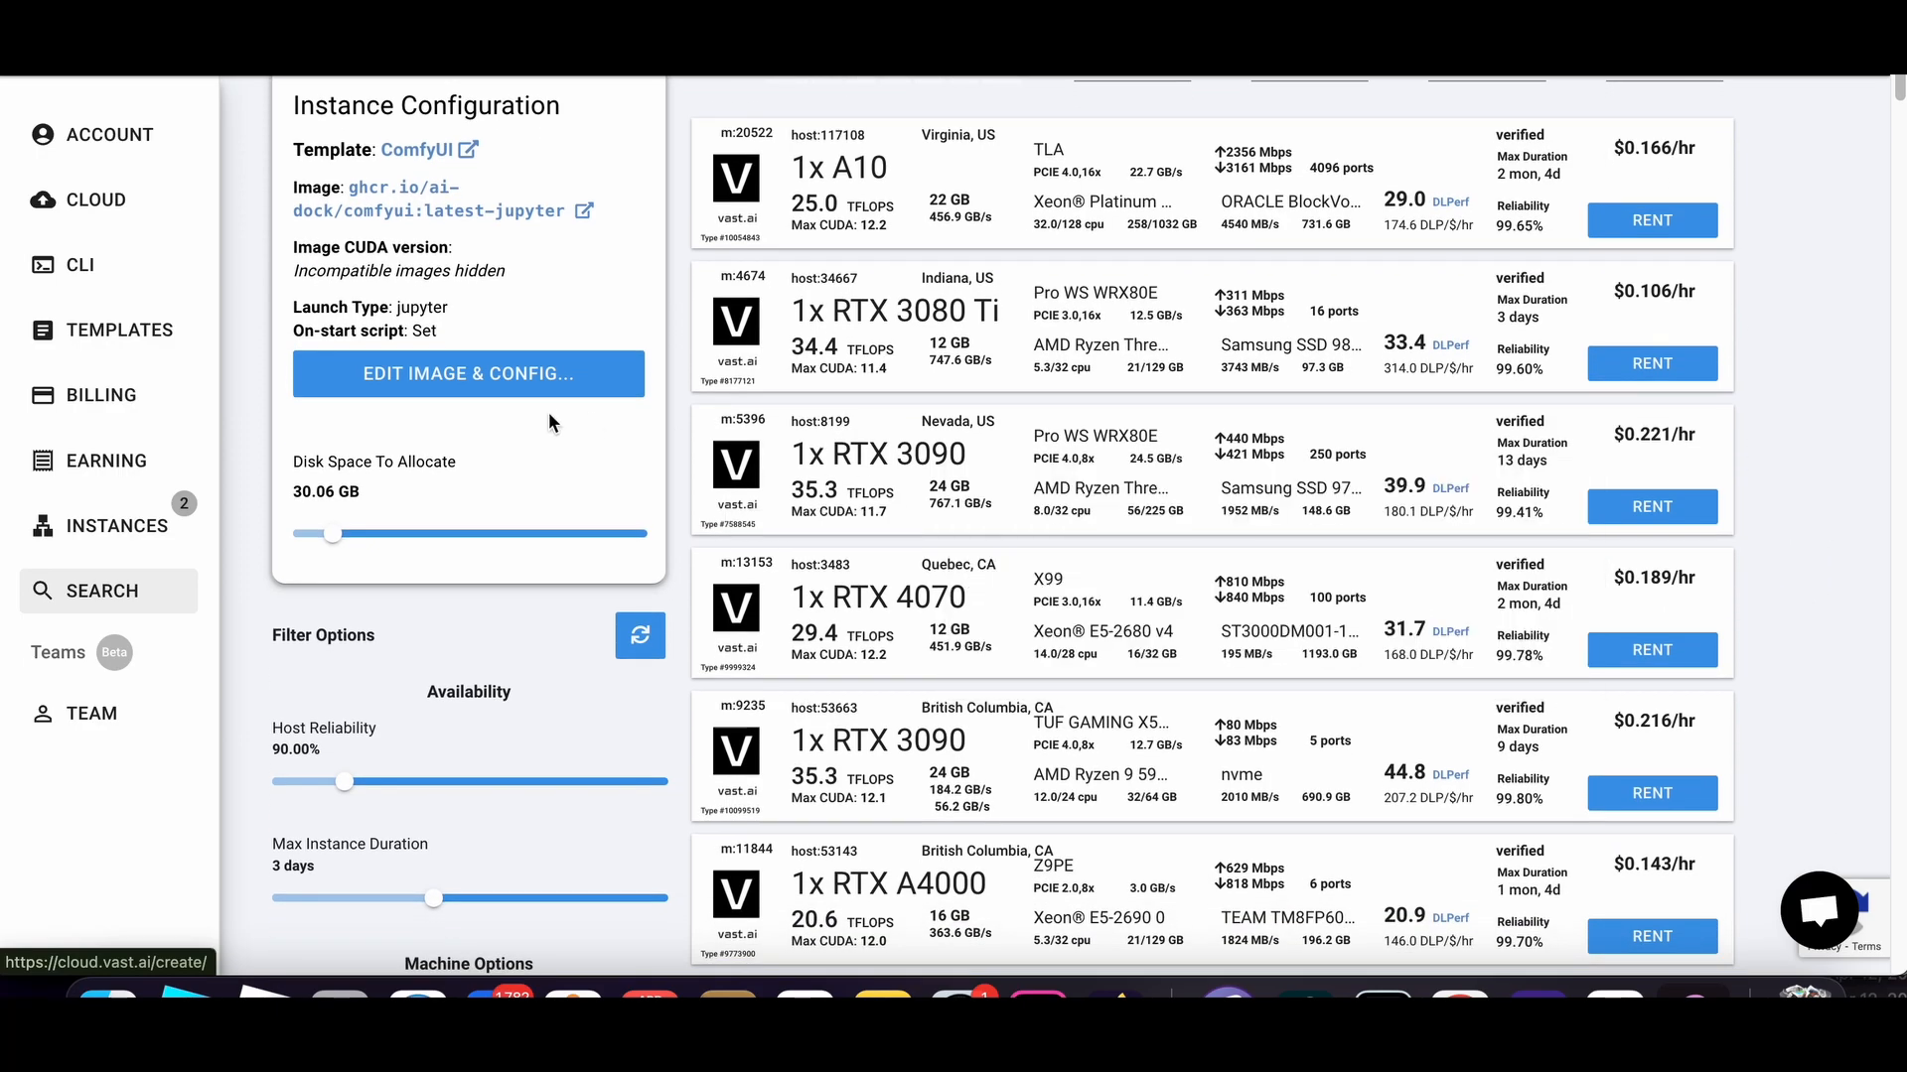
scroll(up, 3)
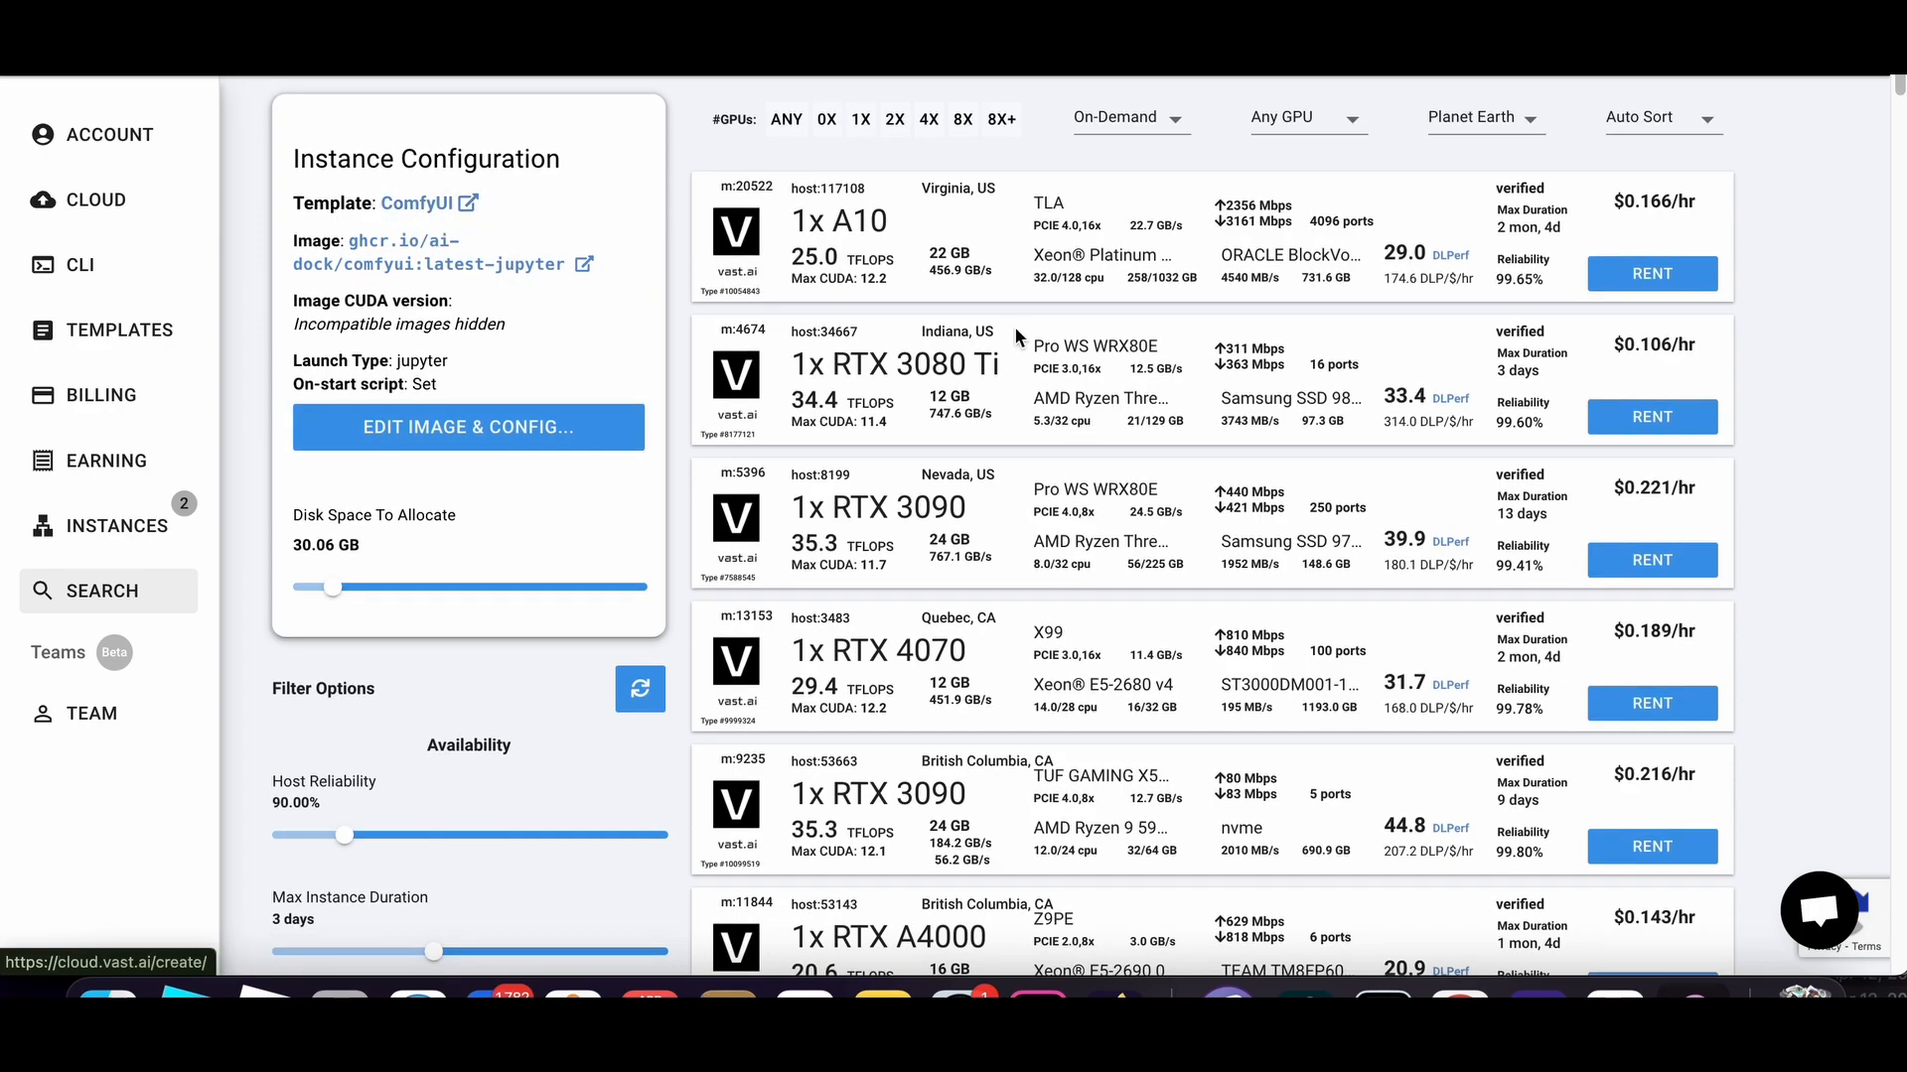
mouse_move(519, 209)
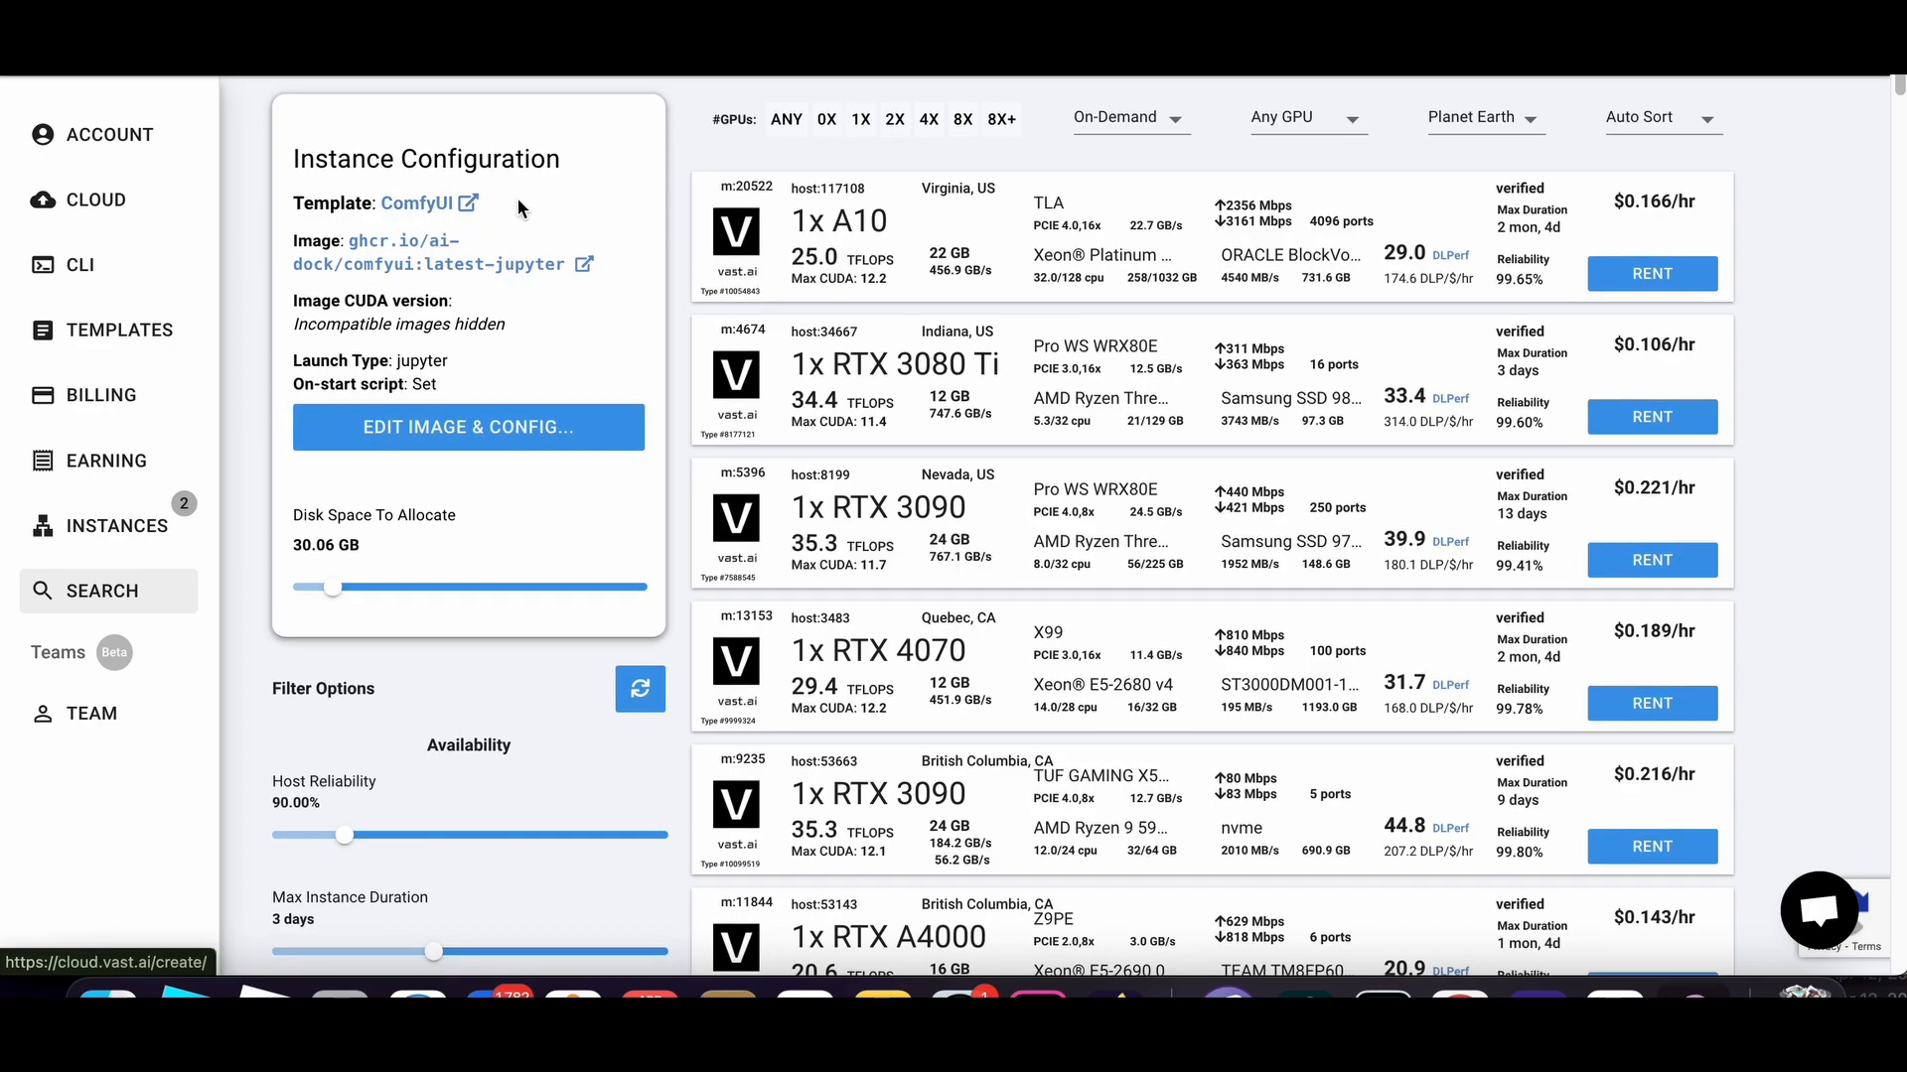
mouse_move(1414, 618)
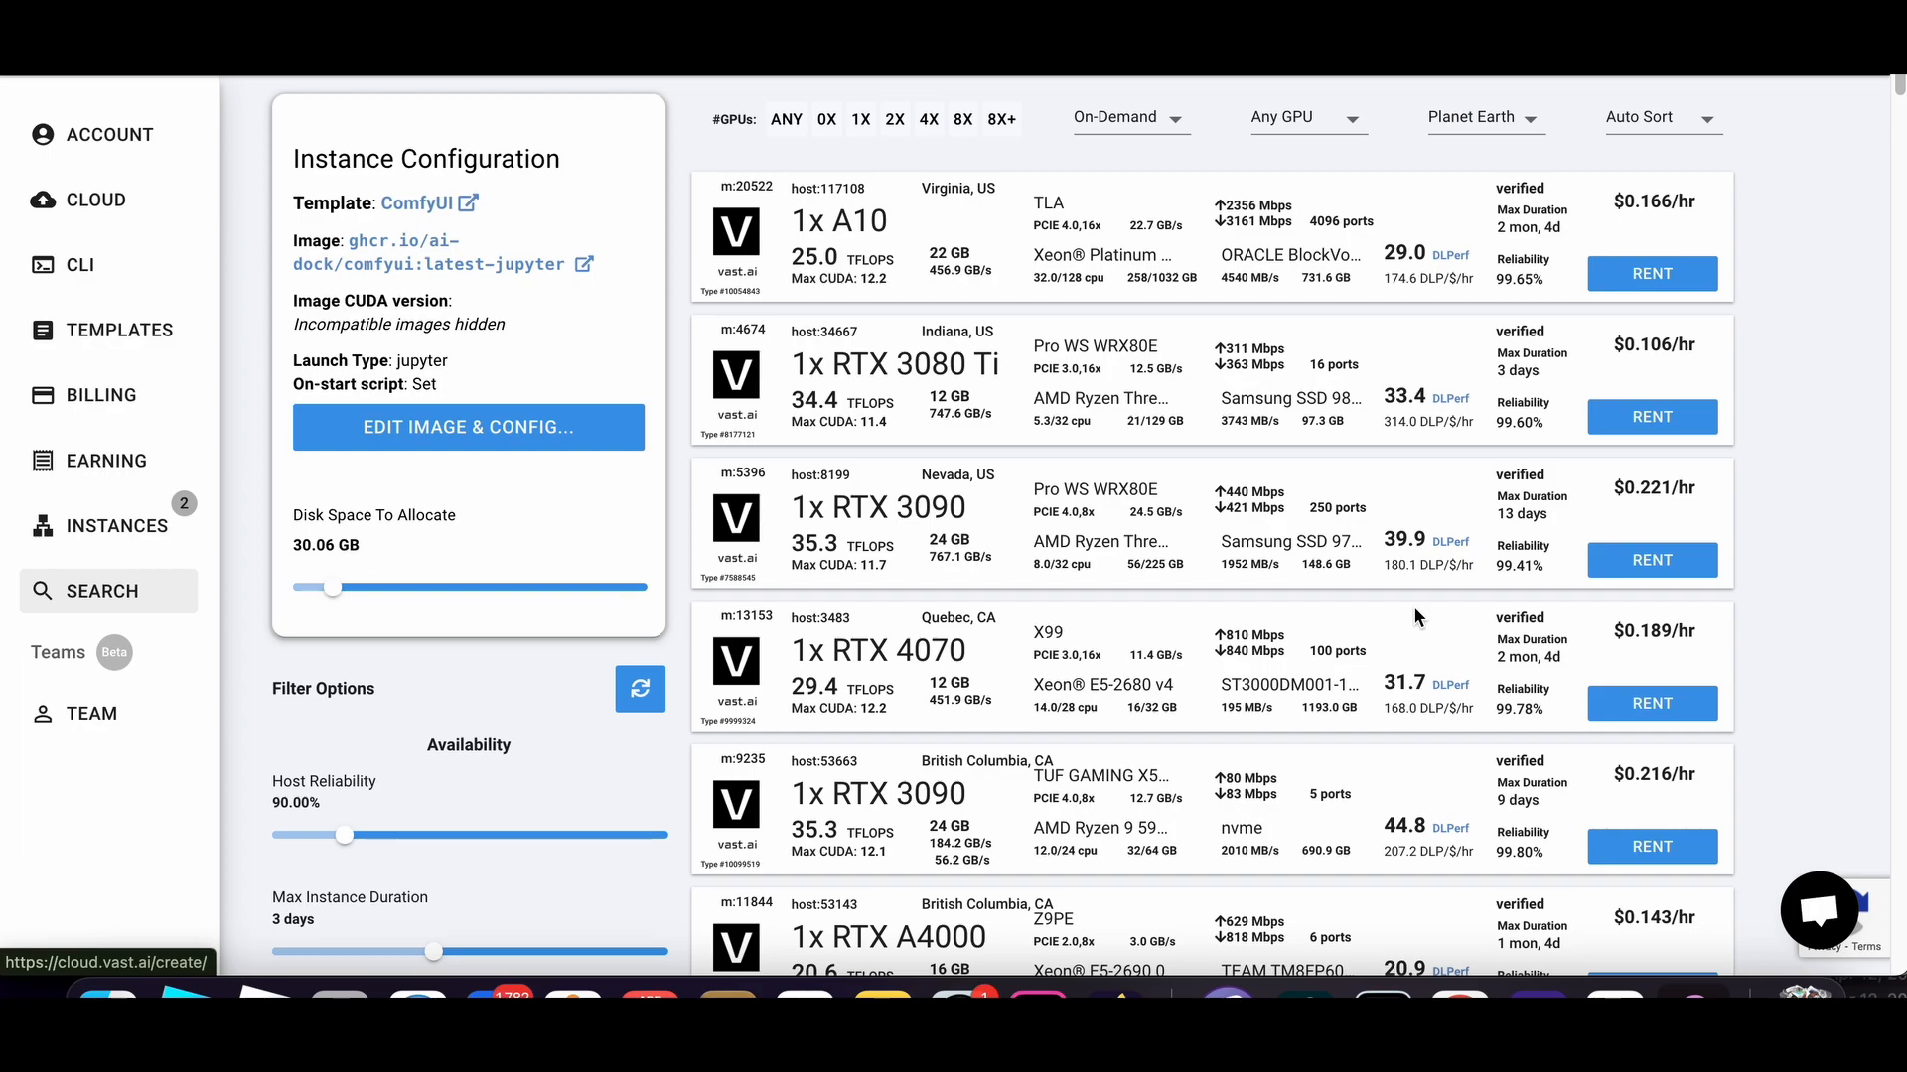
mouse_move(909, 429)
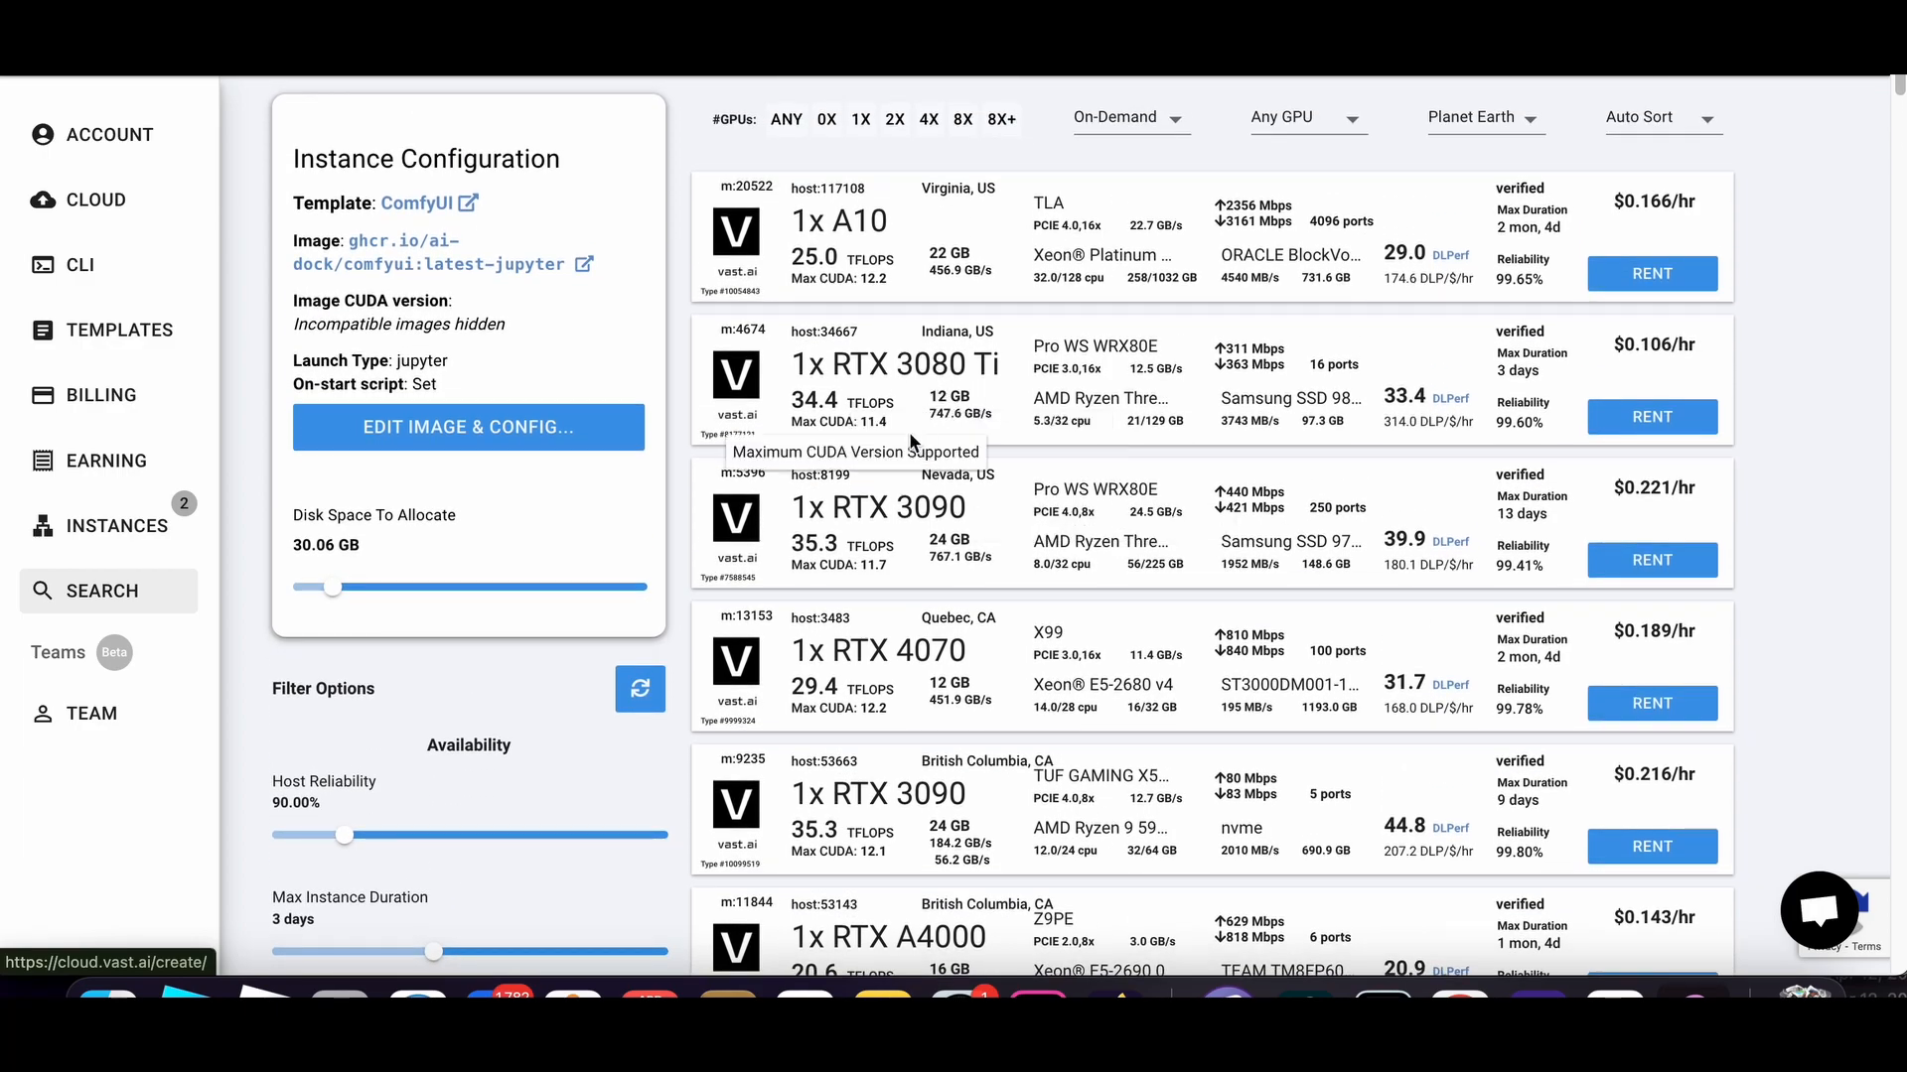
scroll(down, 3)
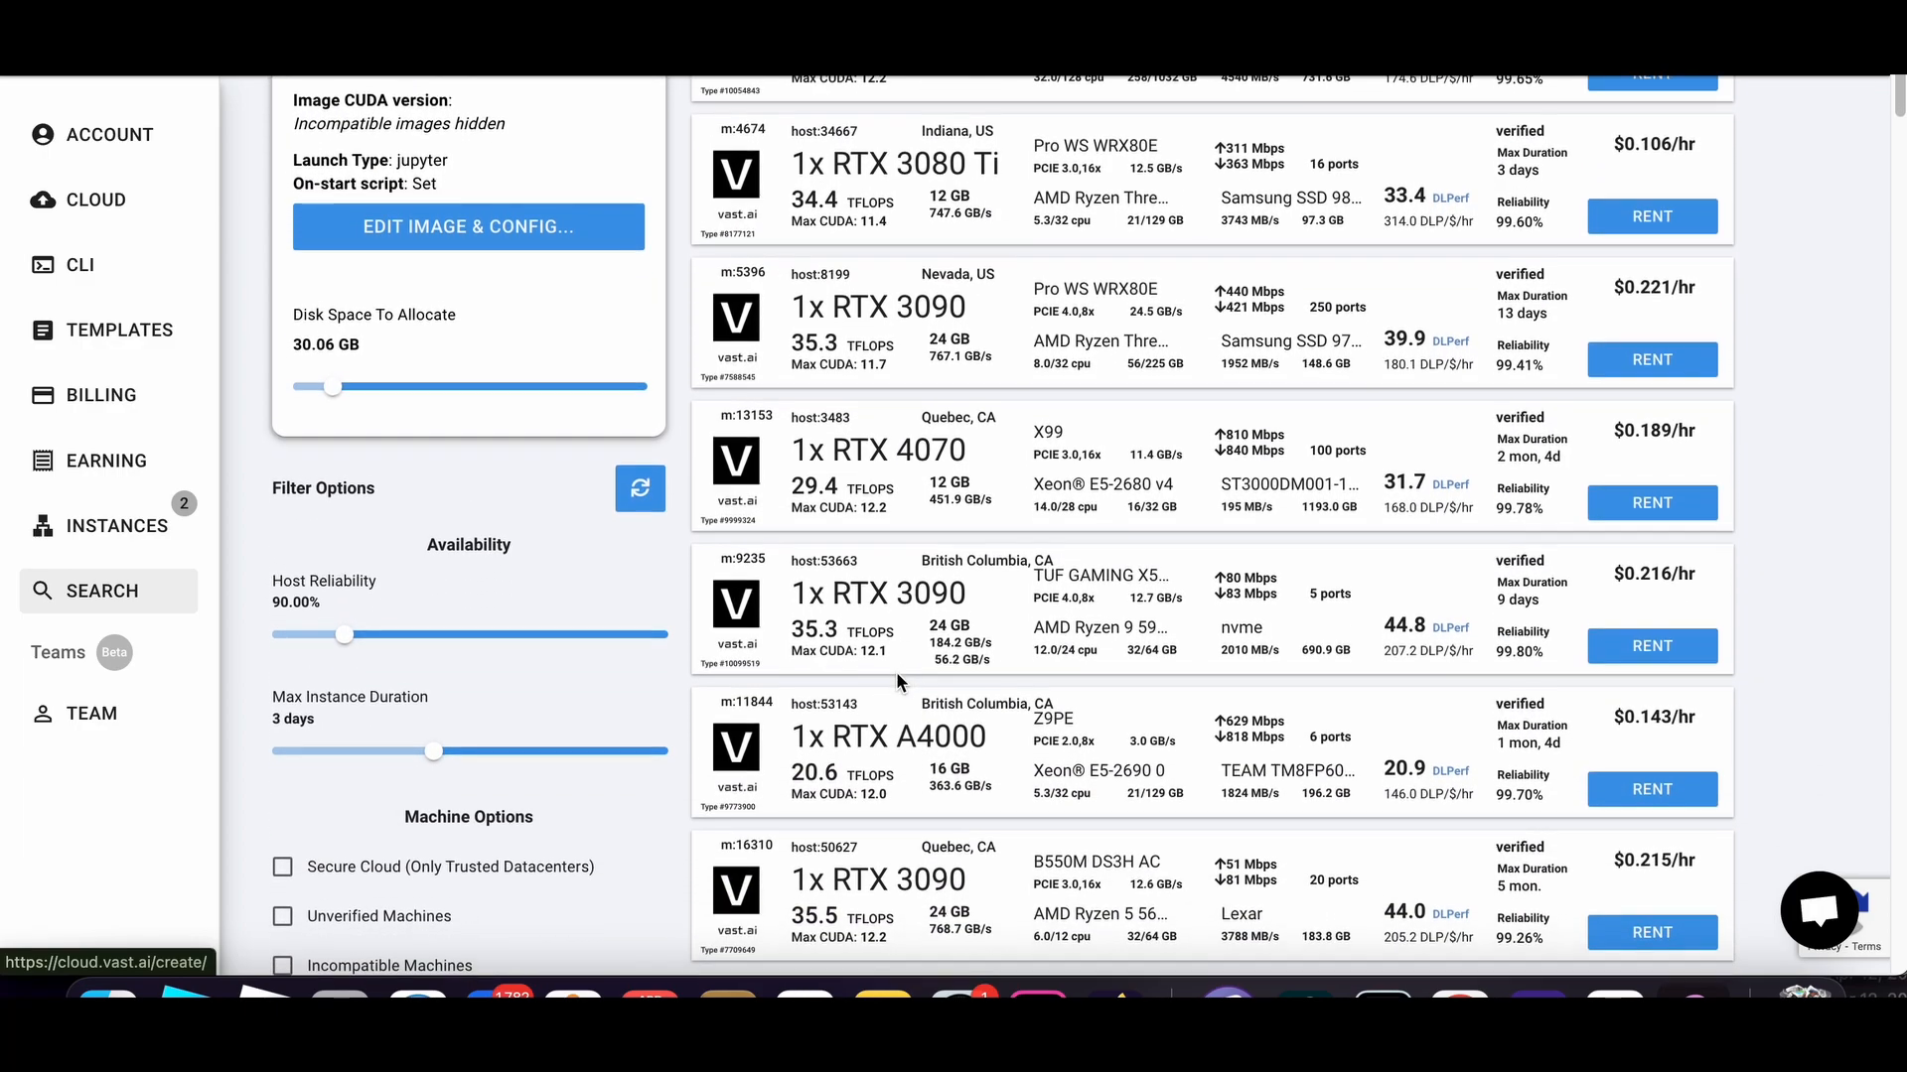
scroll(down, 3)
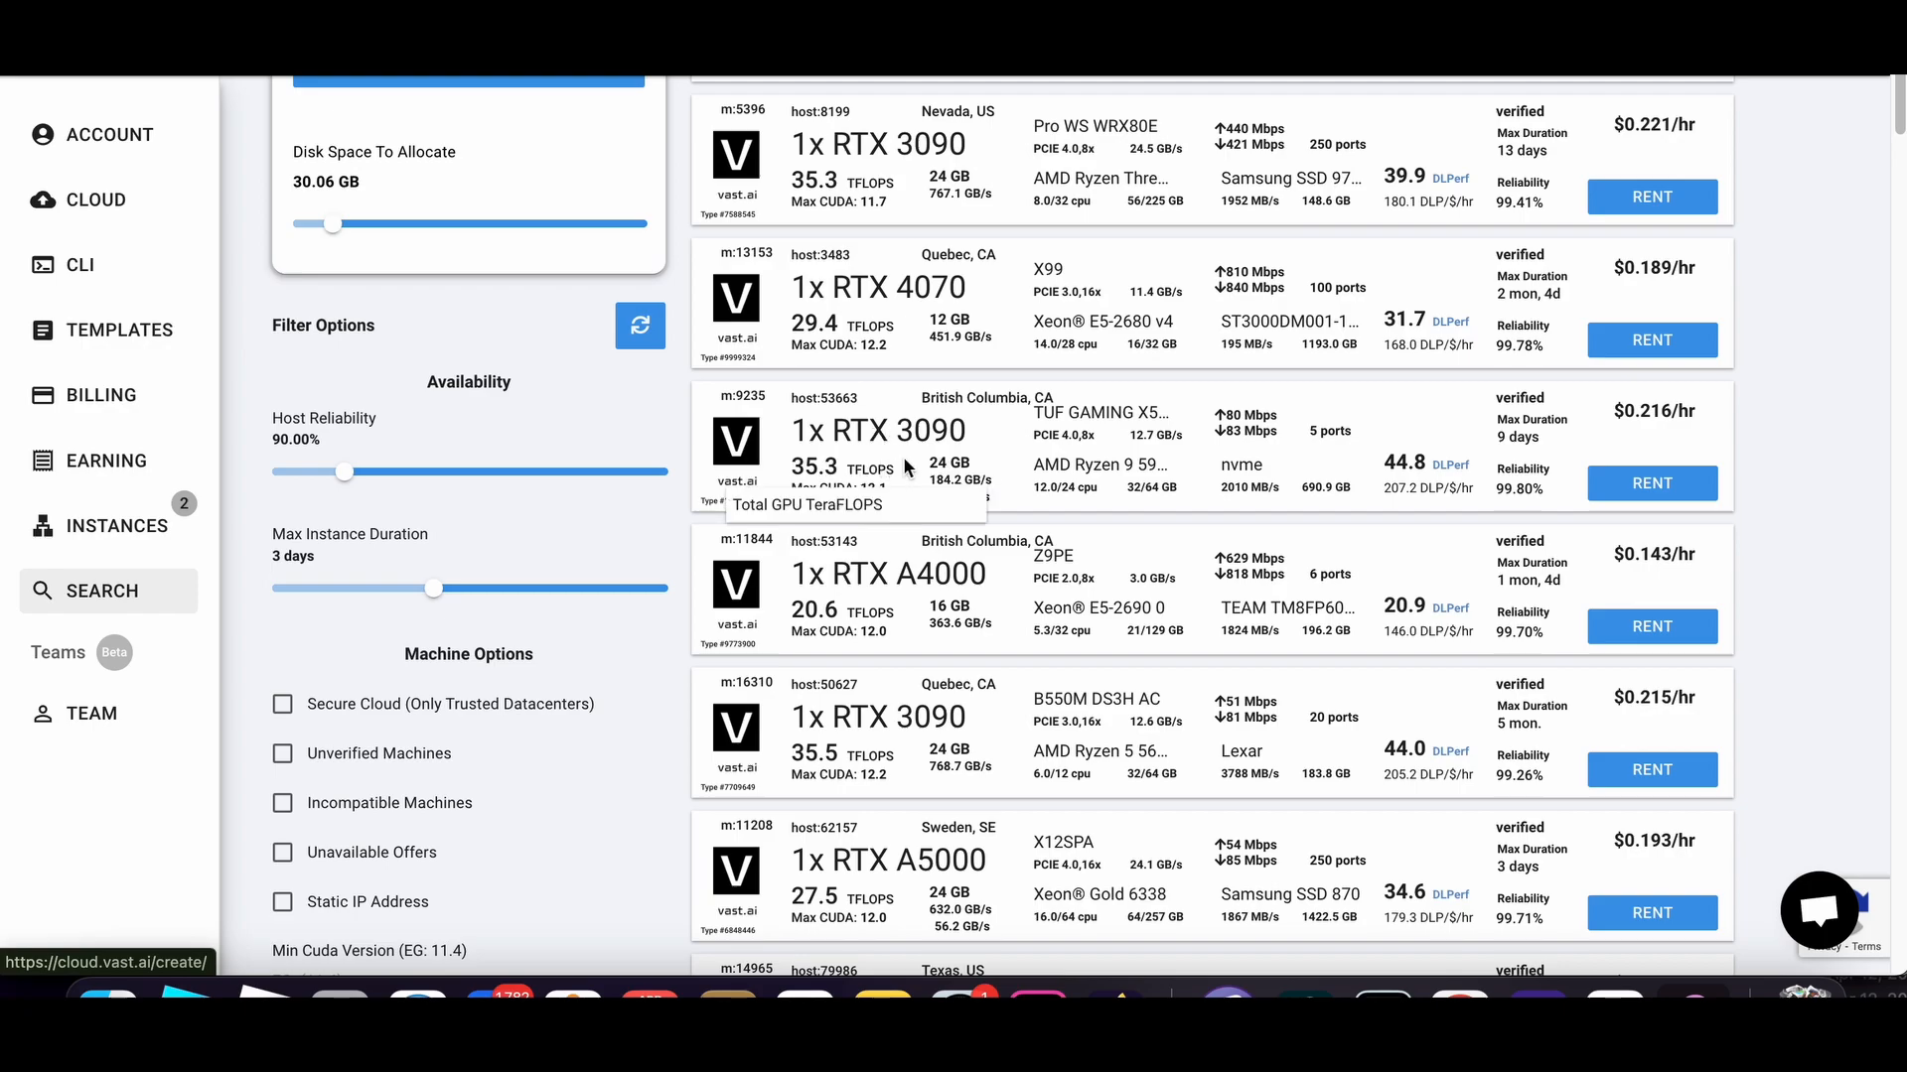
mouse_move(1224, 440)
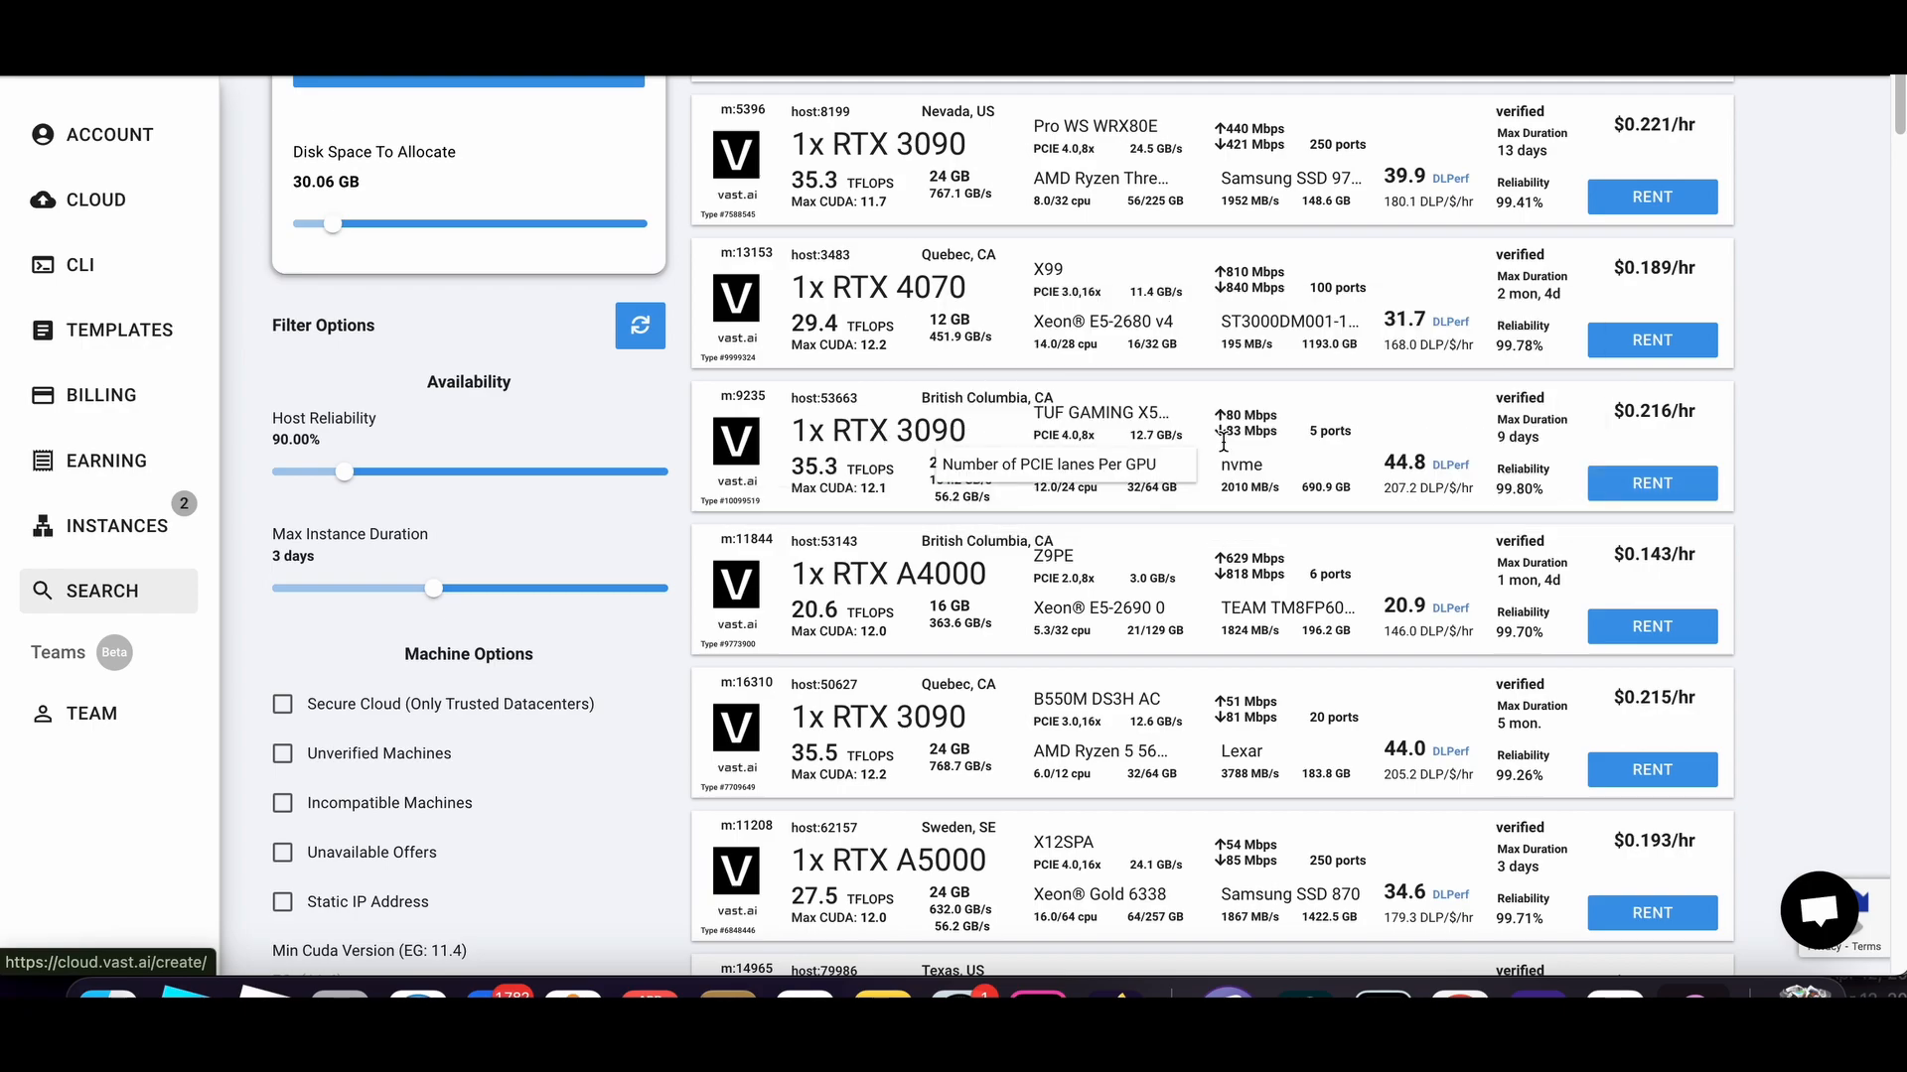
click(1650, 482)
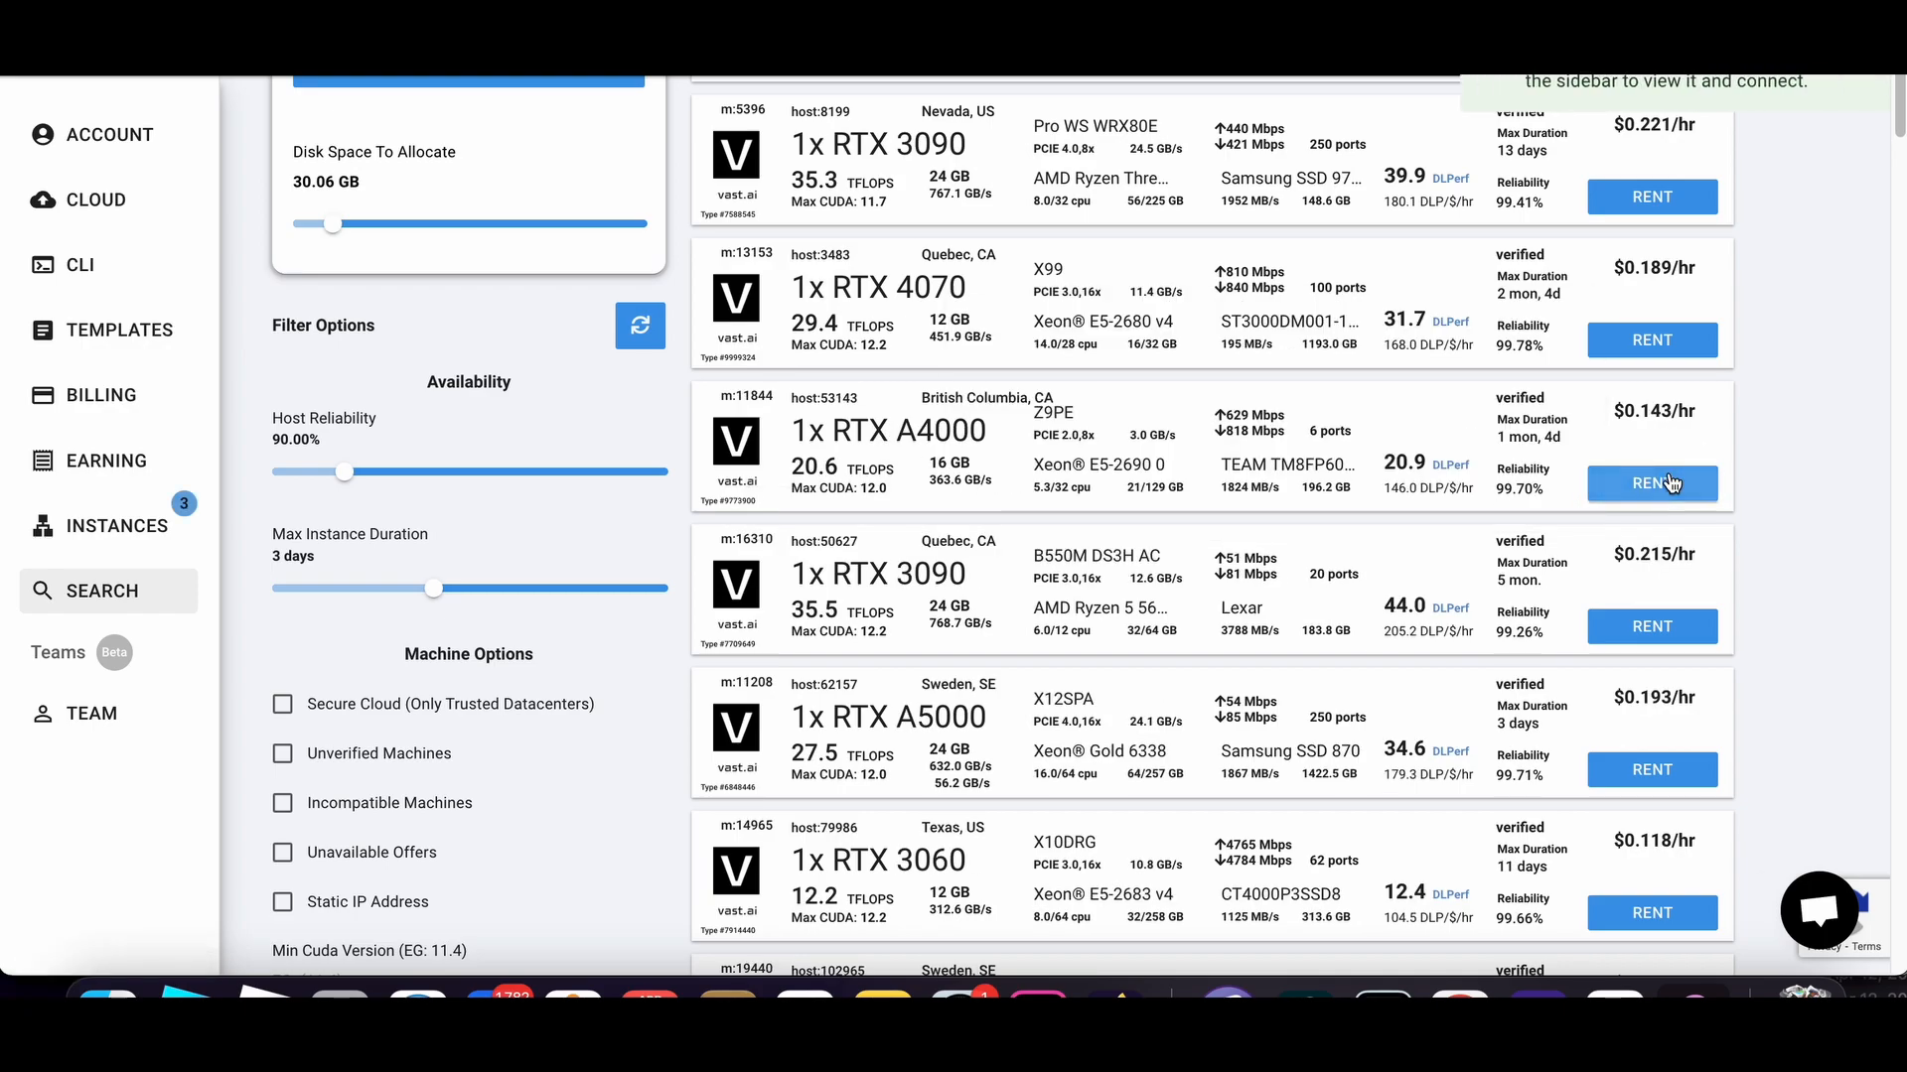
click(119, 524)
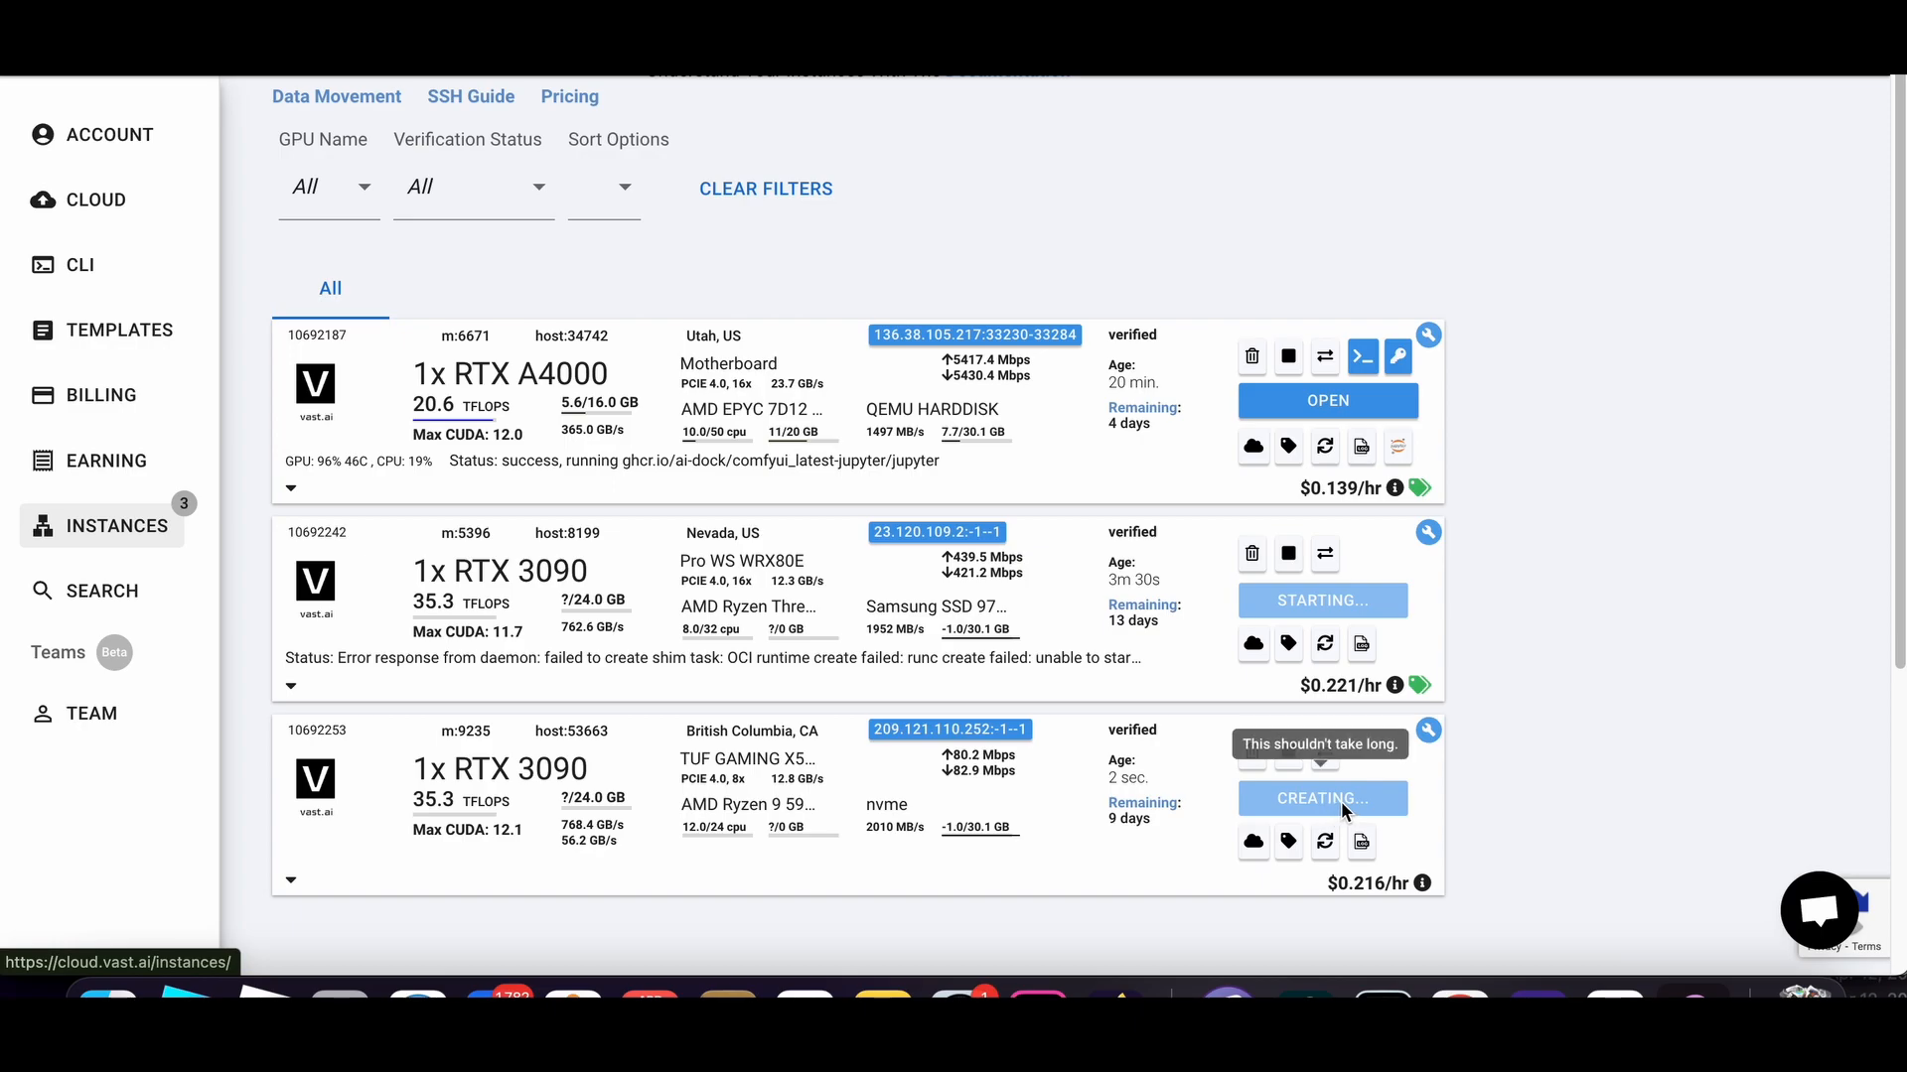
mouse_move(1357, 804)
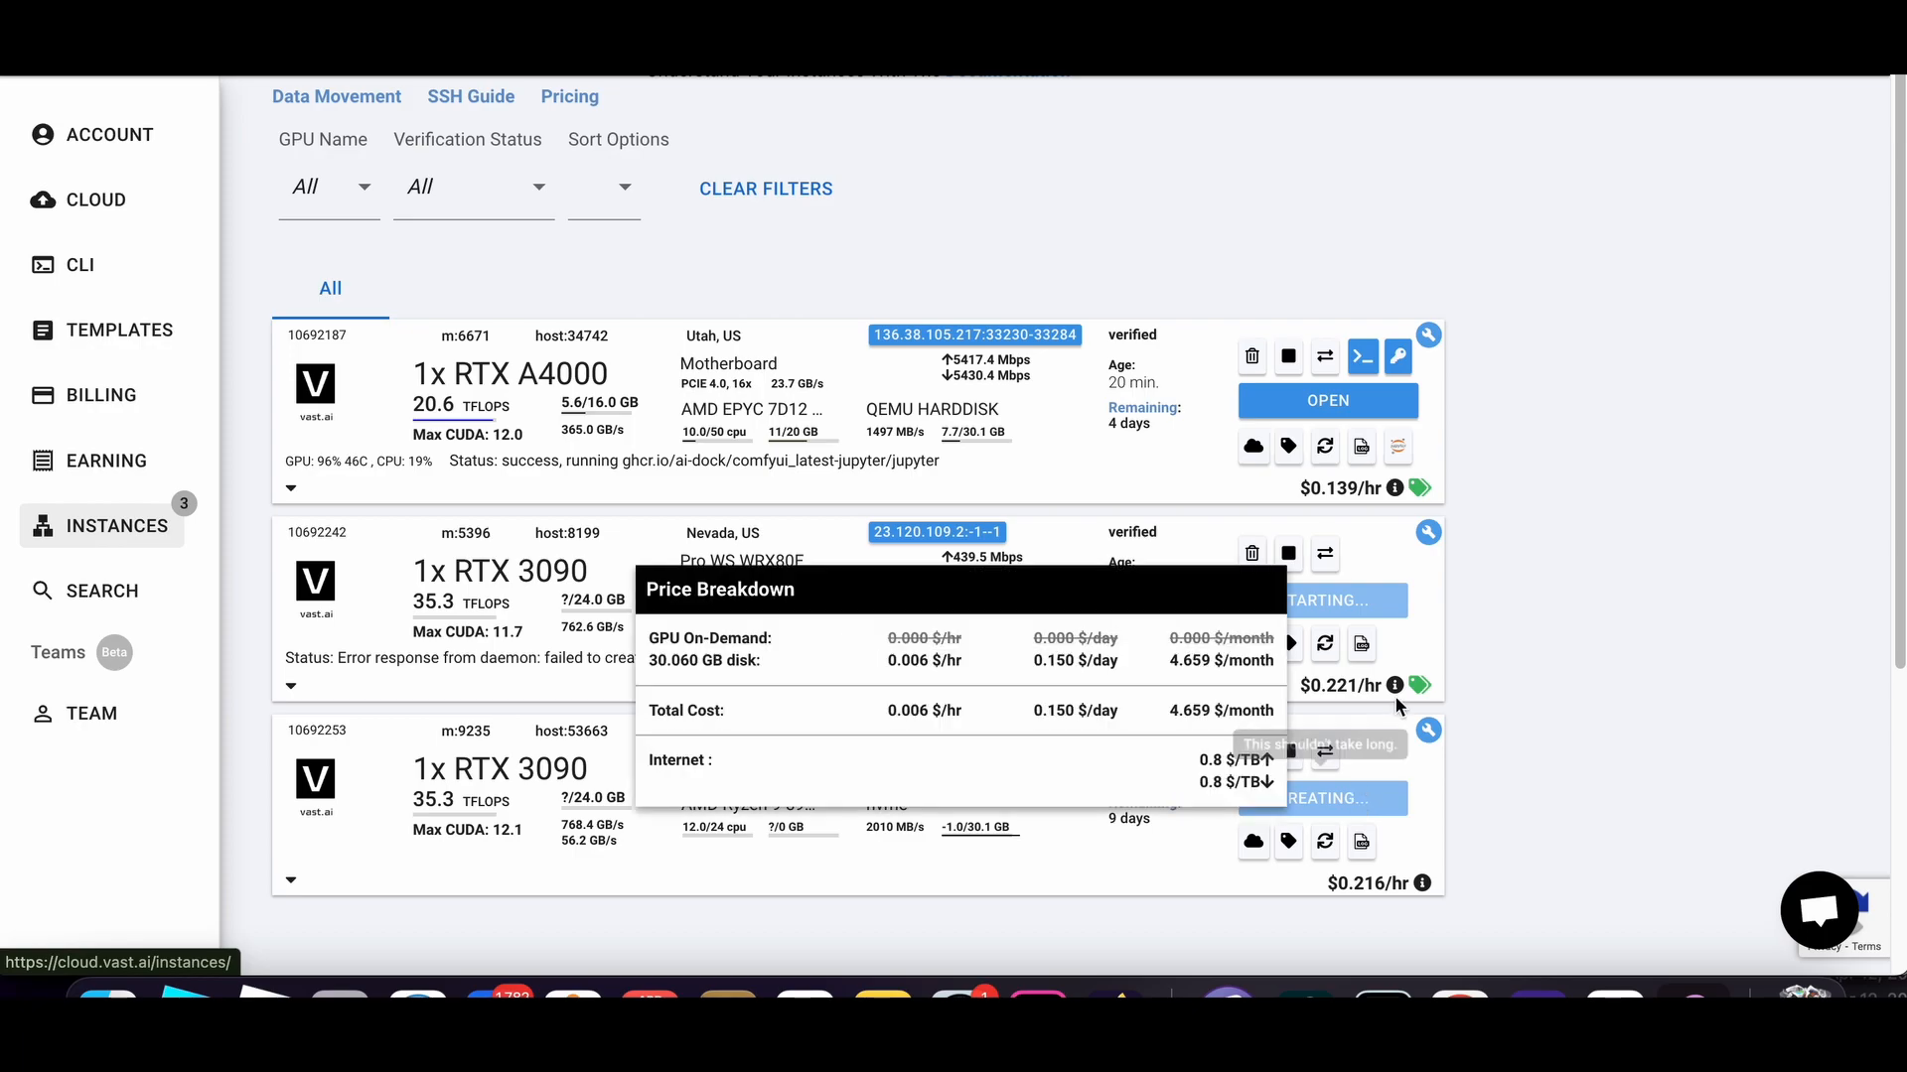
- Destroy the failed Nevada RTX 3090 instance 10692242, confirming with AGREE
click(1249, 554)
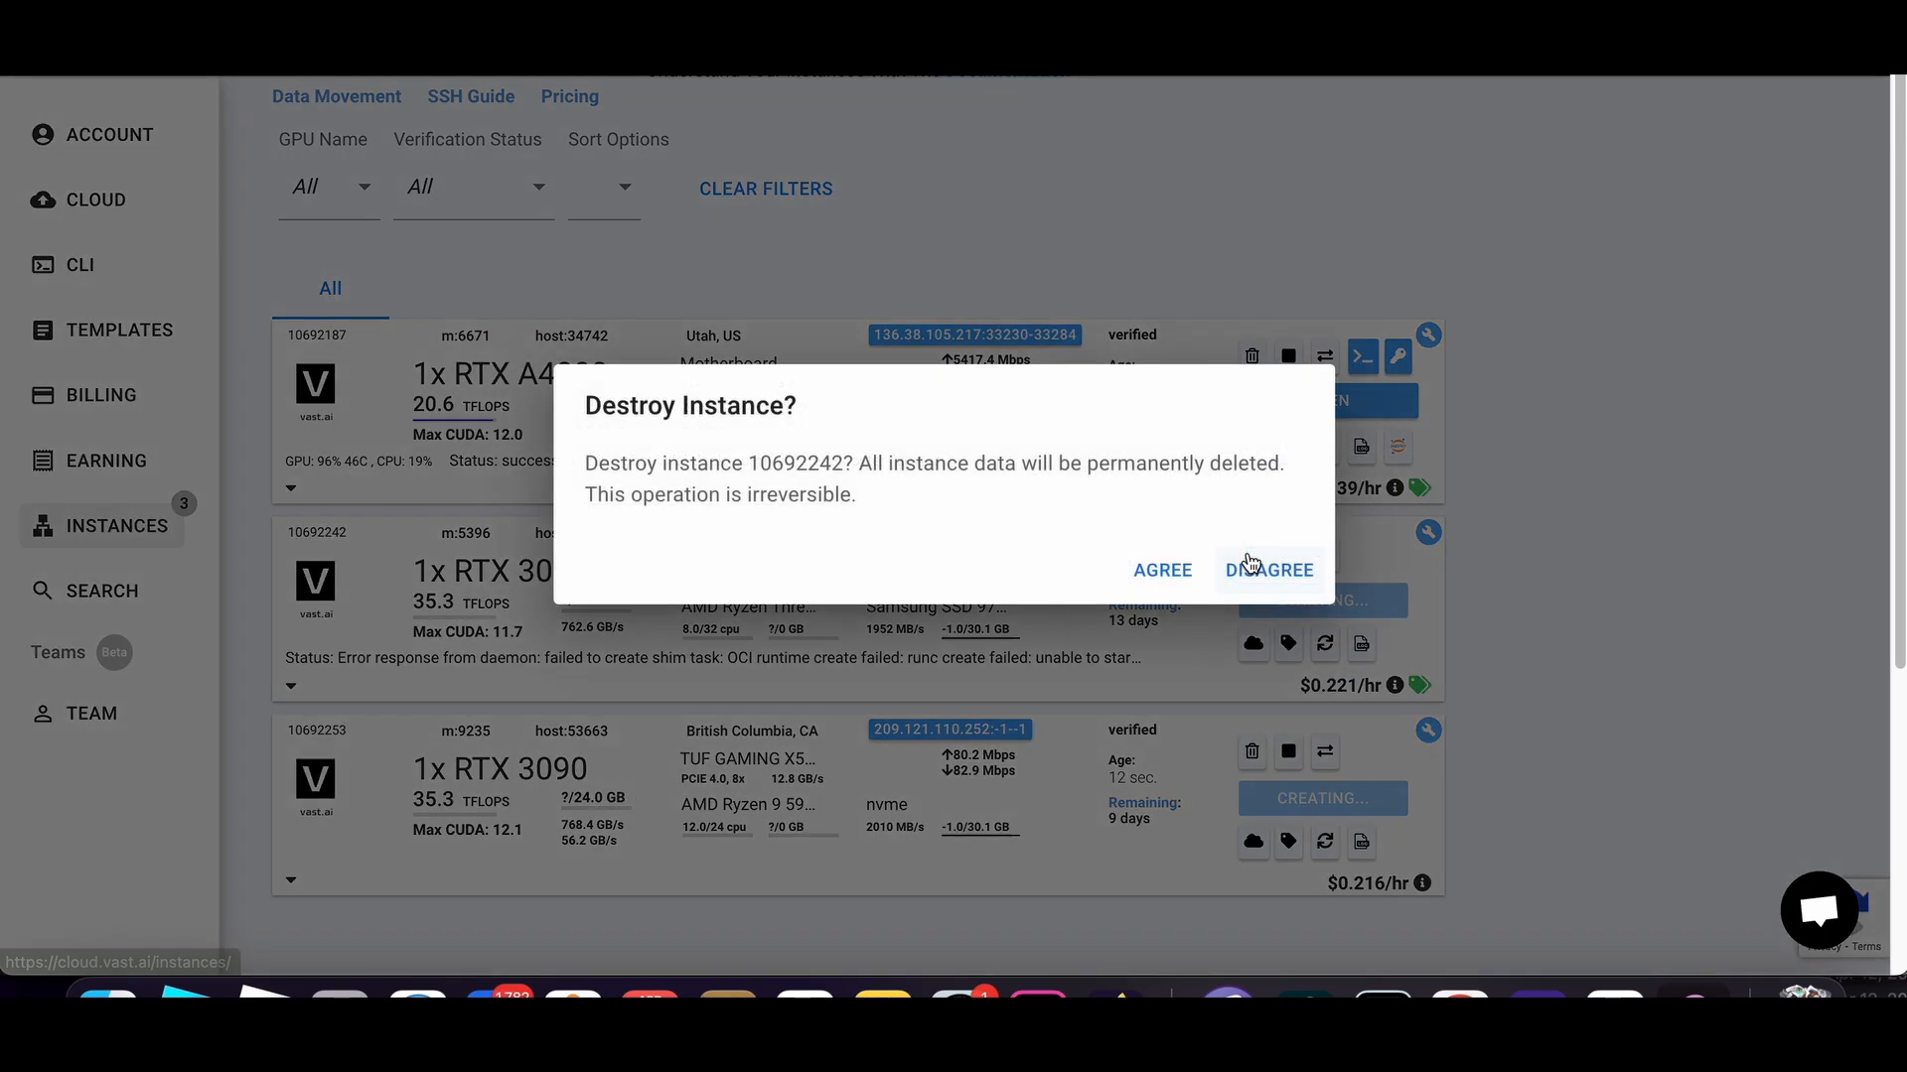
click(1158, 570)
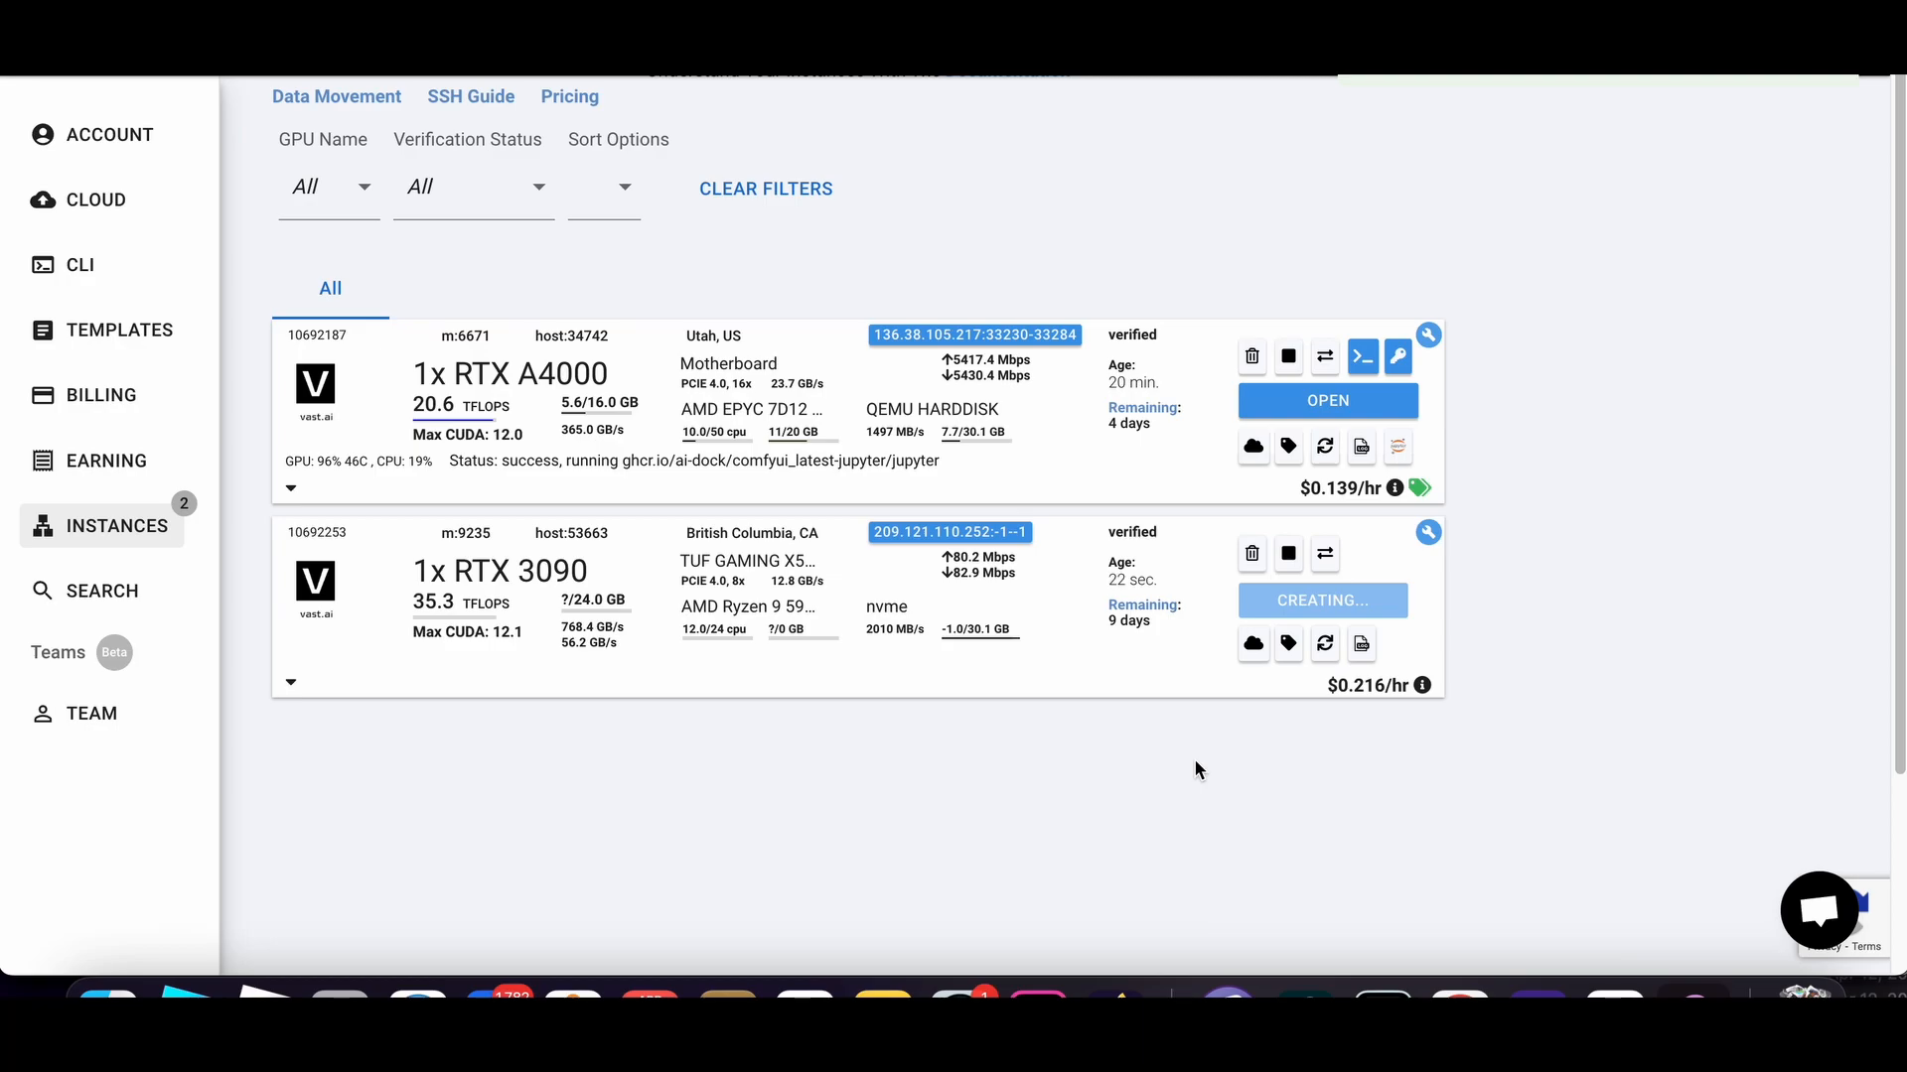
mouse_move(1326, 417)
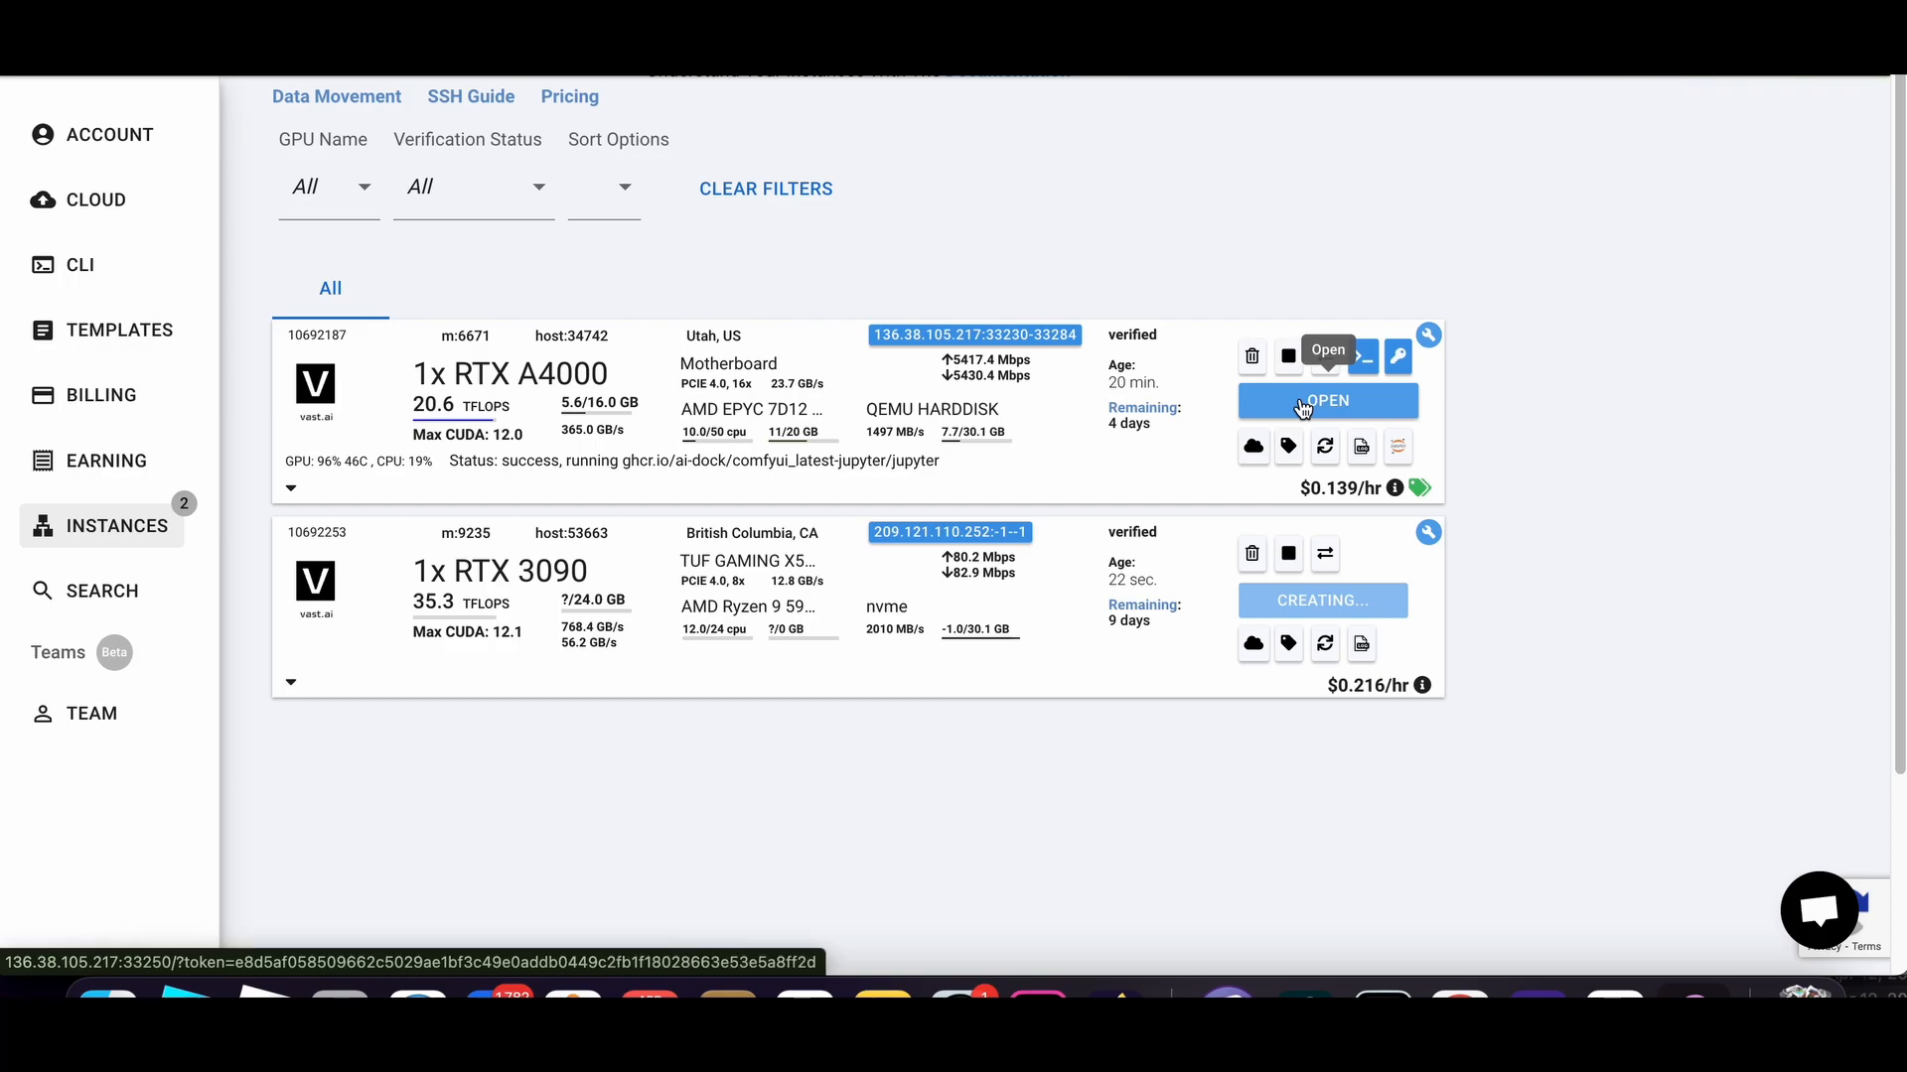
- Launch the AI-Dock Service Portal from the running Utah RTX A4000 instance
click(1327, 399)
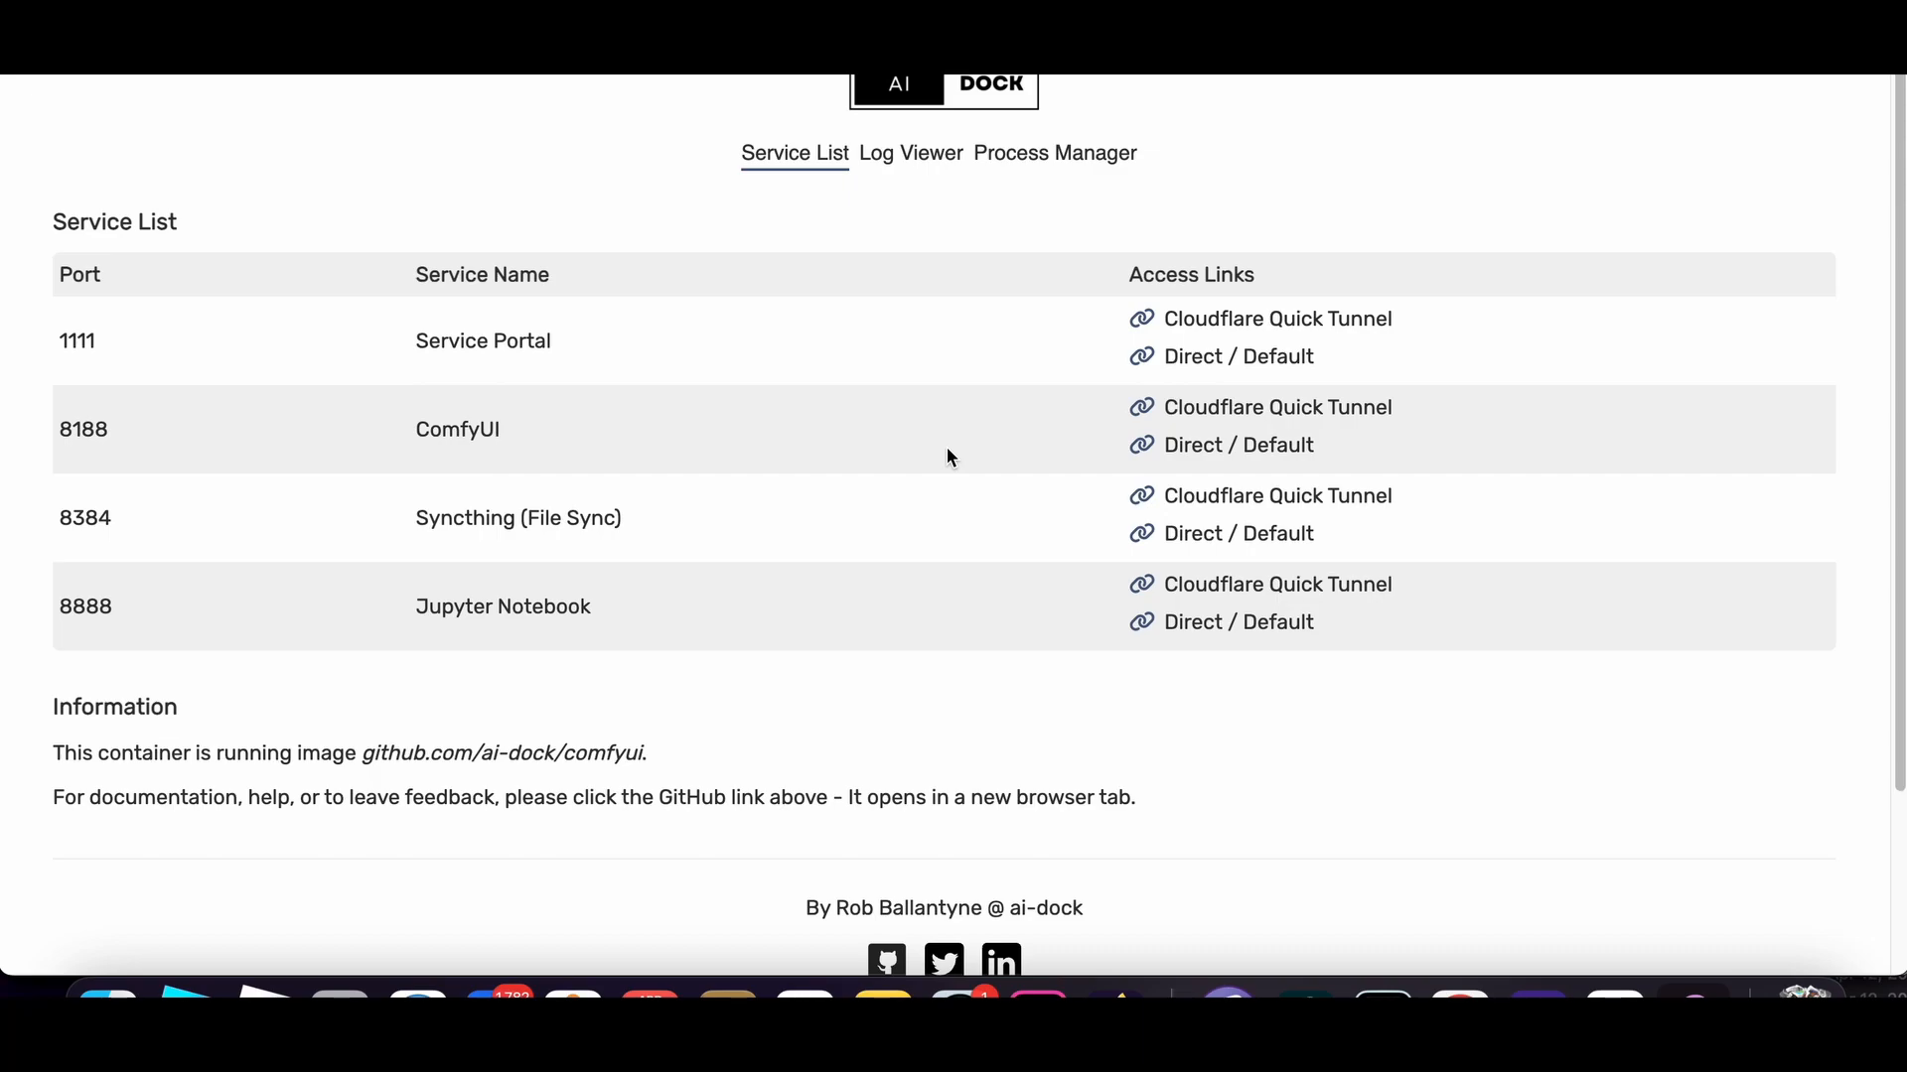
mouse_move(1259, 413)
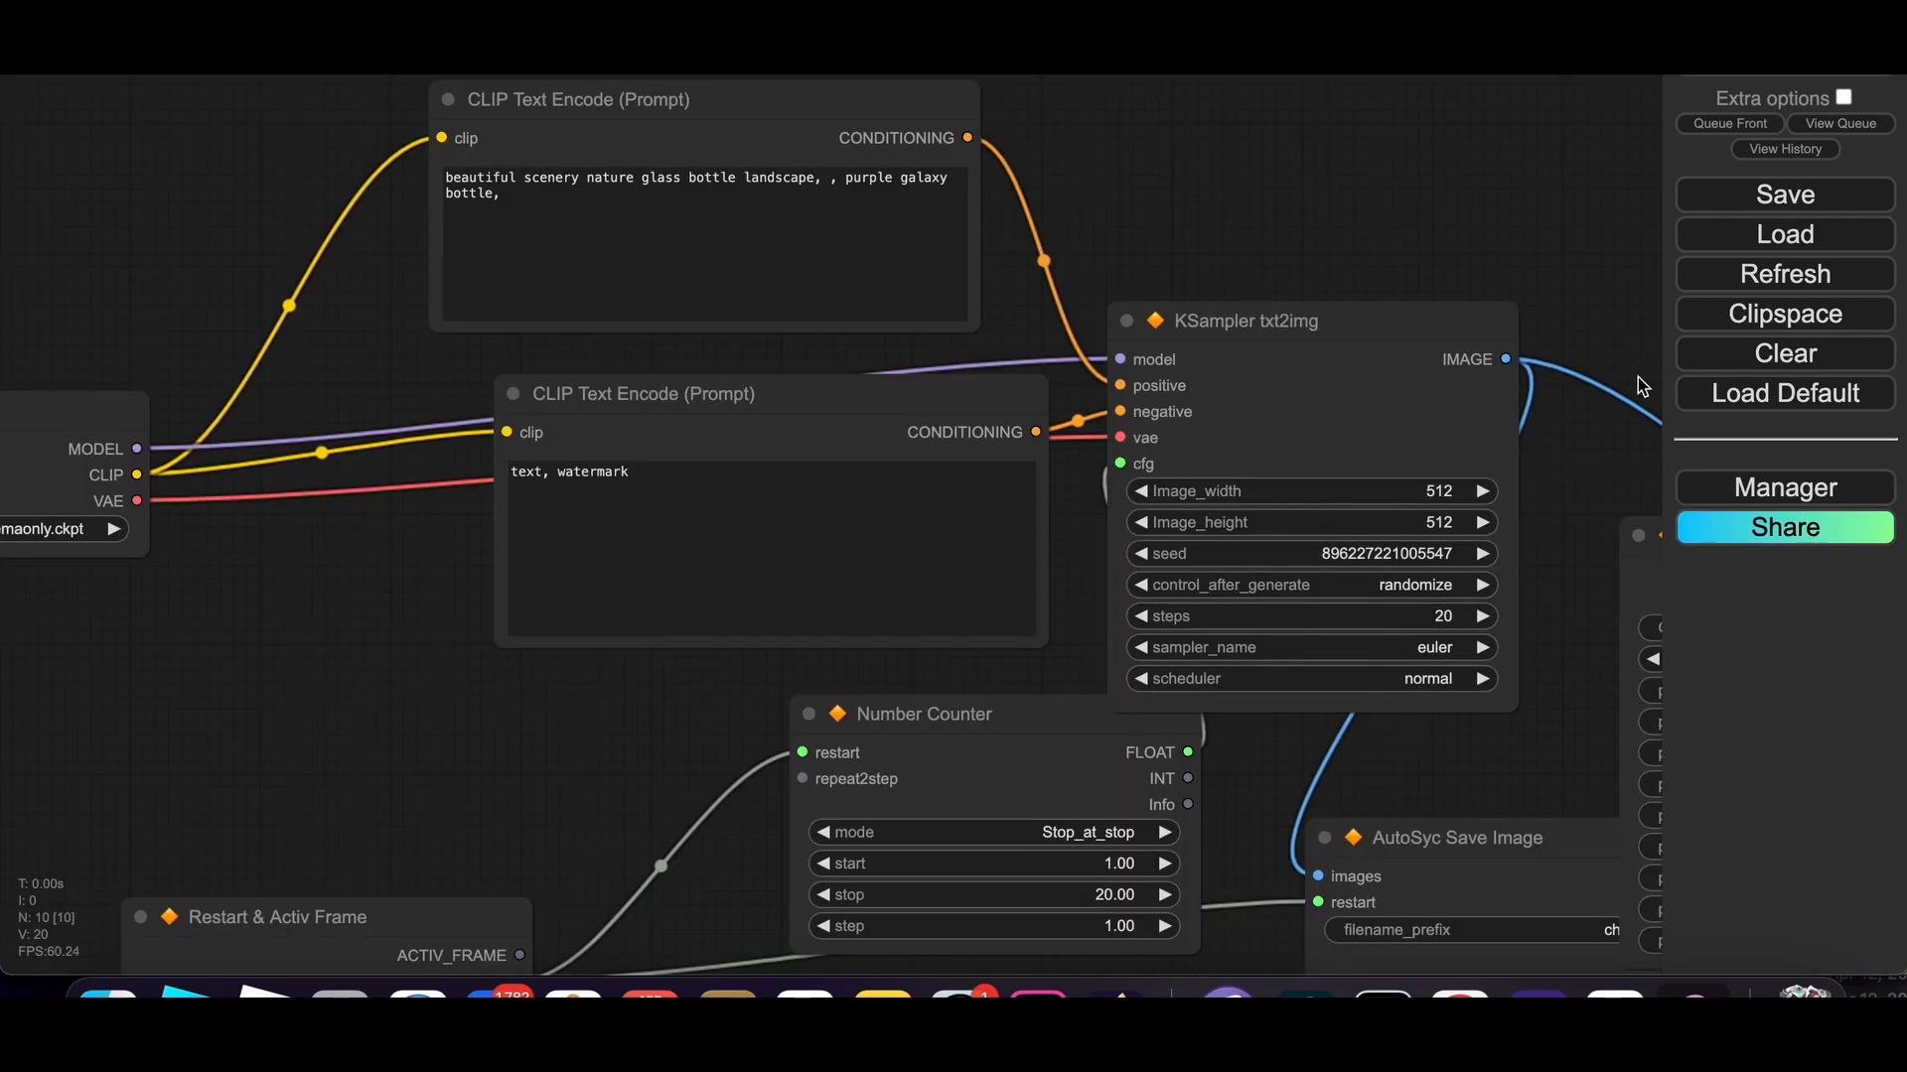
mouse_move(1493, 316)
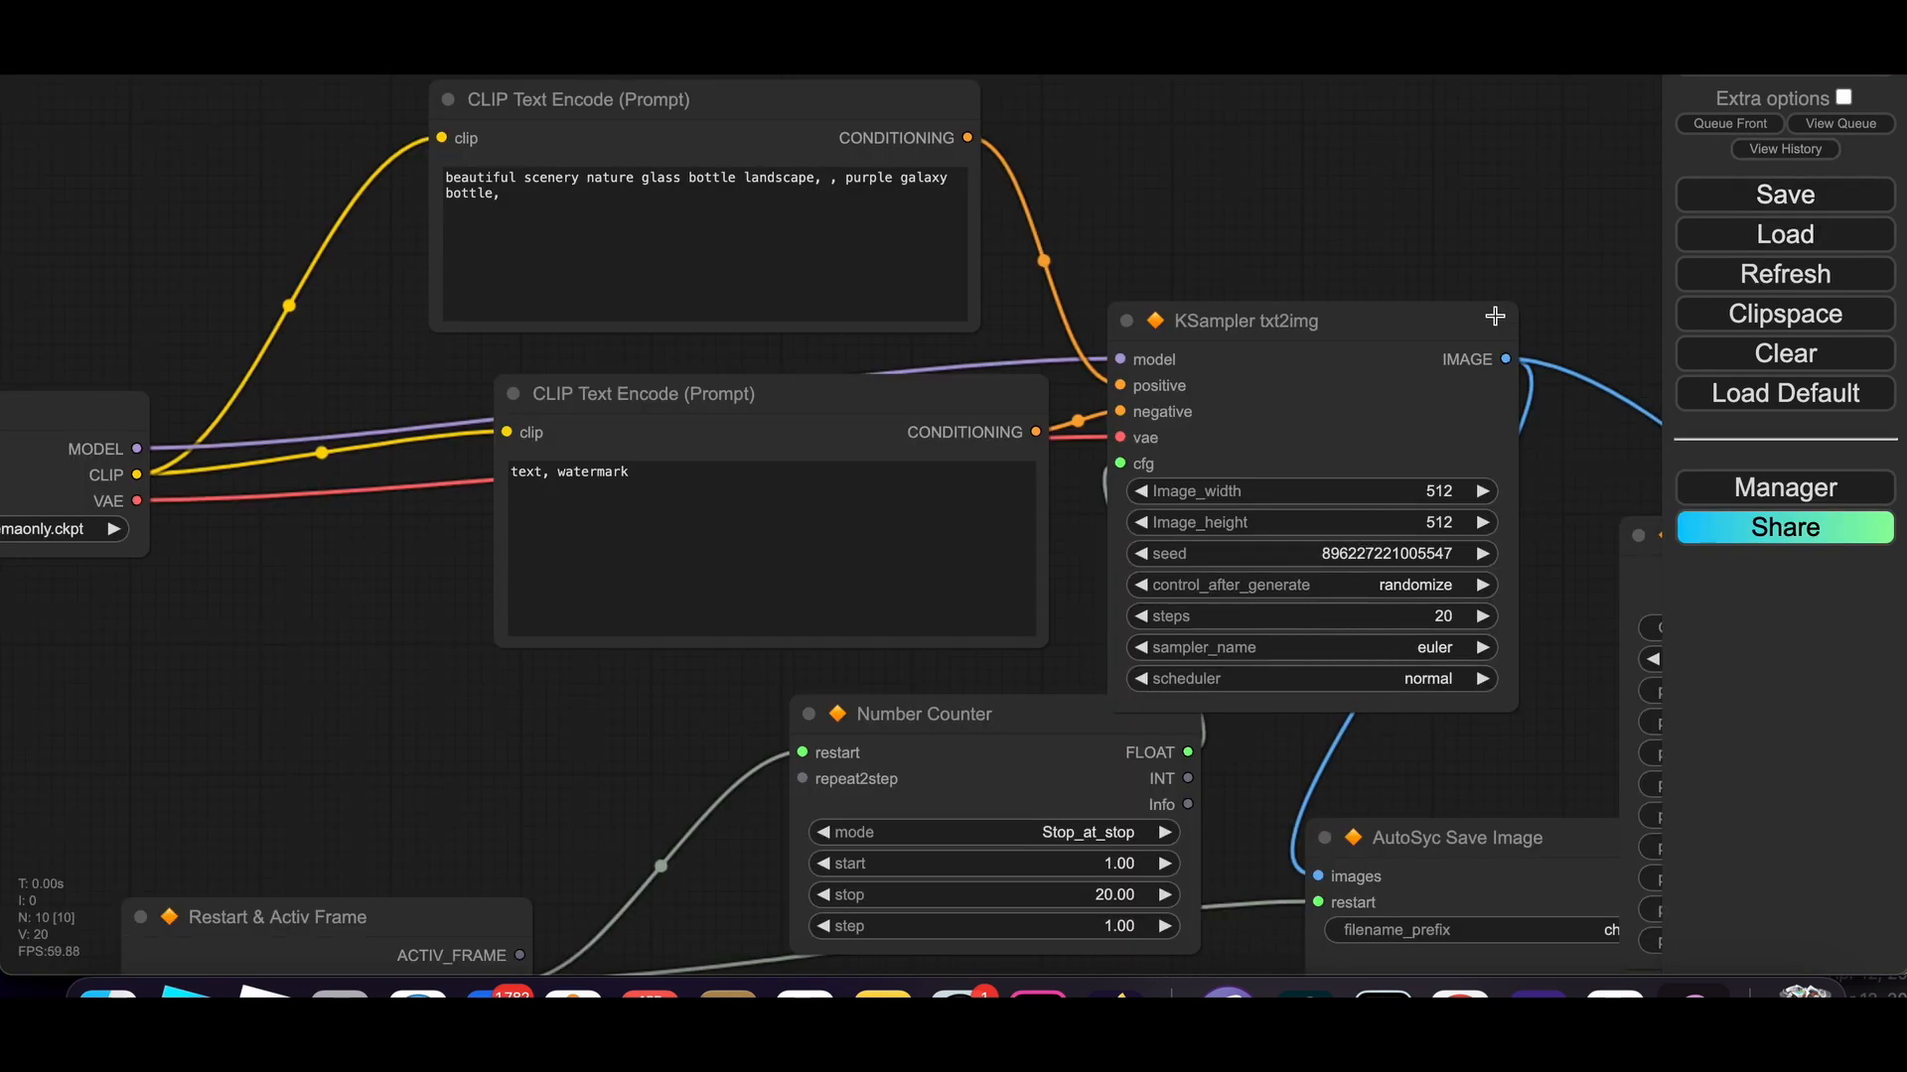
click(1845, 97)
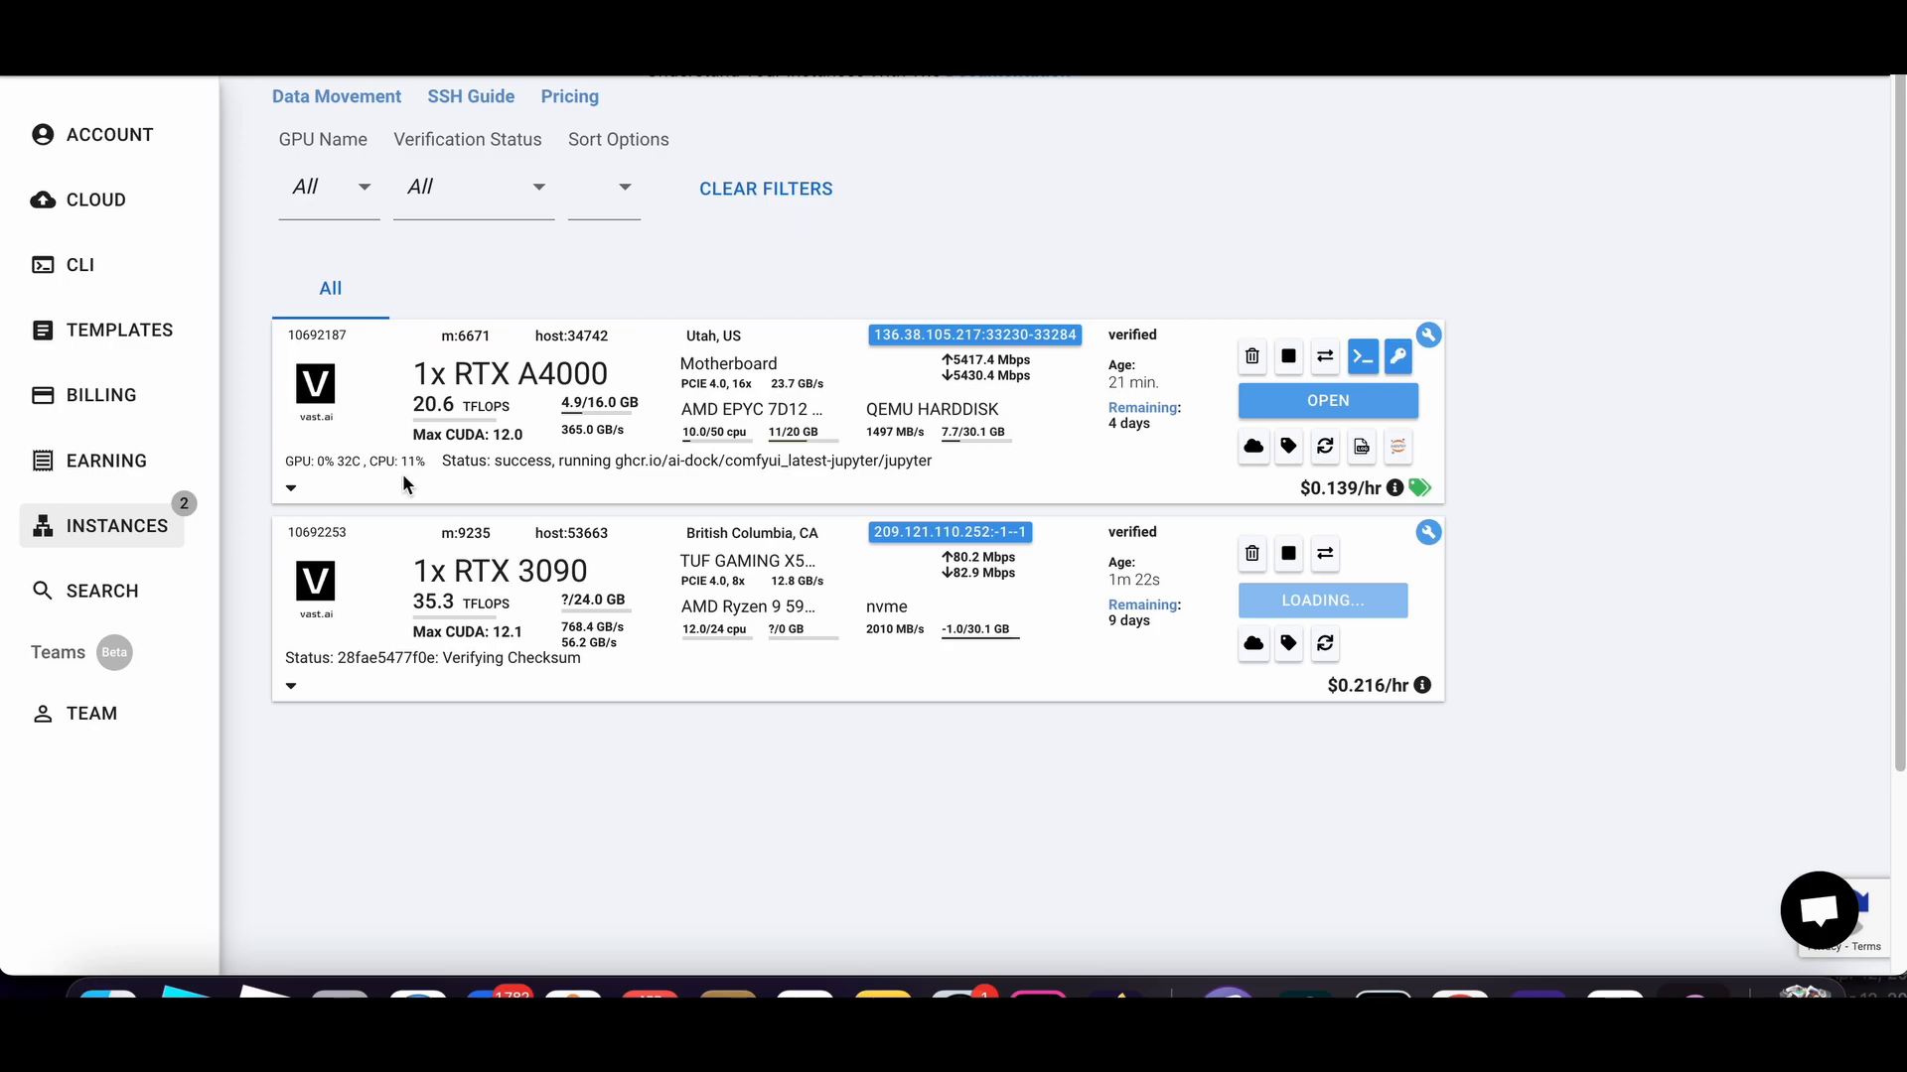
mouse_move(1253, 643)
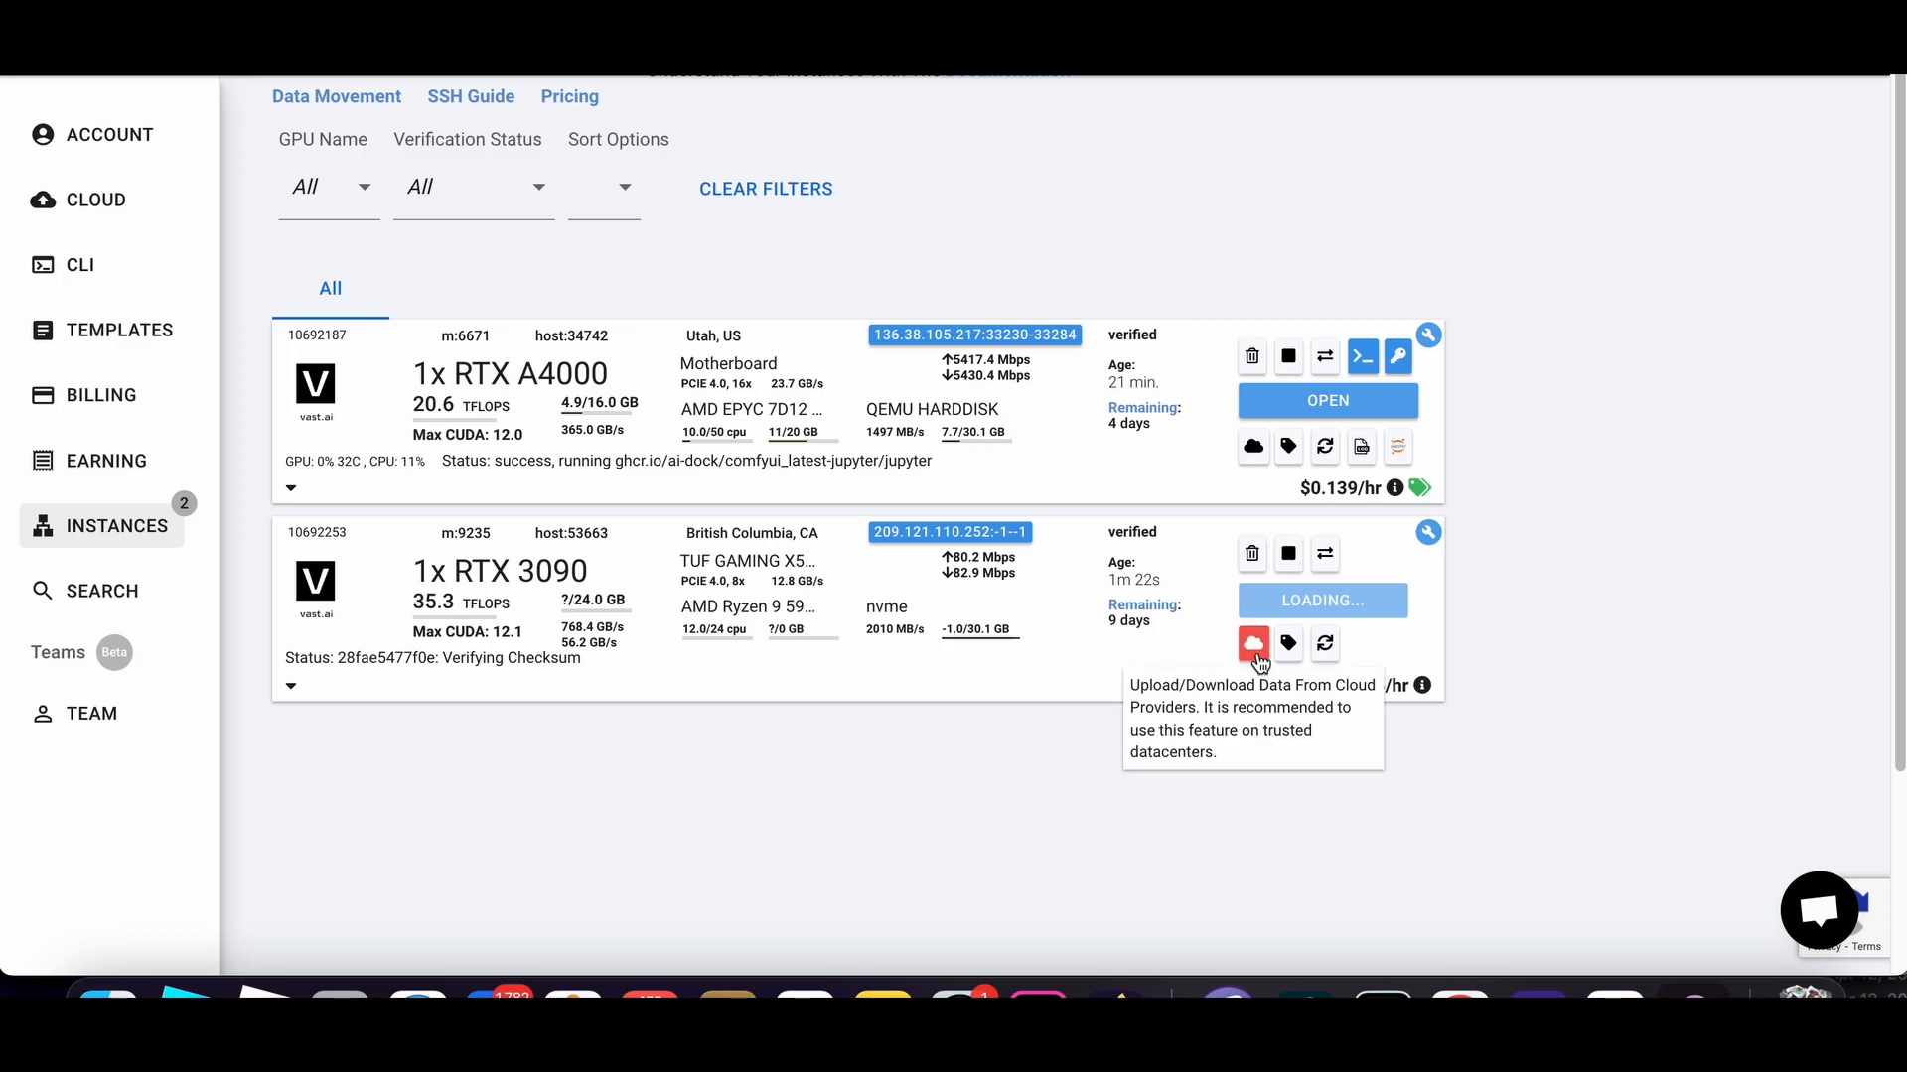
click(1251, 644)
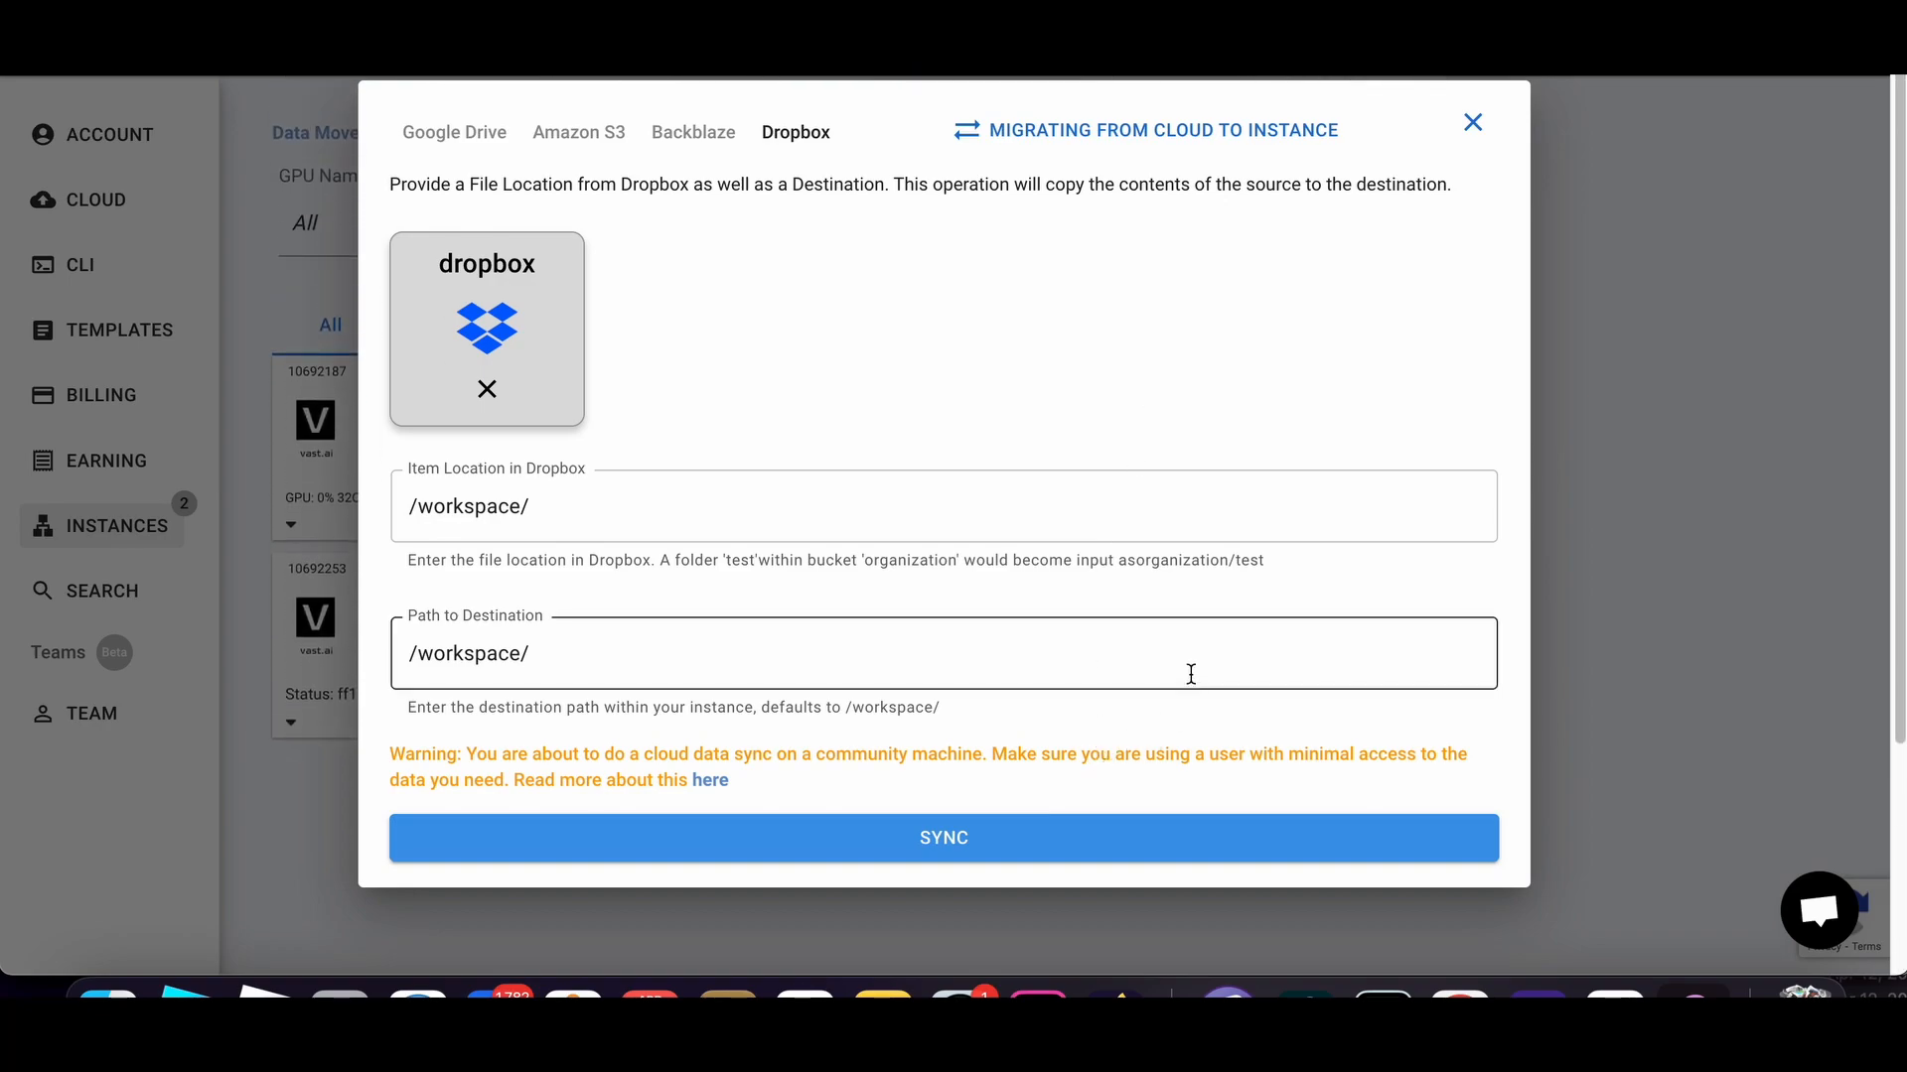
click(1471, 121)
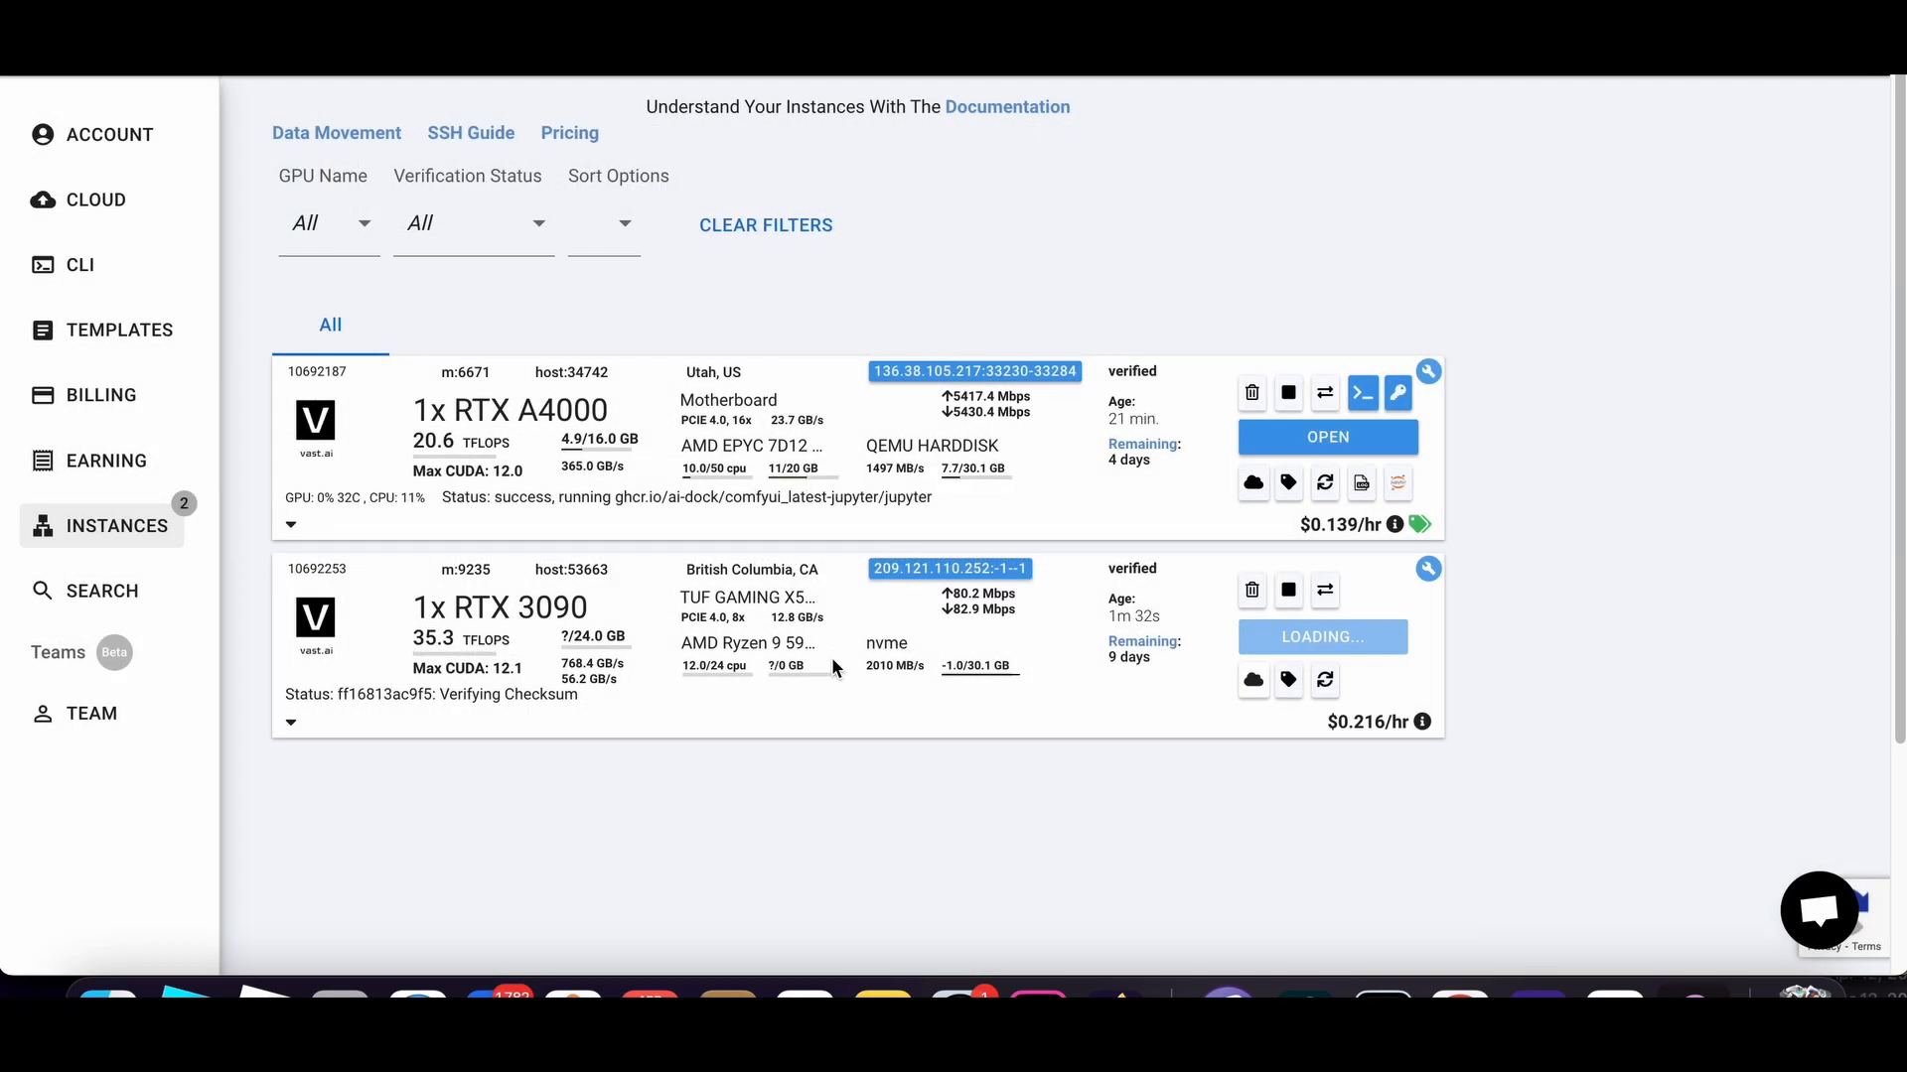
mouse_move(1067, 763)
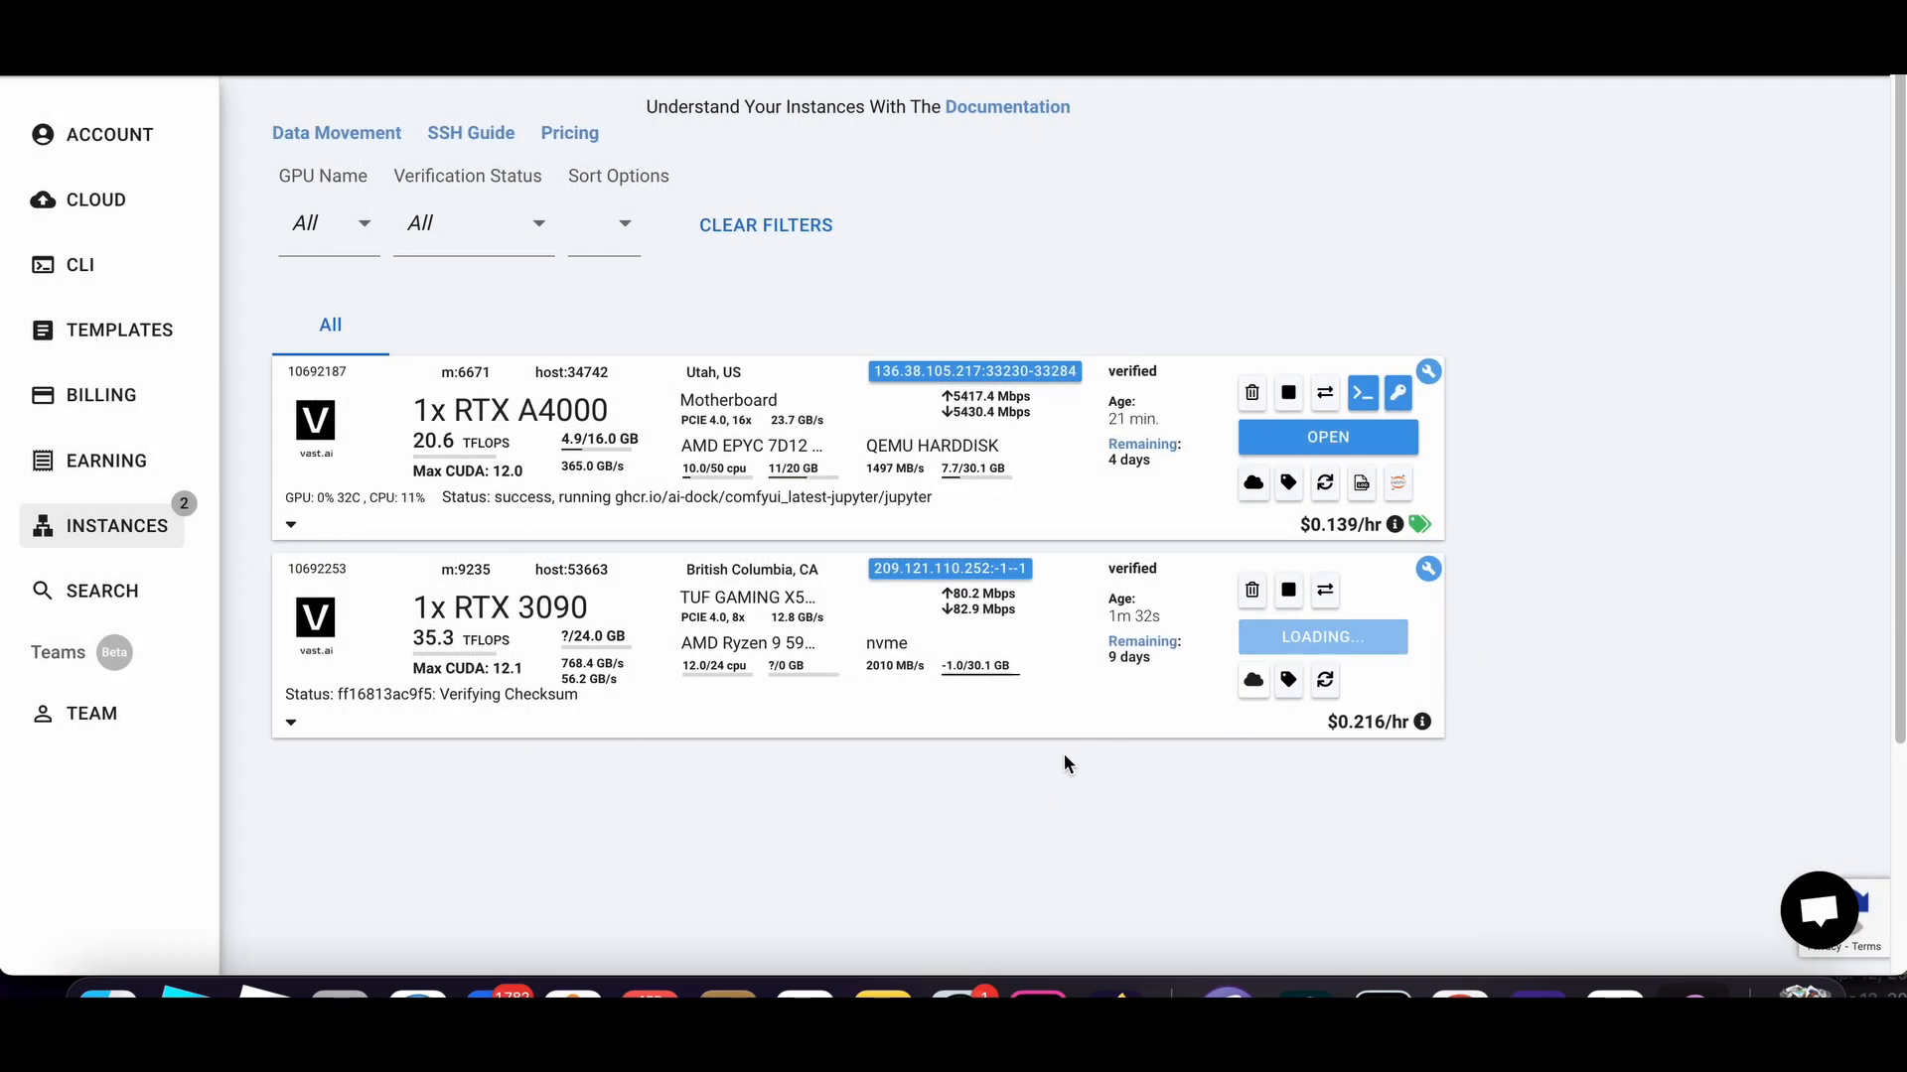
mouse_move(1469, 610)
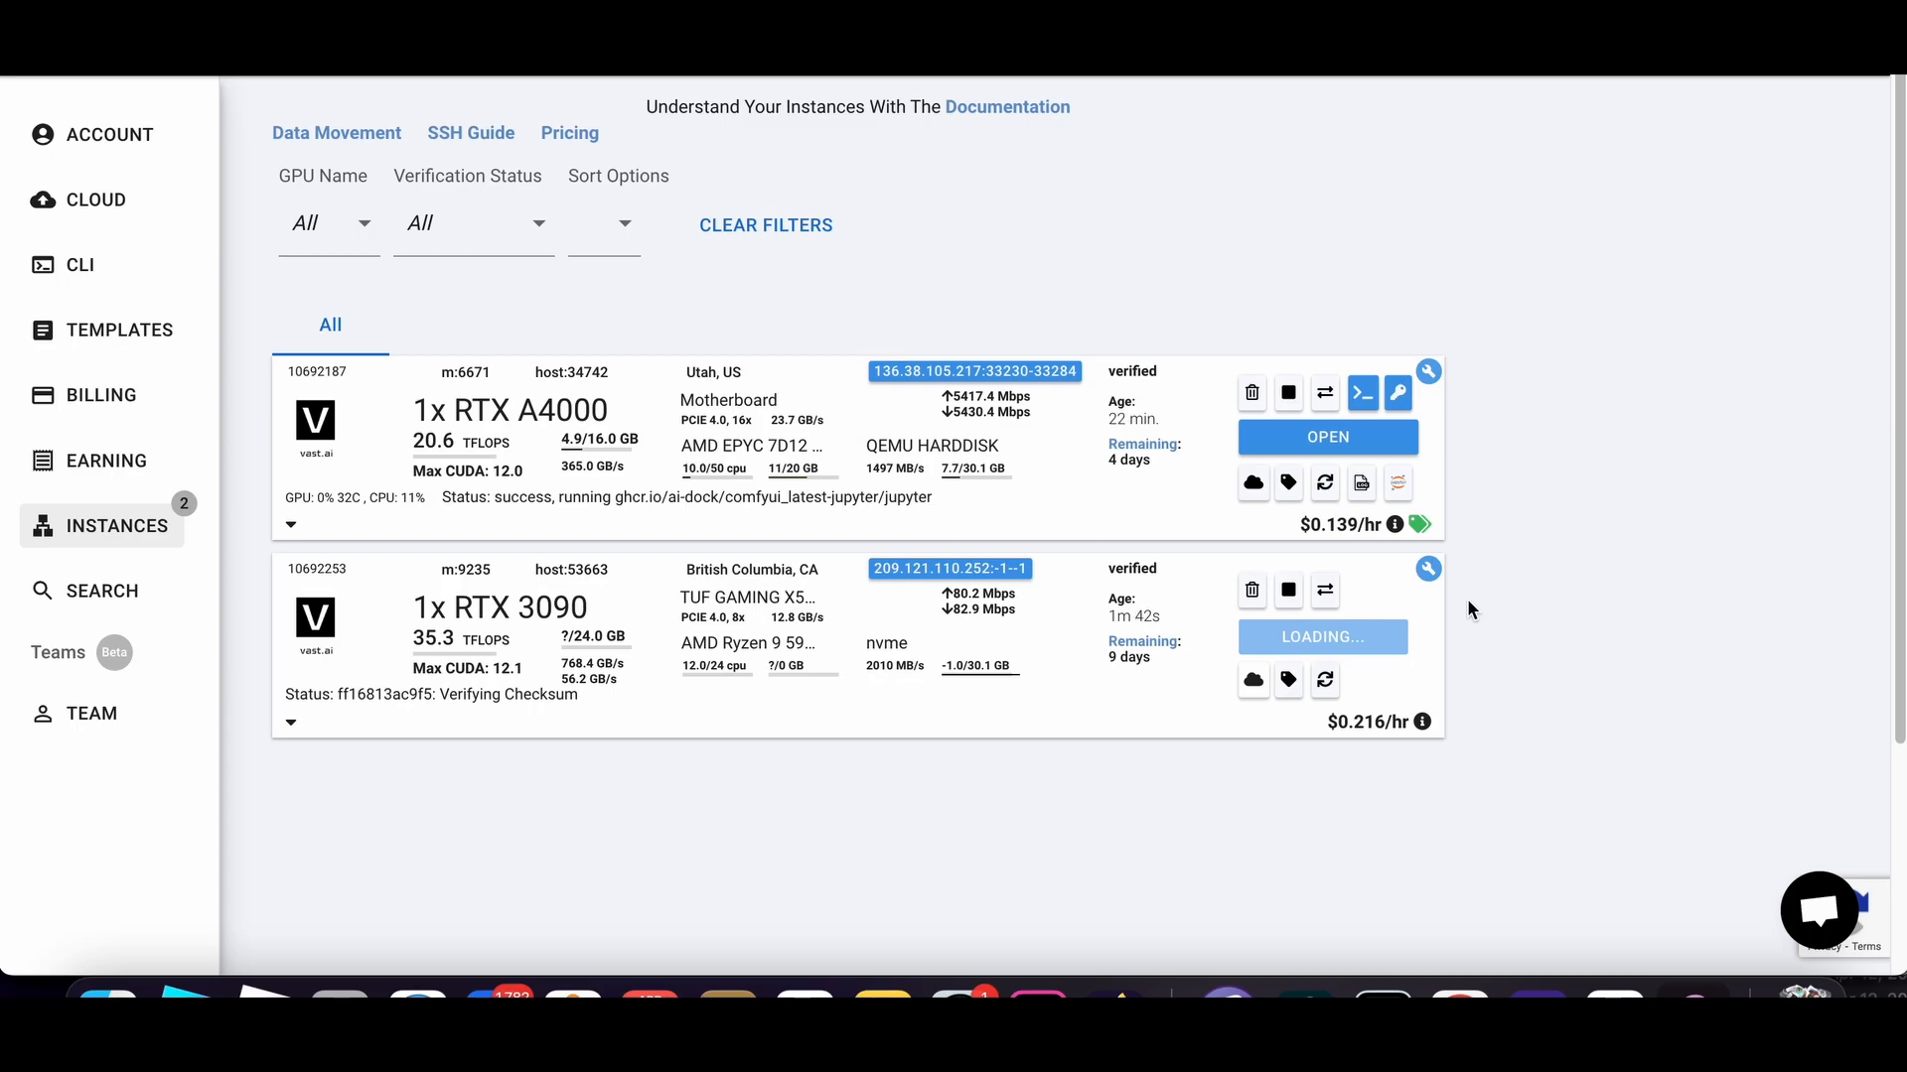
mouse_move(1244, 725)
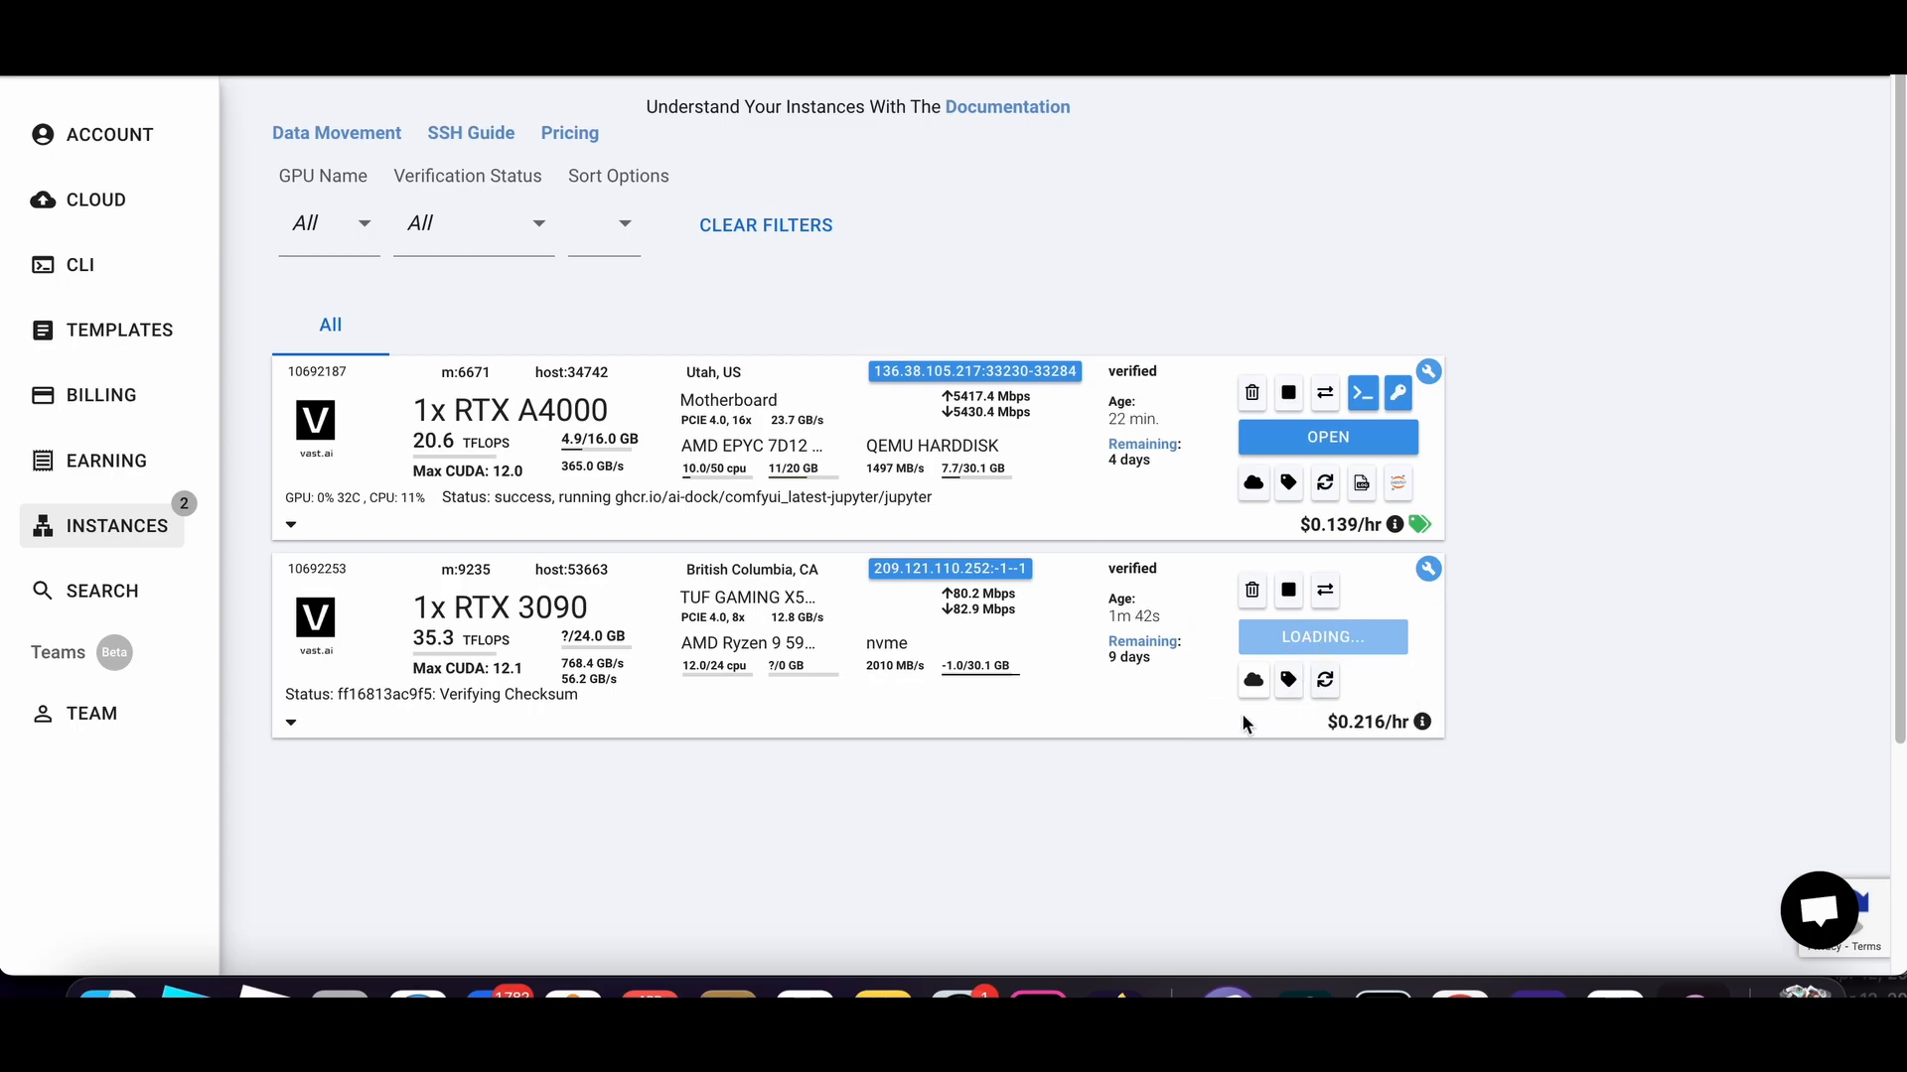
mouse_move(1287, 592)
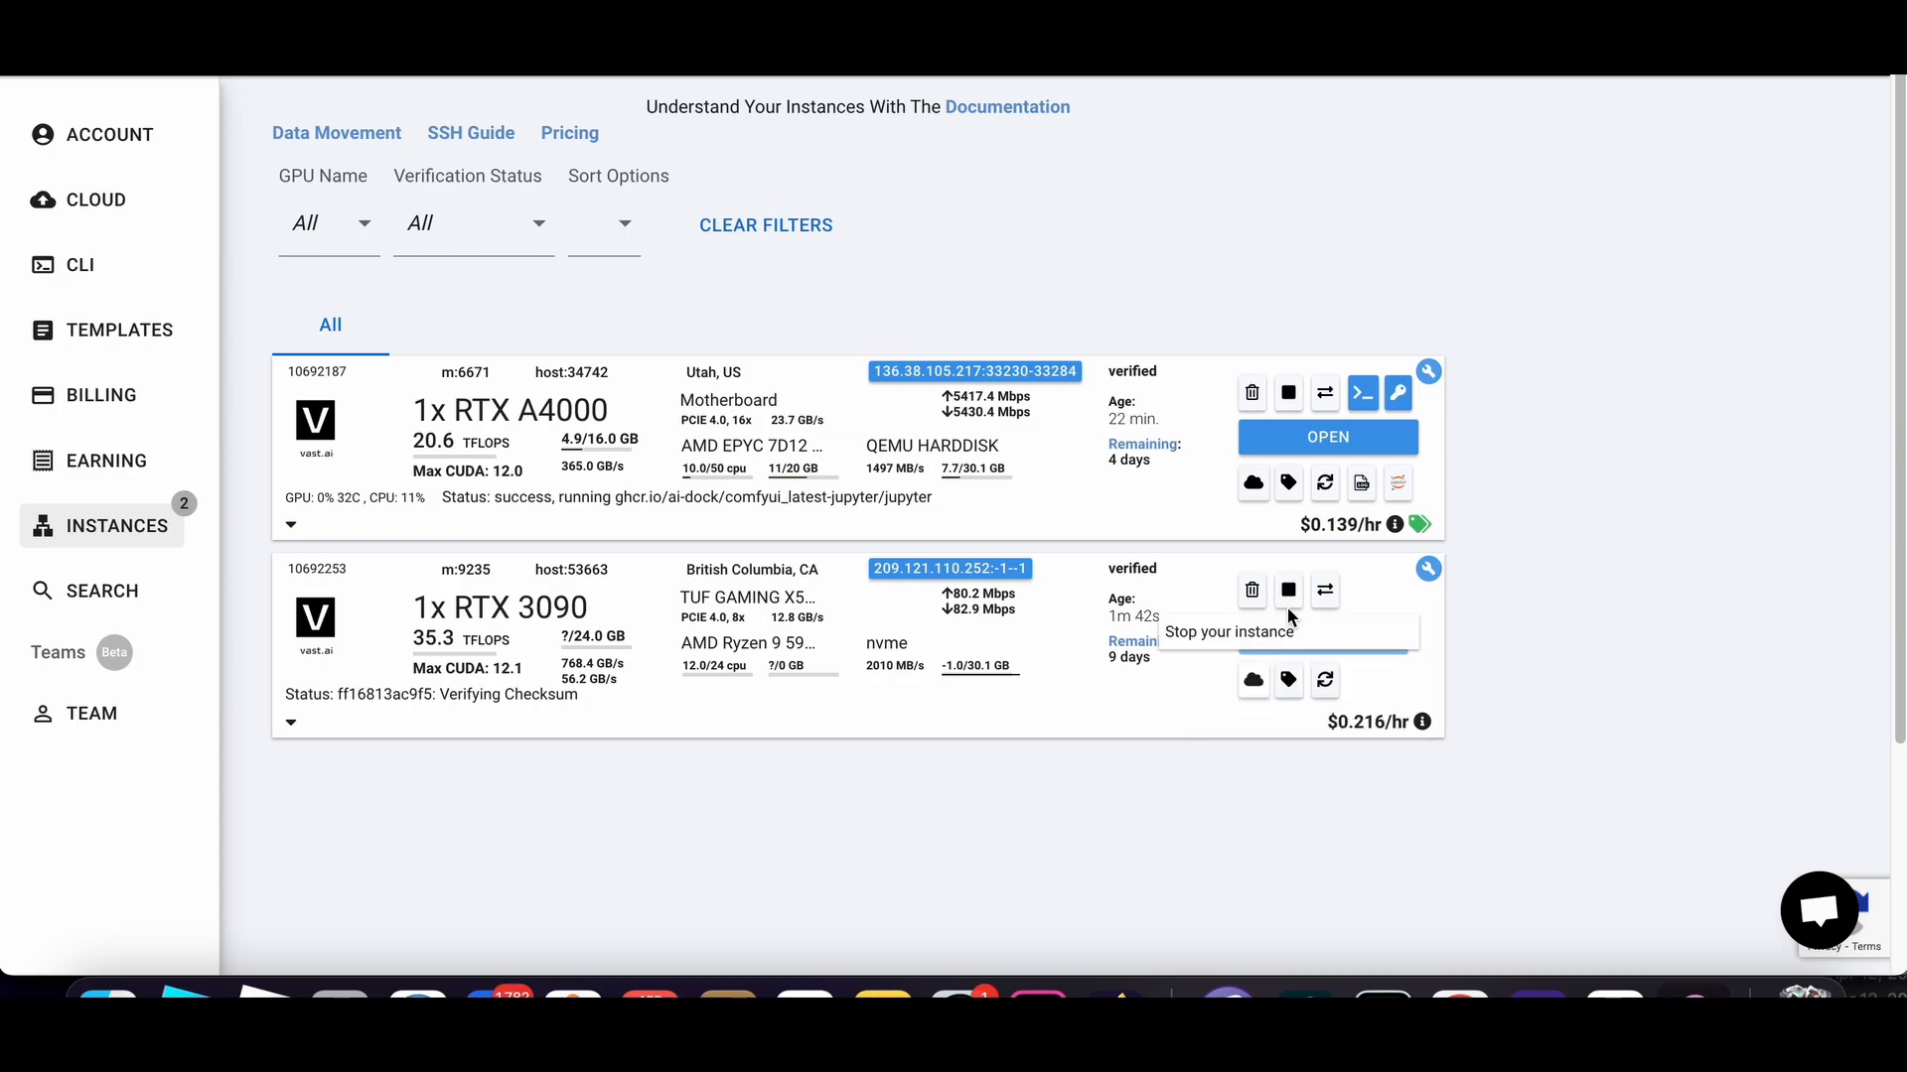
click(1286, 592)
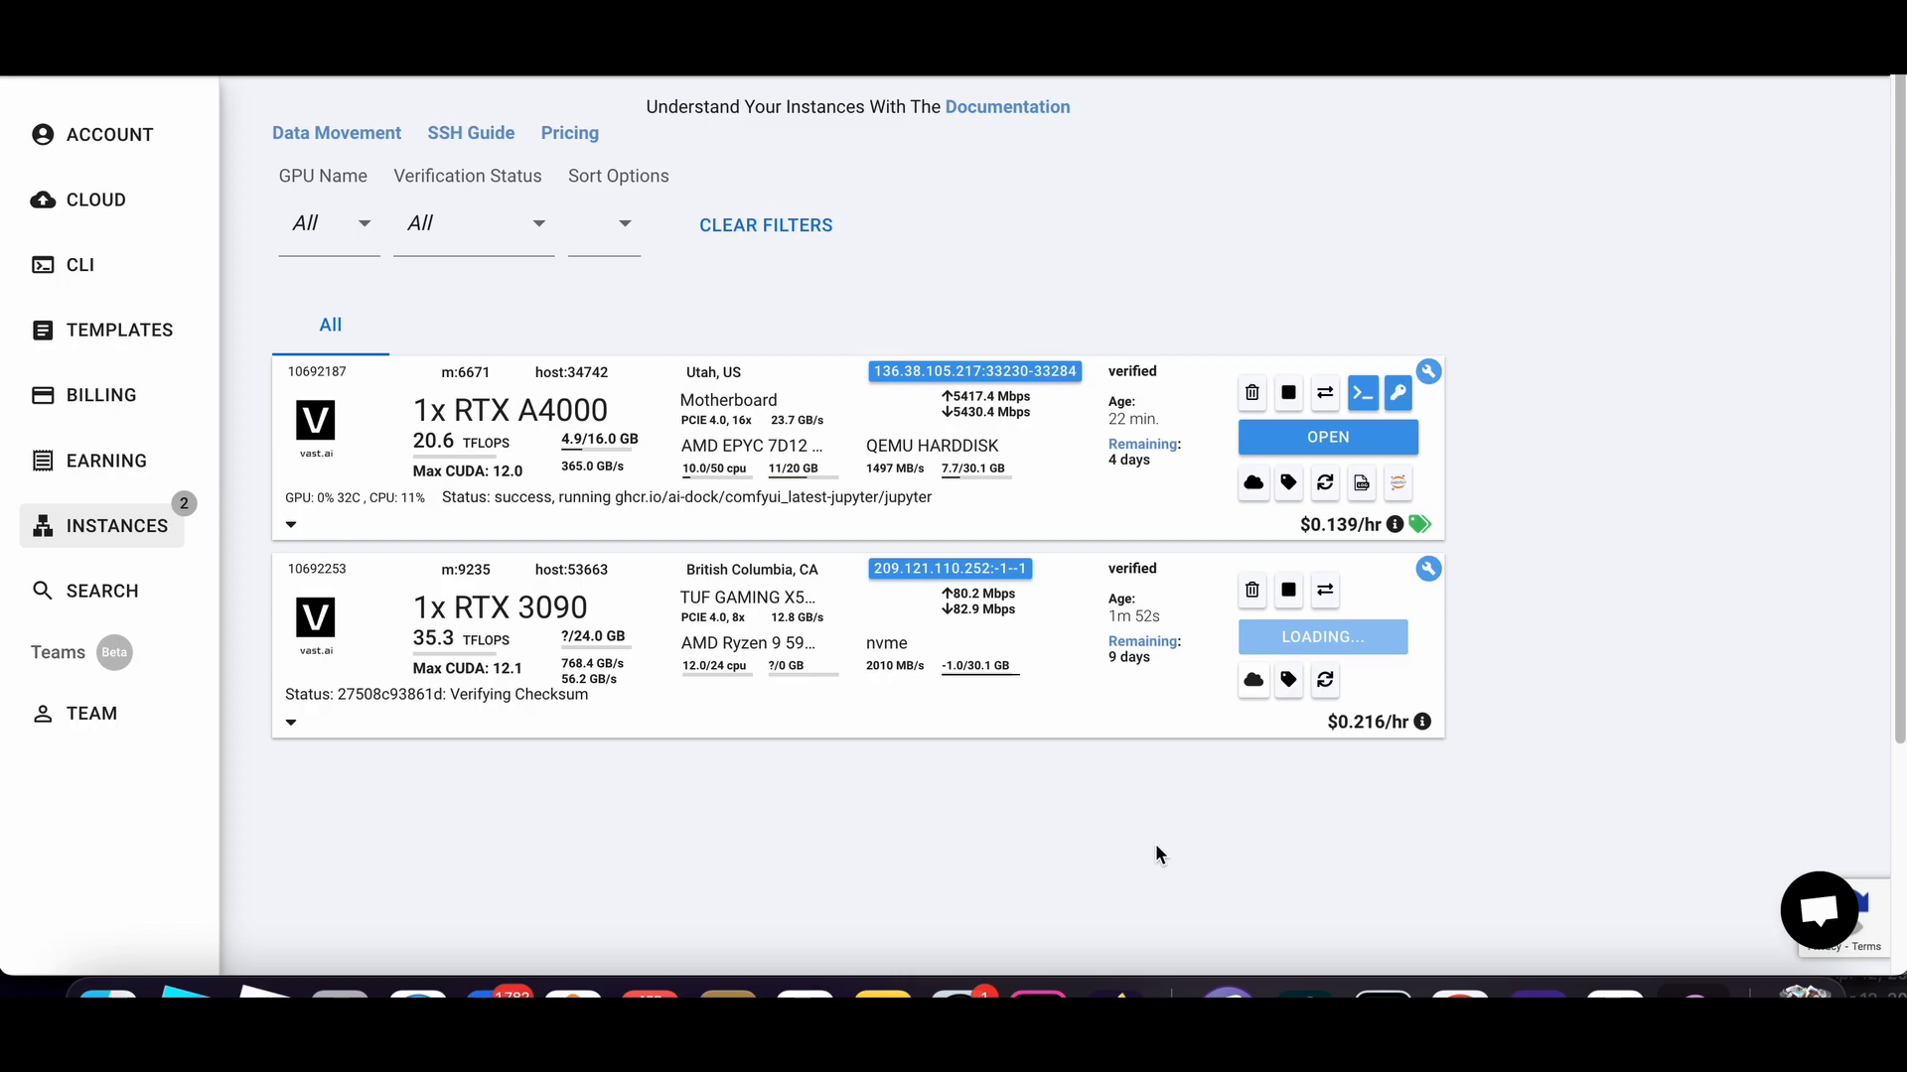
mouse_move(1311, 641)
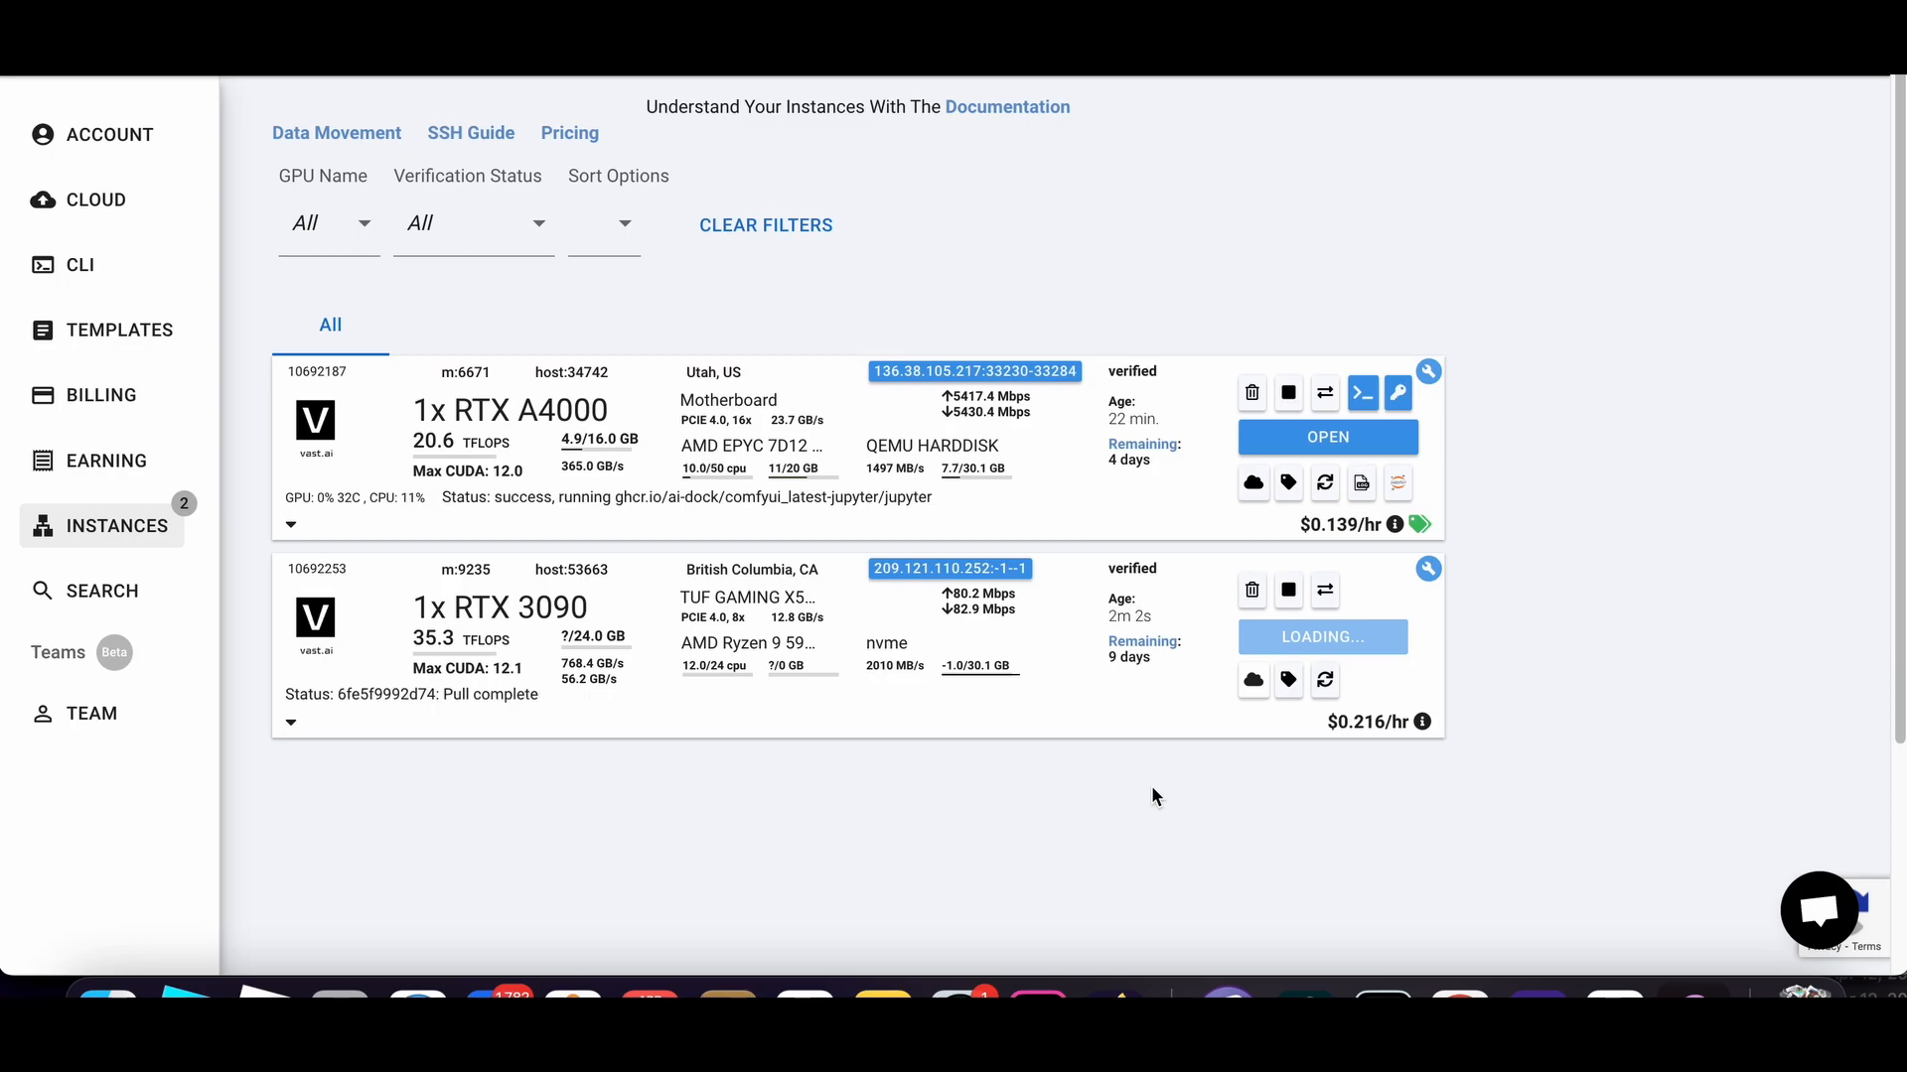
mouse_move(1060, 767)
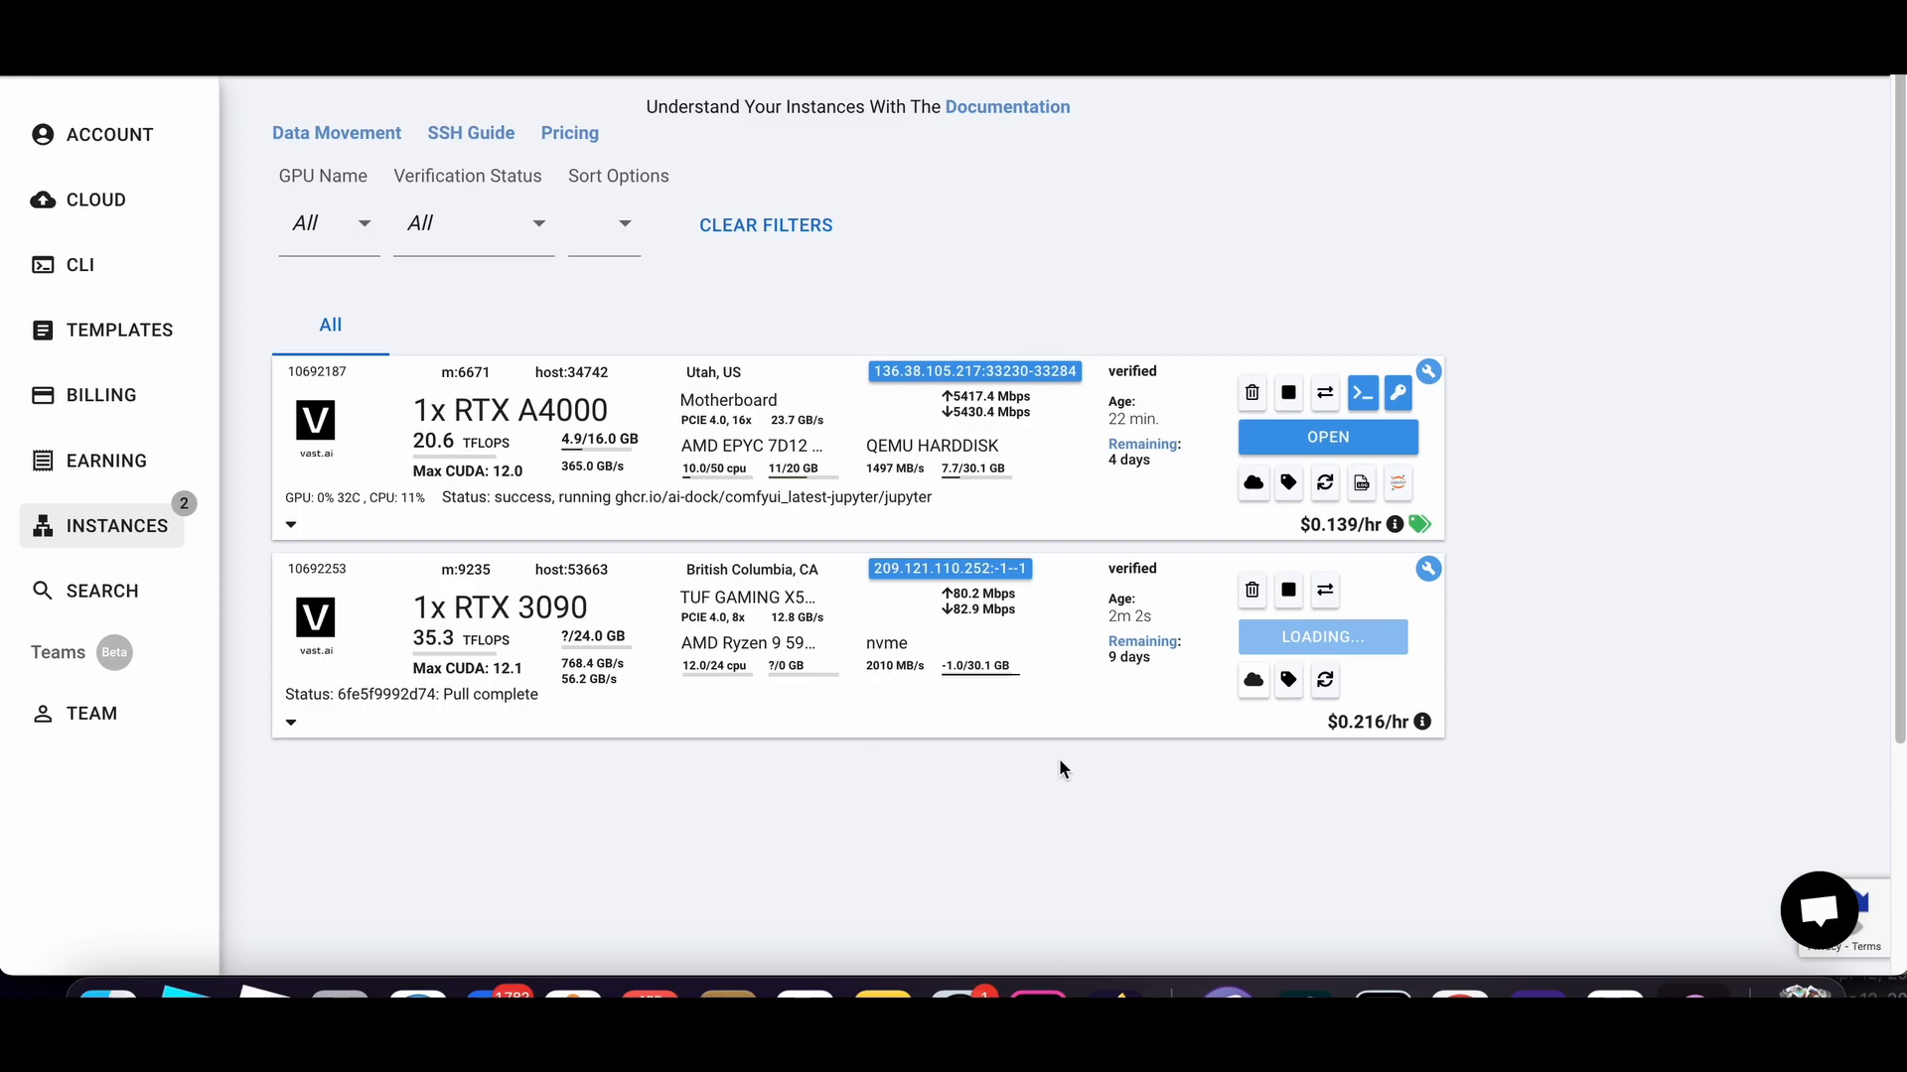
mouse_move(1192, 717)
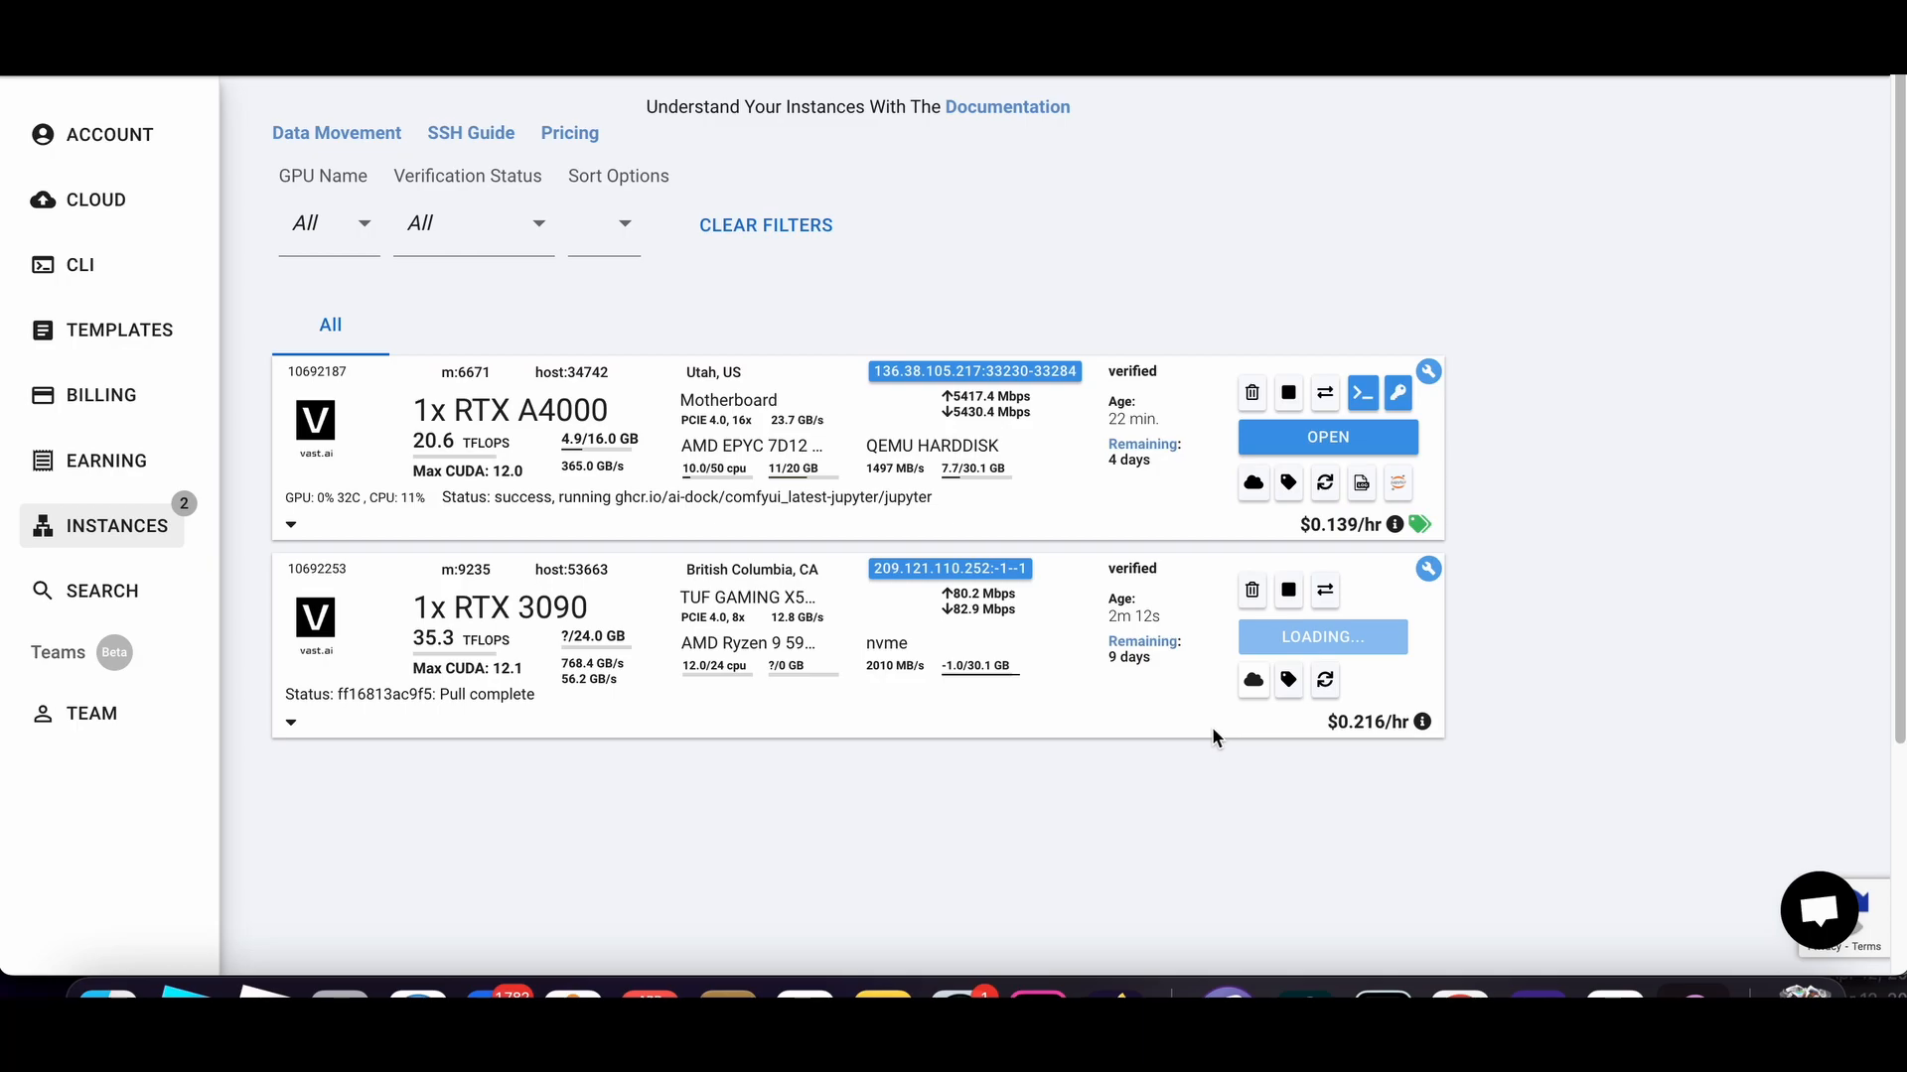
mouse_move(1251, 590)
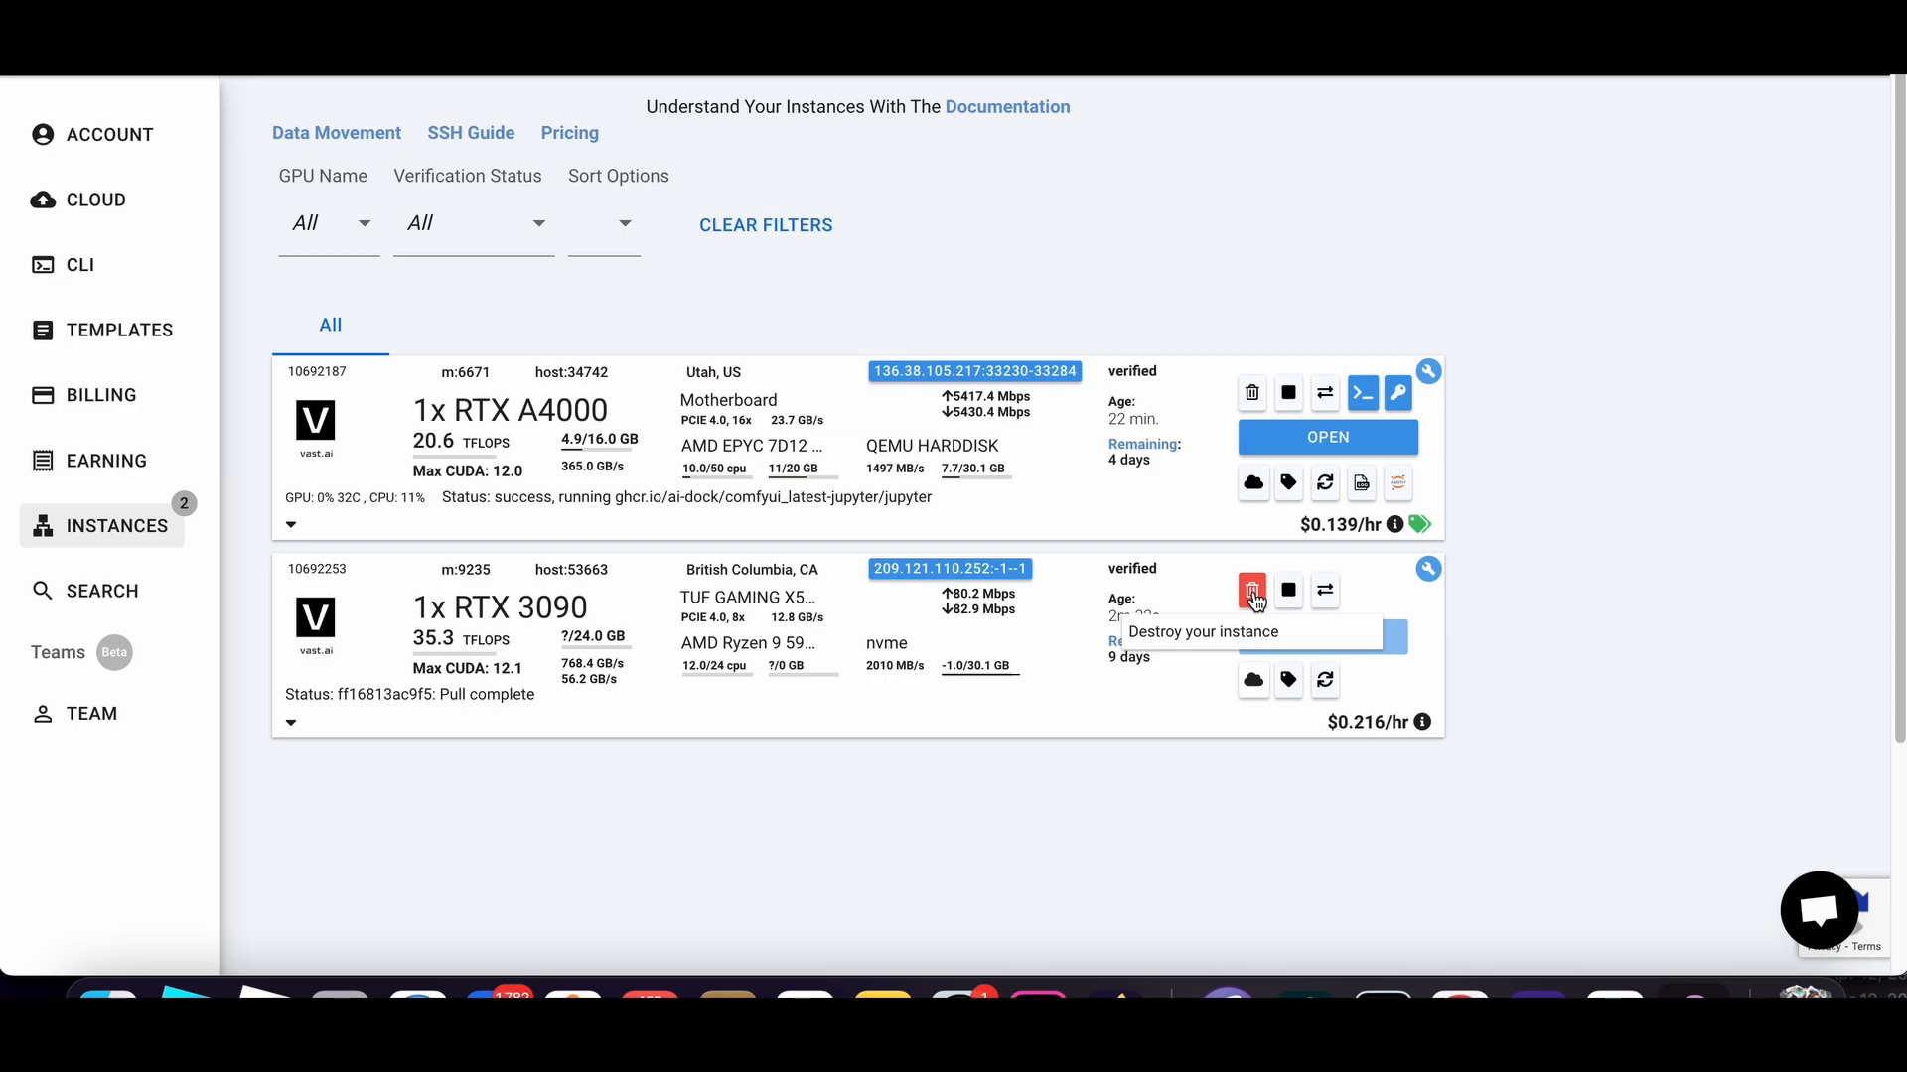
click(1251, 592)
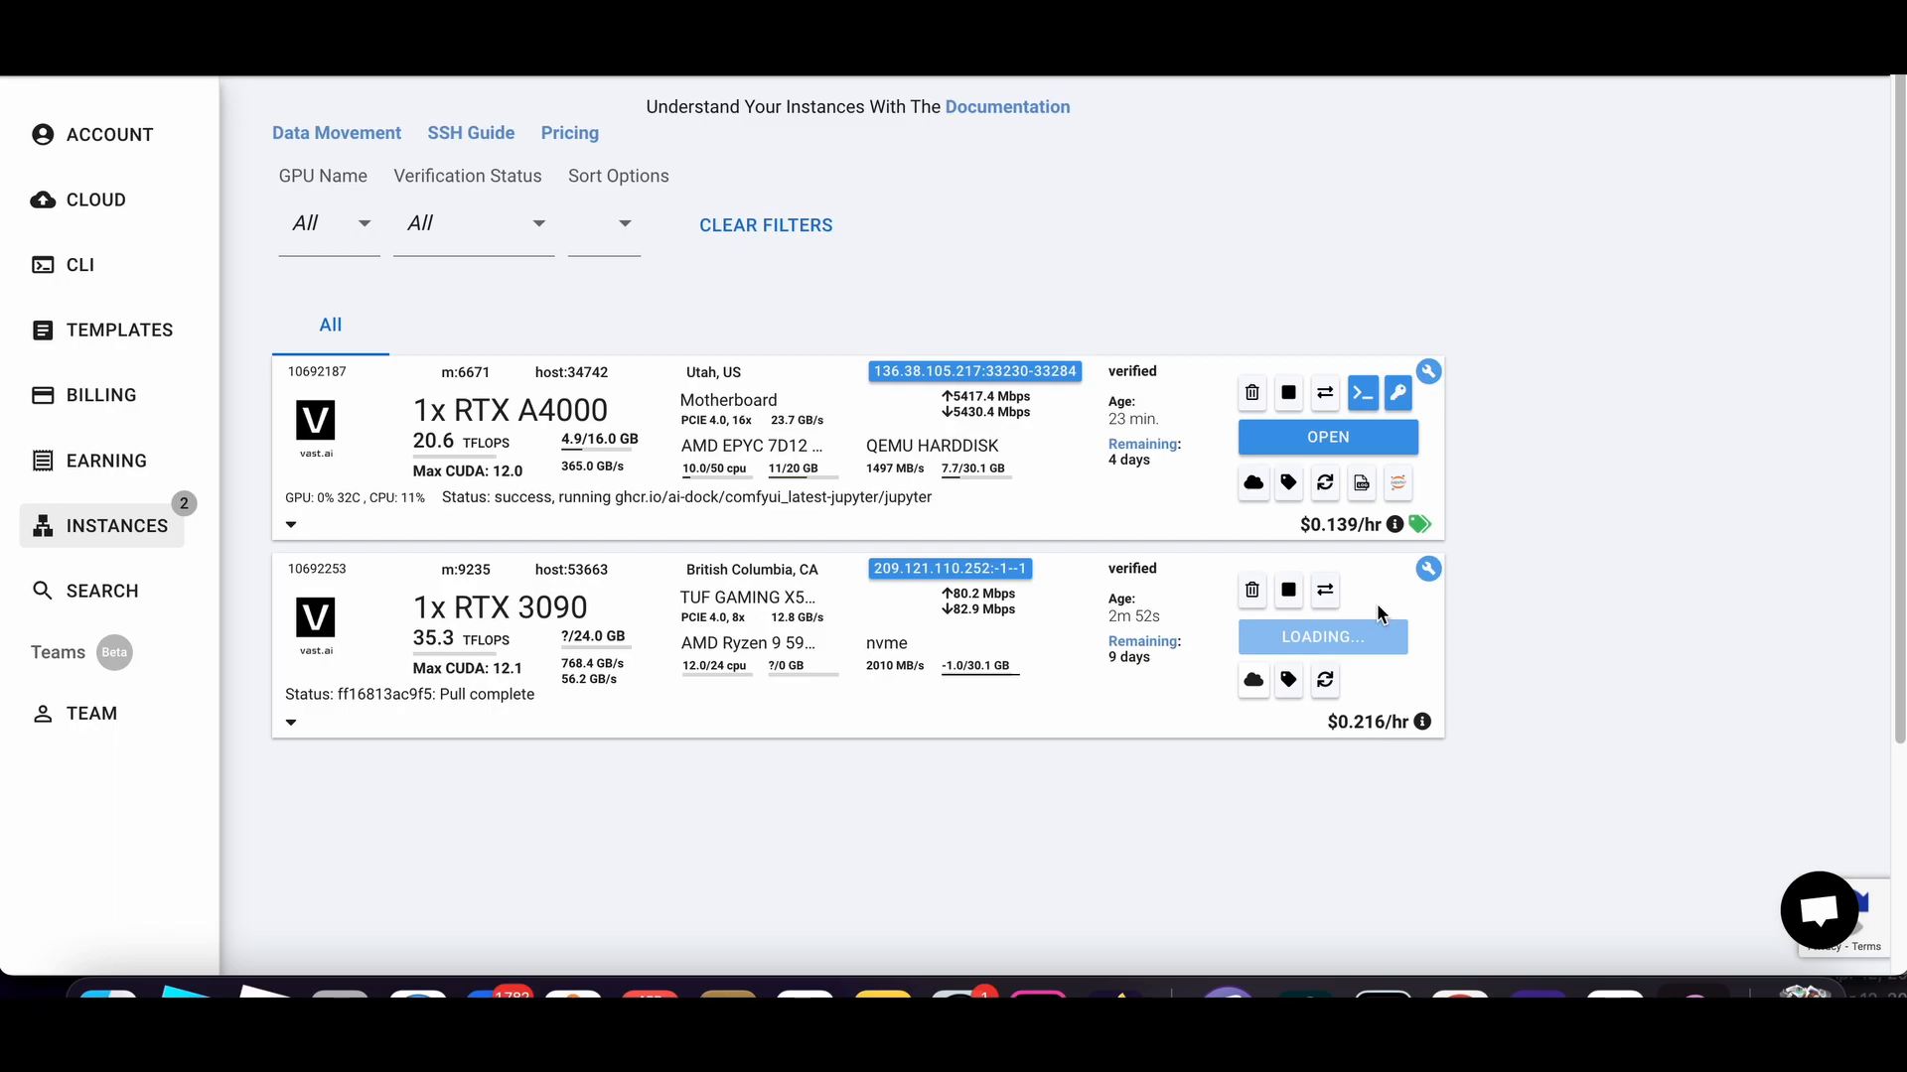
mouse_move(1251, 679)
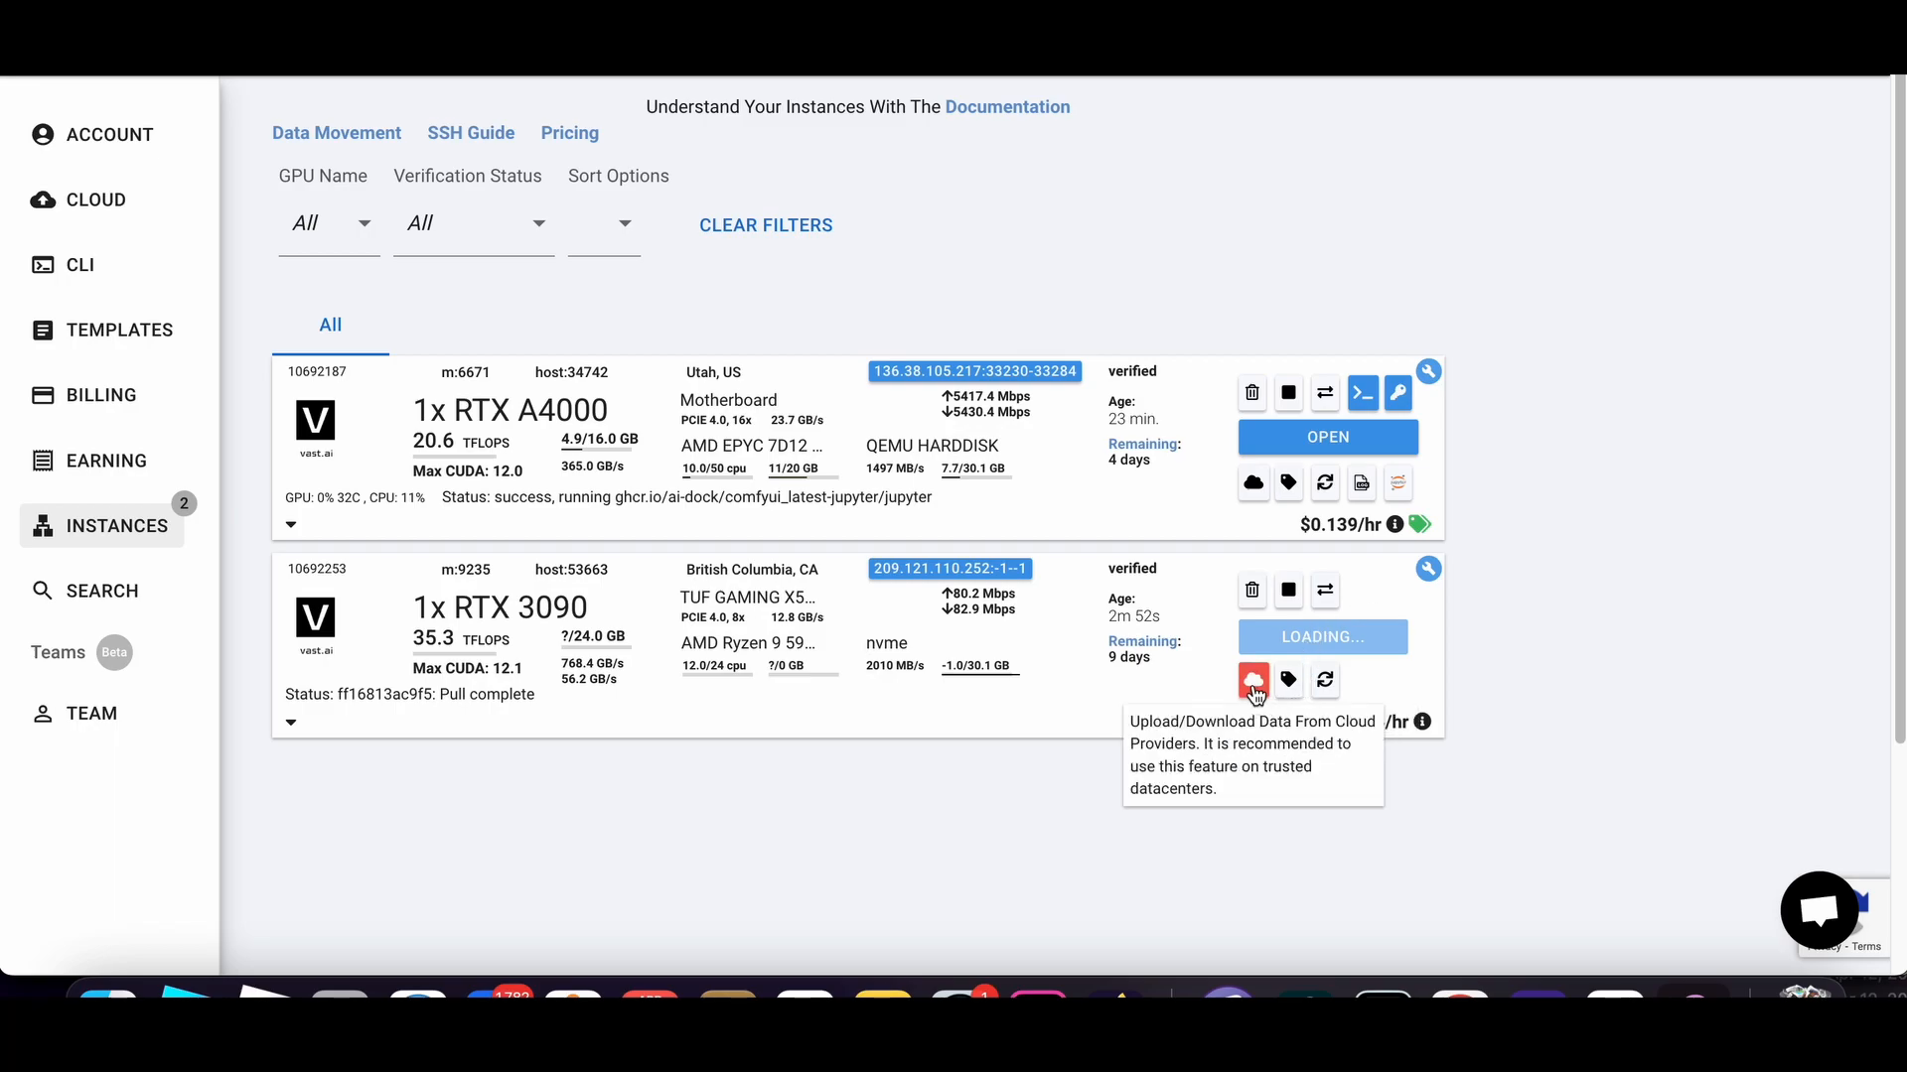
mouse_move(1068, 850)
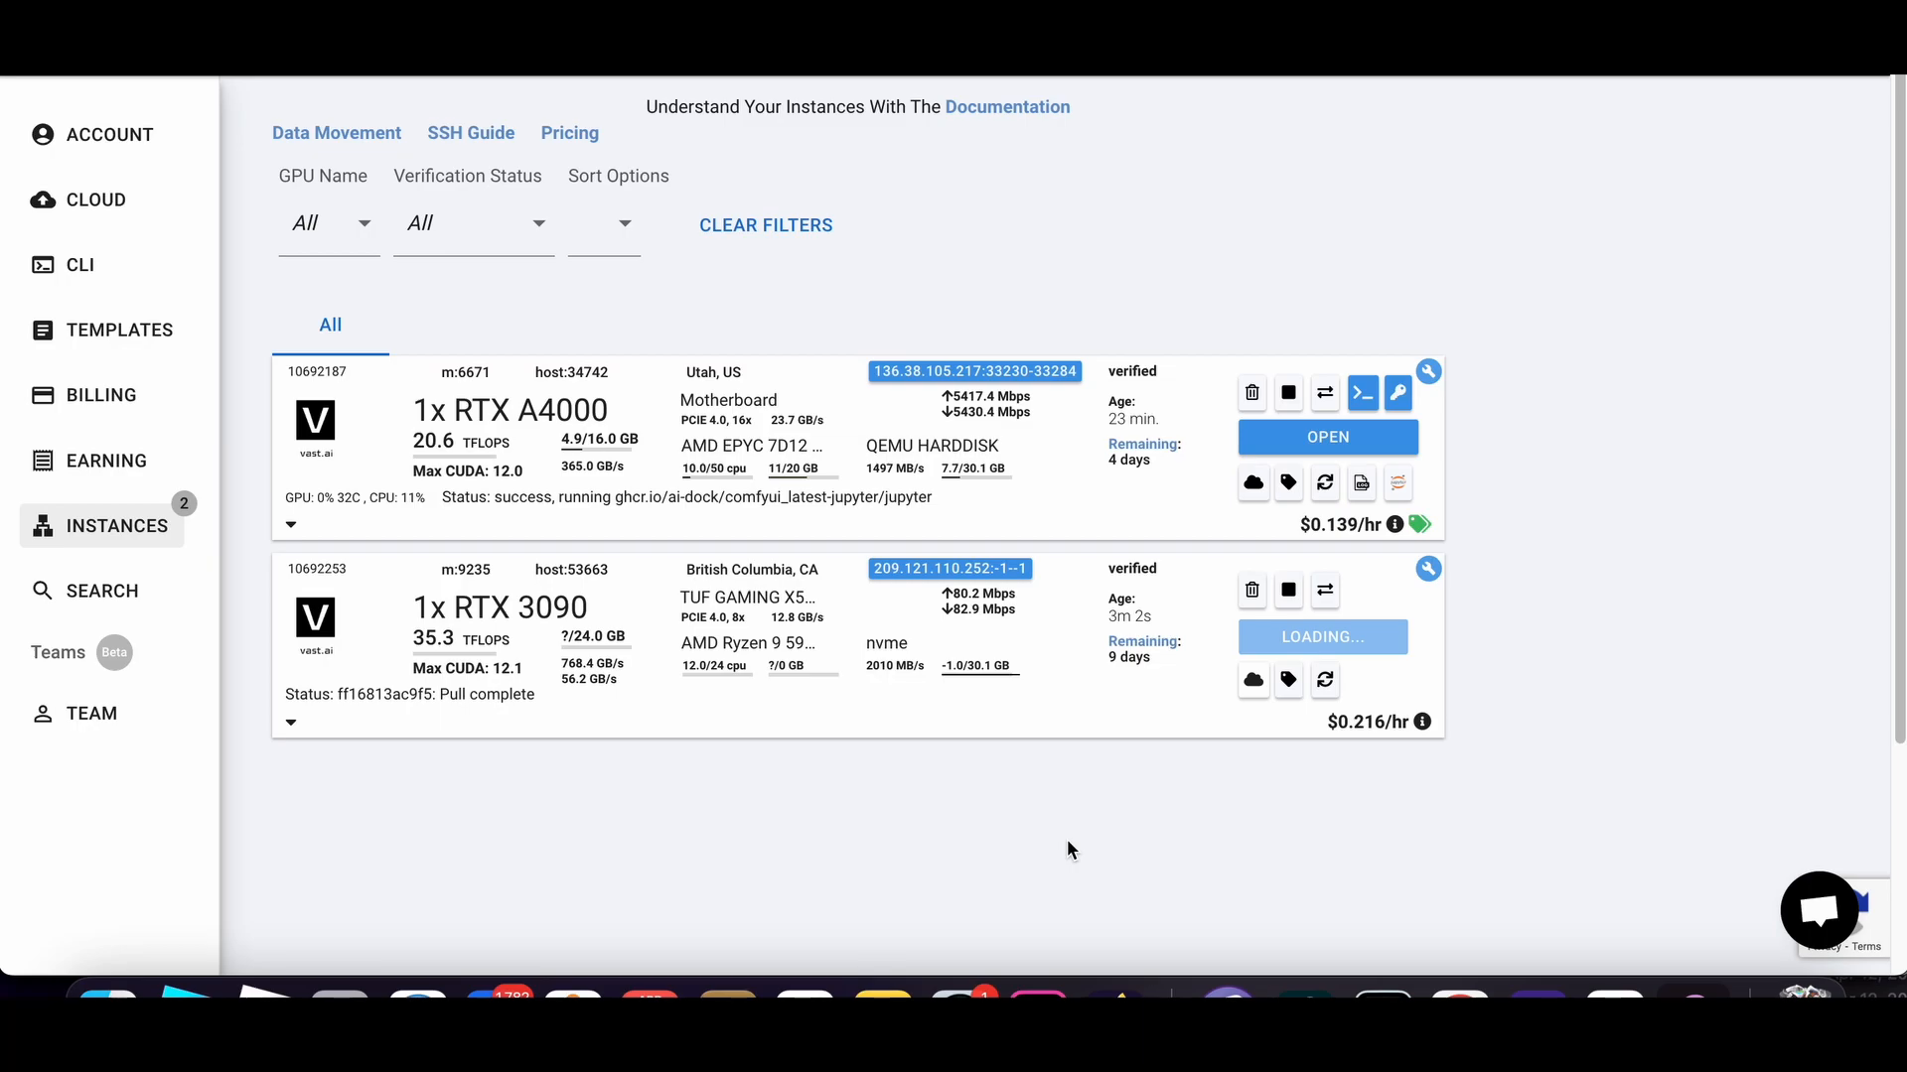
mouse_move(1253, 483)
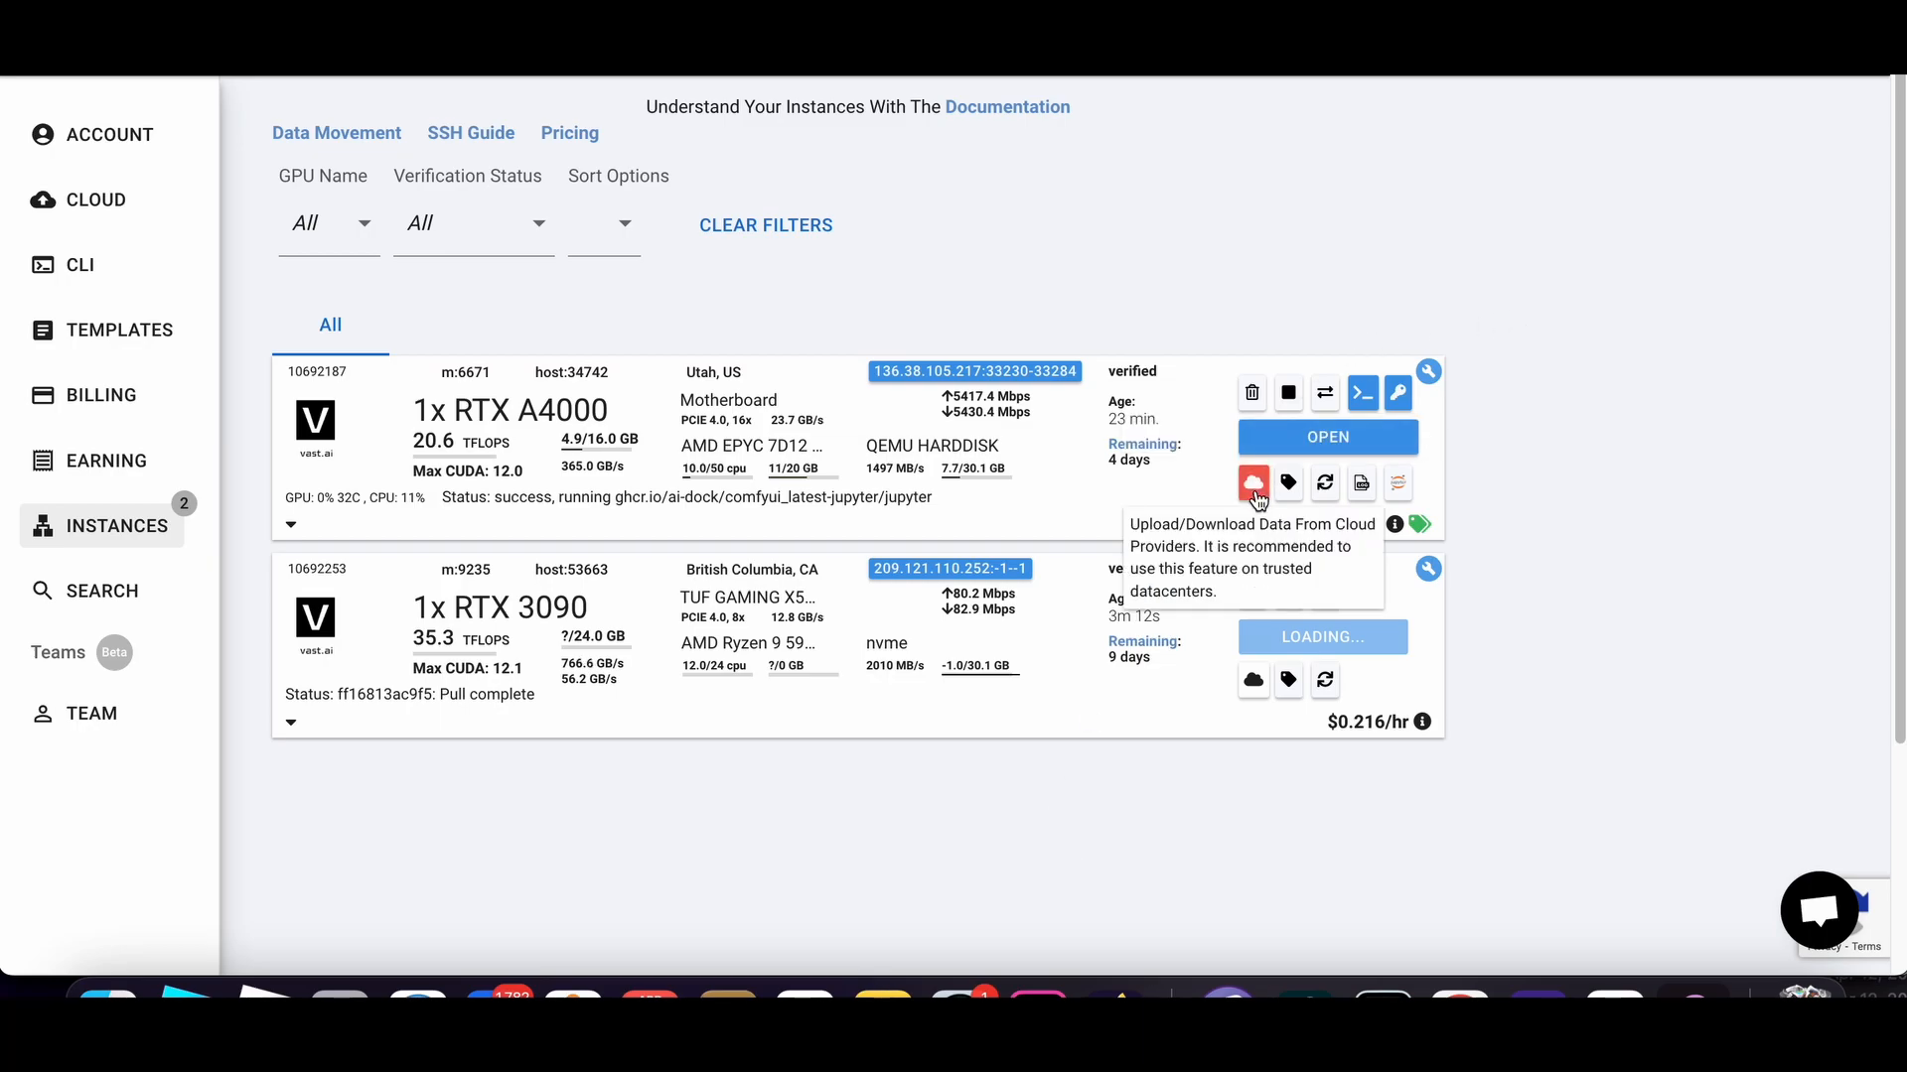